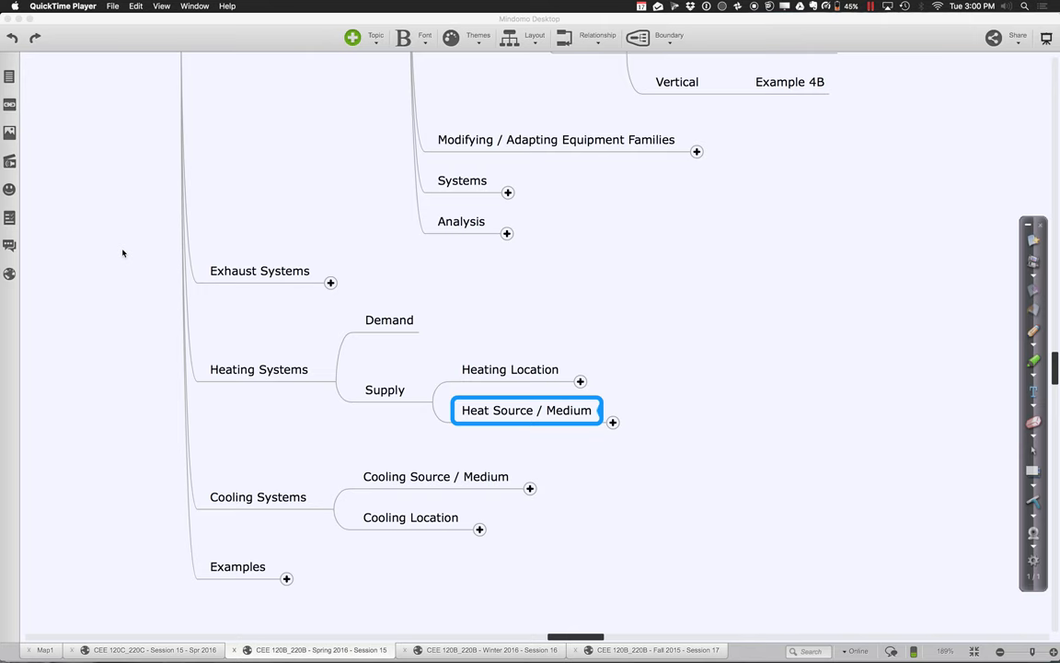
- Add an Internal Loads subtopic under Demand with People, Equipment and Lighting
click(390, 320)
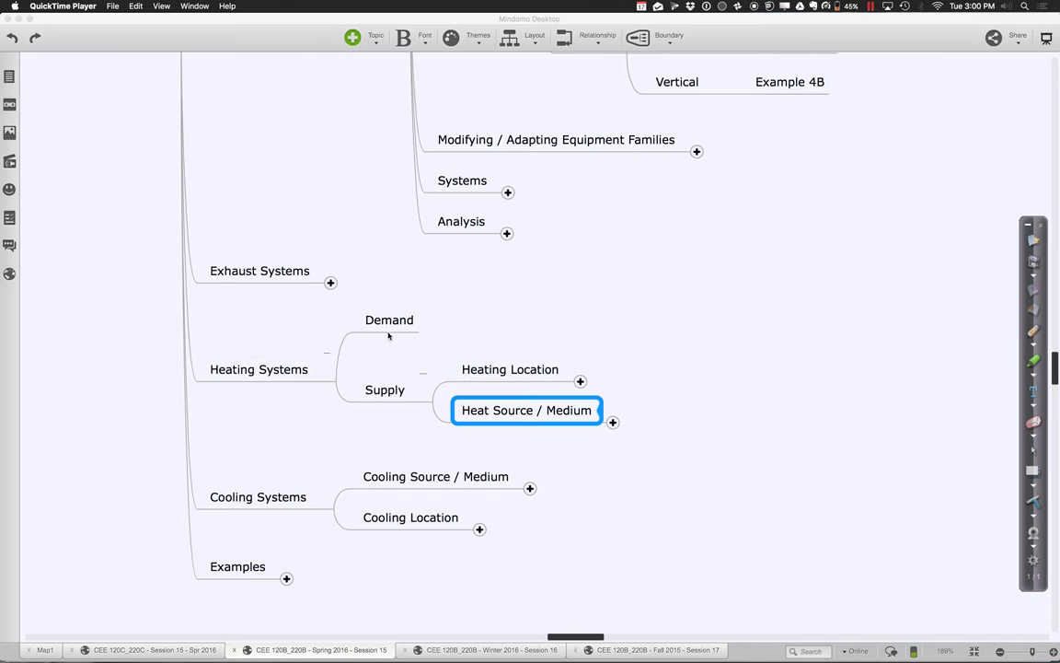
click(389, 319)
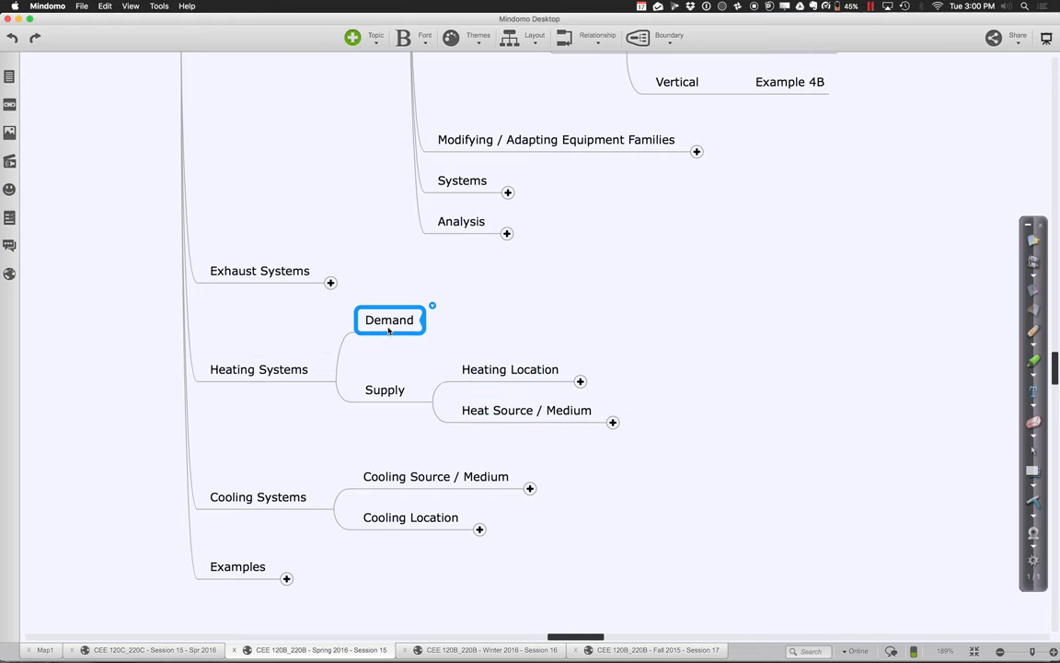
key(Tab)
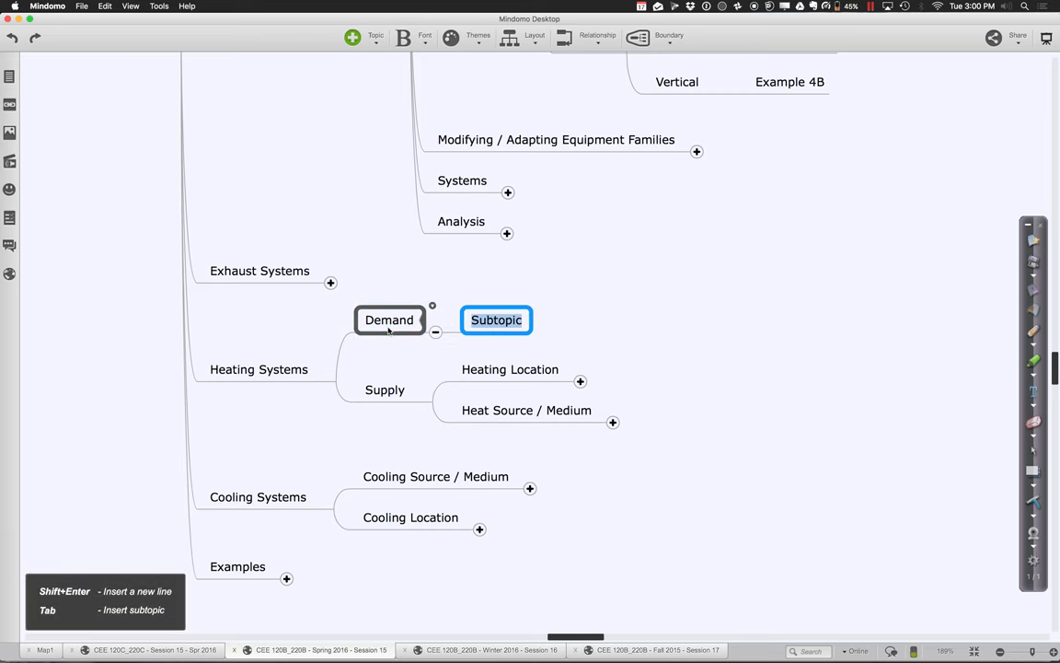
text(Internal Lo)
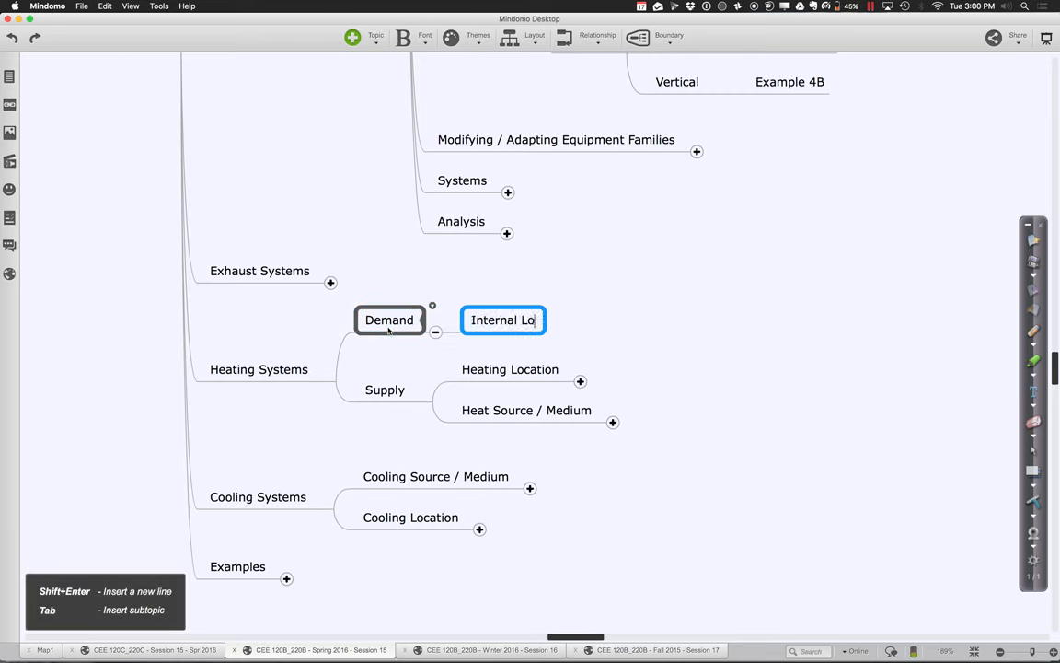
text(ads)
text(Lig)
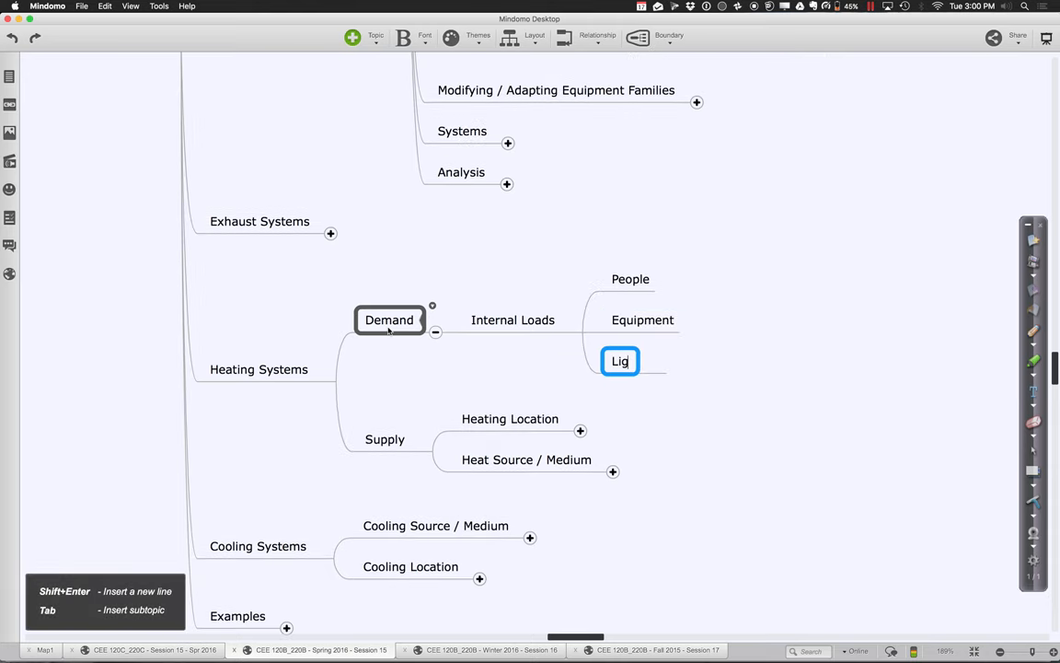
text(hting)
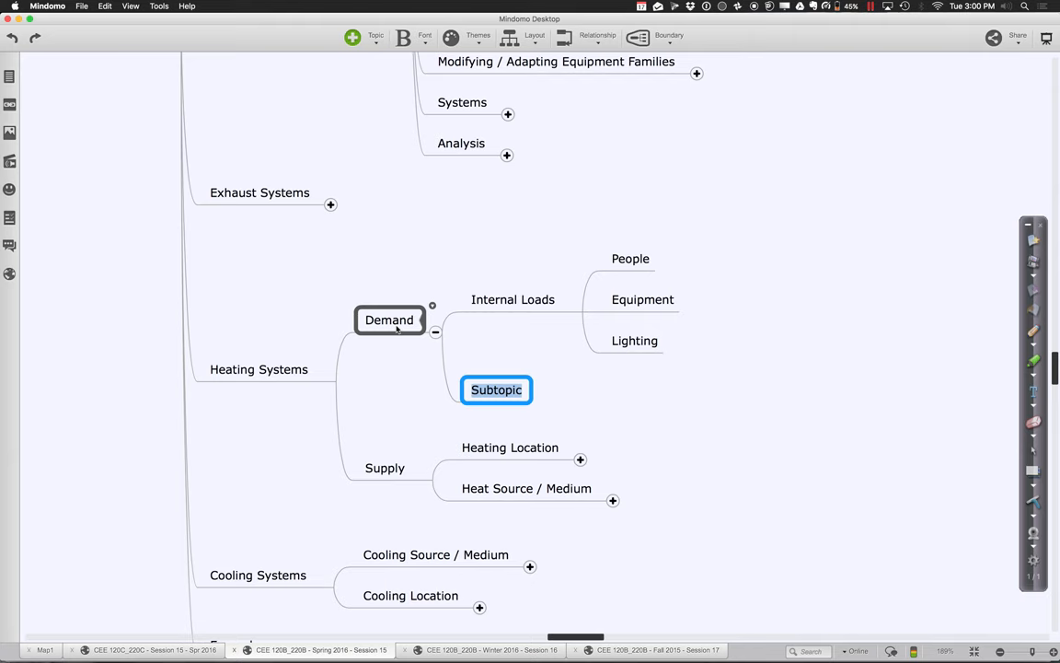
- Add an External Loads subtopic with Climate and Thermal Properties
text(External Loads)
text(Climate)
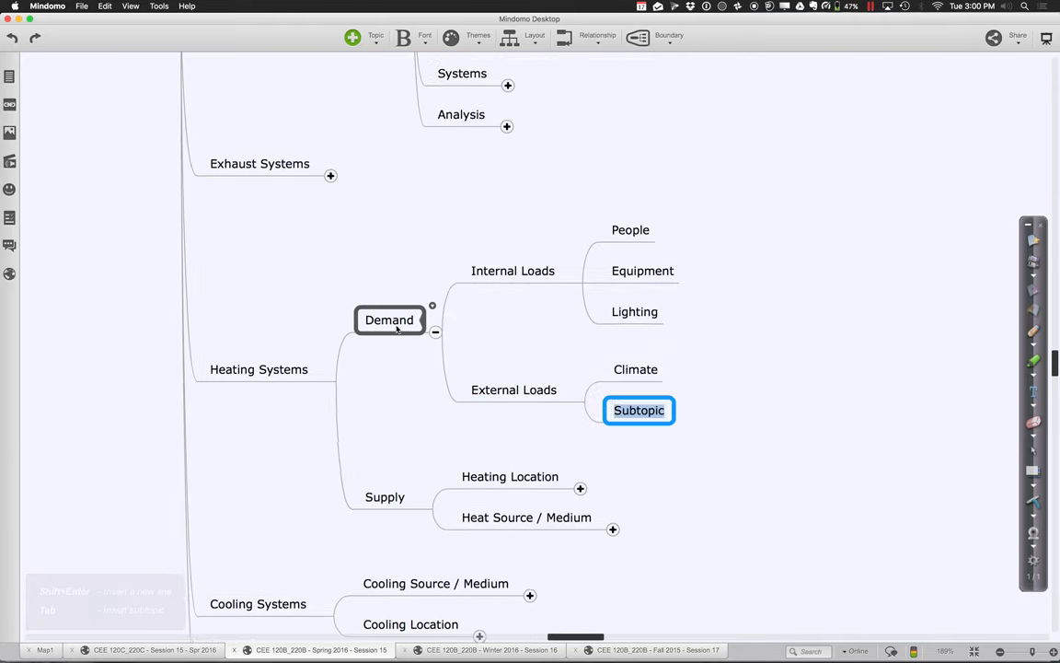
text(Thermal)
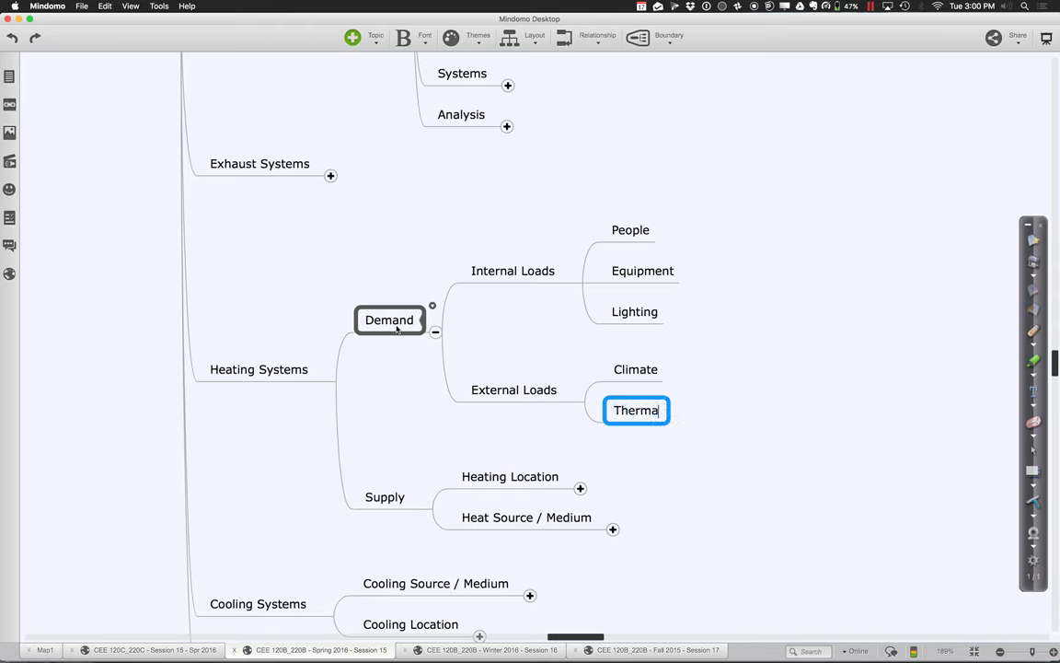
text(Properties)
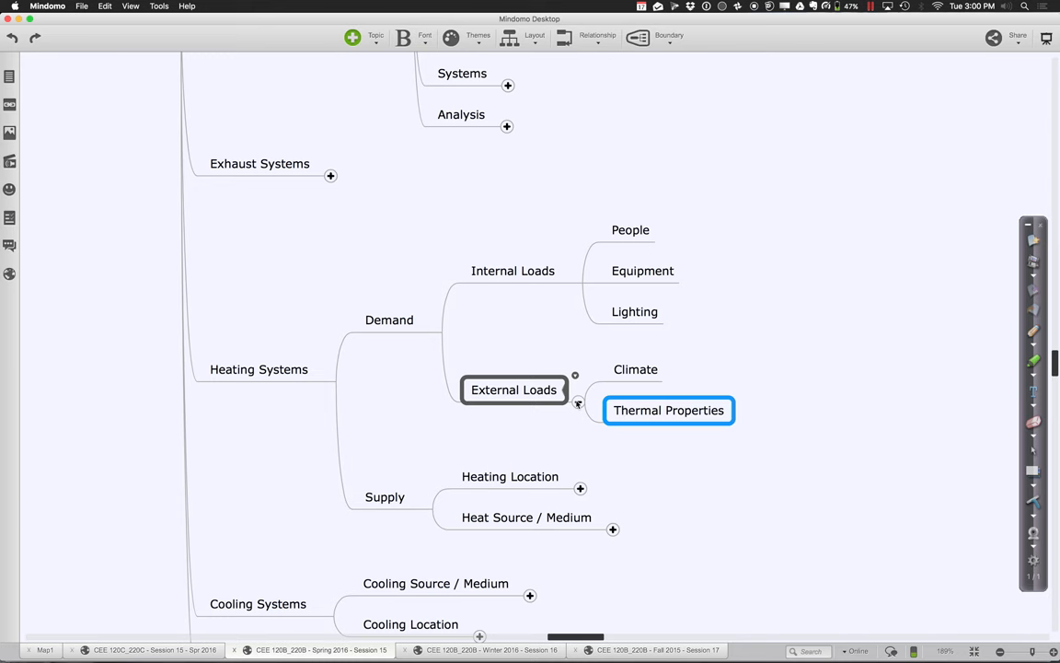
click(755, 511)
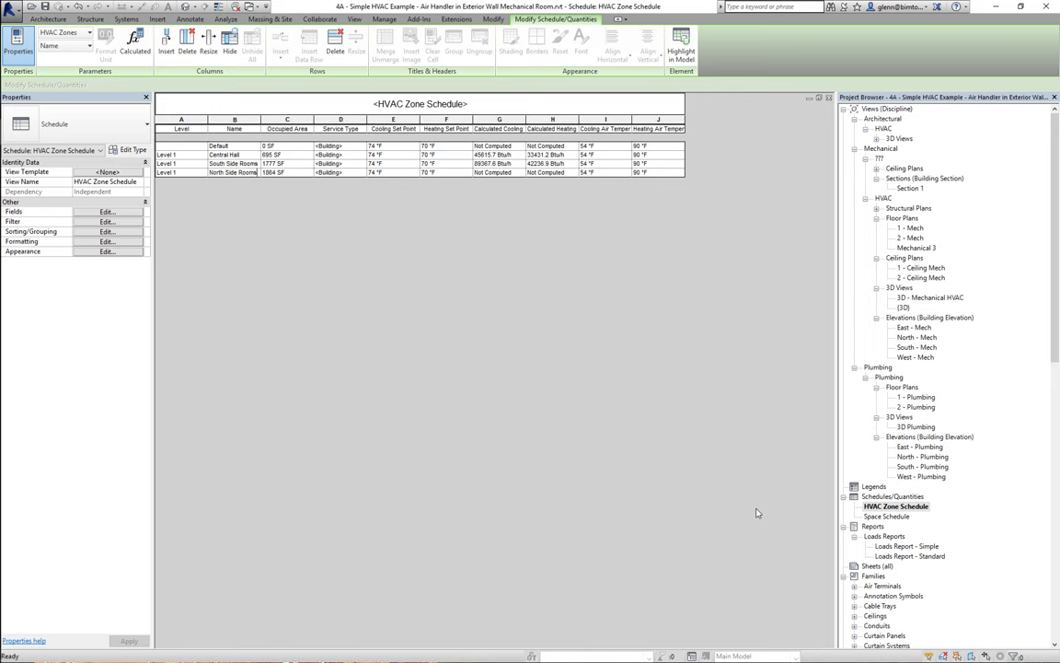
mouse_move(541, 404)
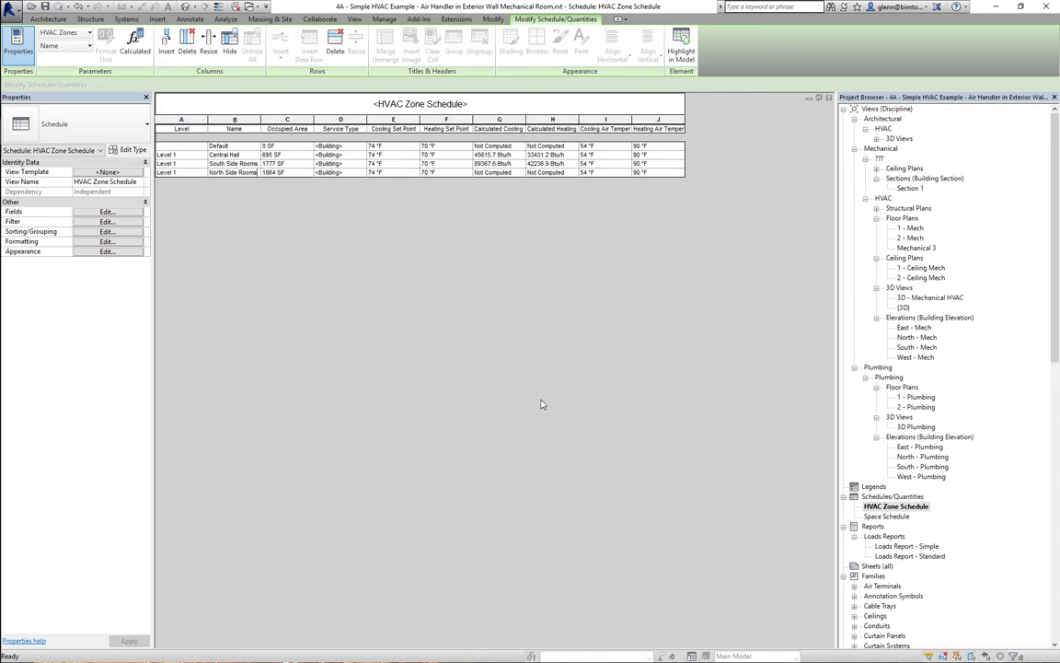
mouse_move(371, 30)
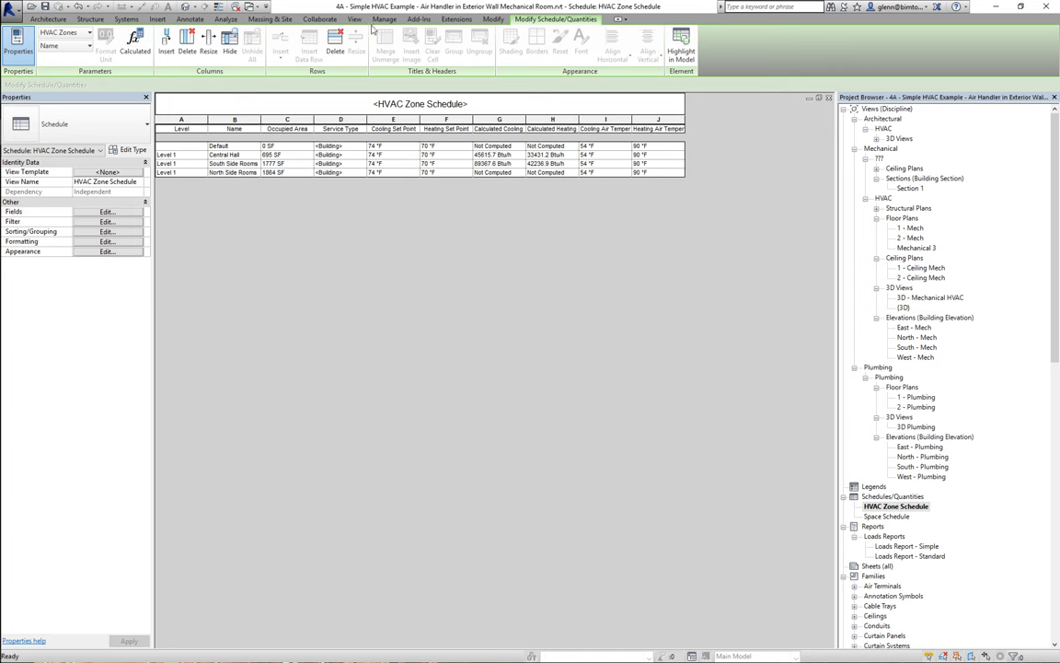
- Open the Heating and Cooling Loads dialog from the Analyze tab
click(227, 19)
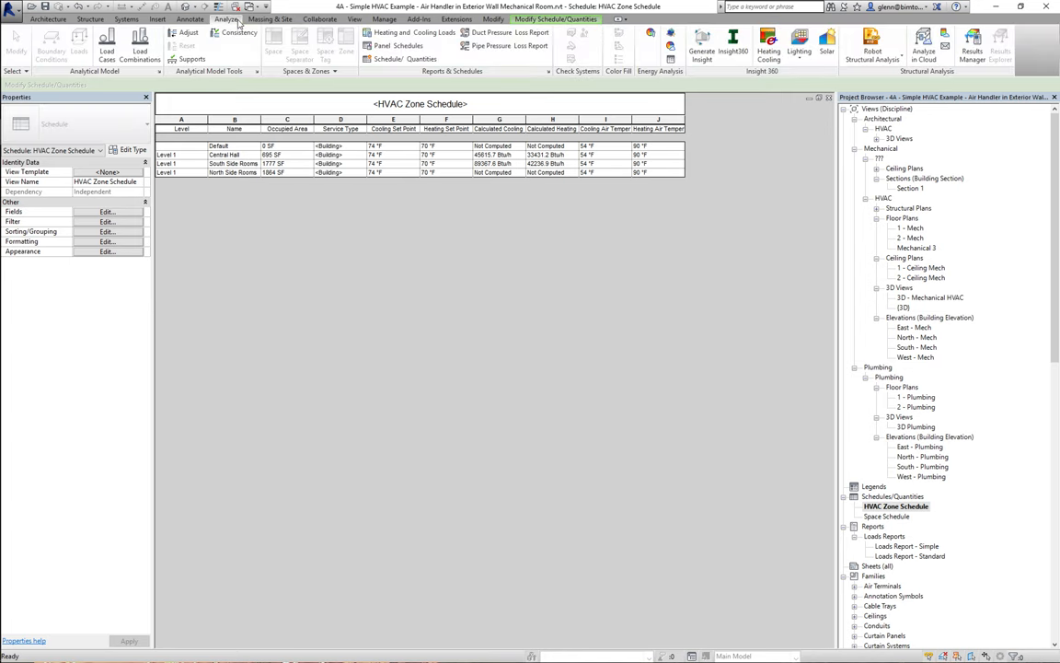
click(400, 32)
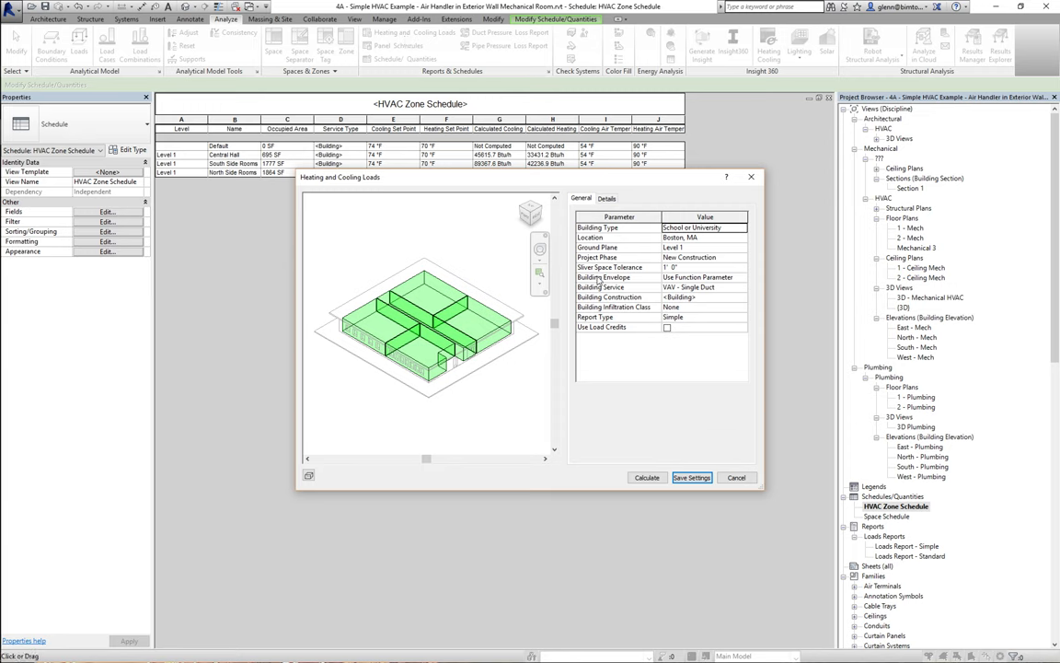
mouse_move(709, 304)
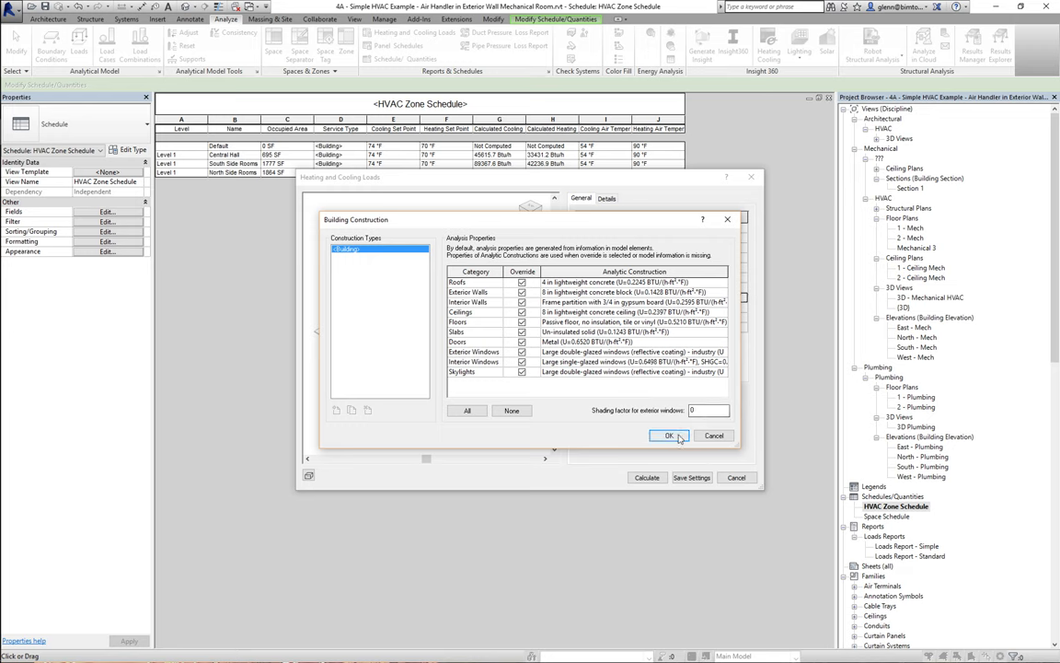
- Confirm building construction, save the load settings, reopen the loads dialog and calculate
click(670, 435)
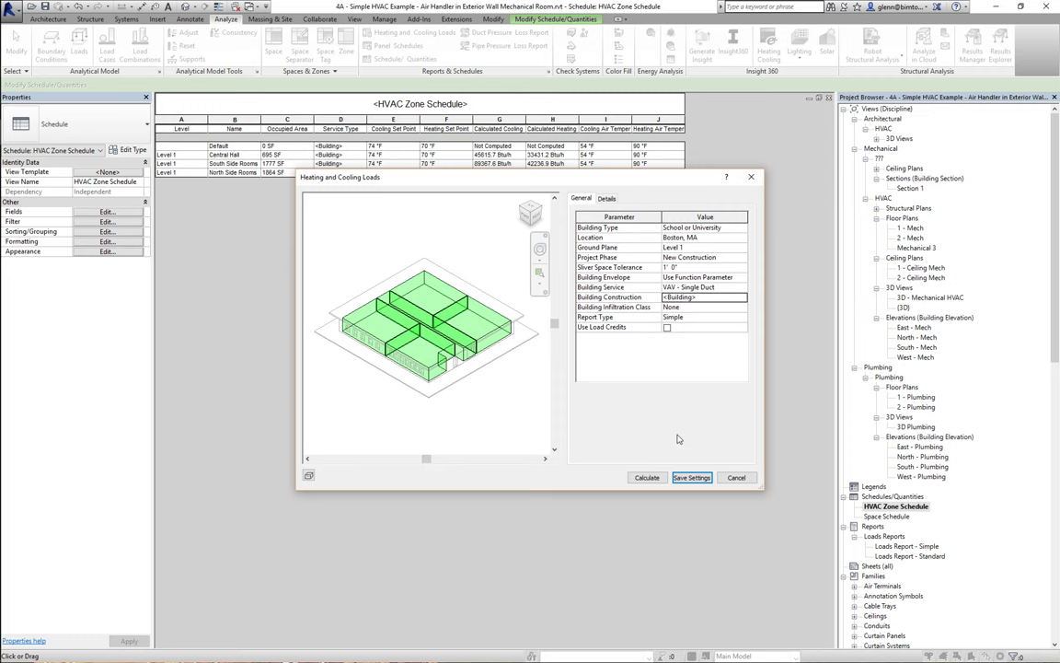
mouse_move(713, 317)
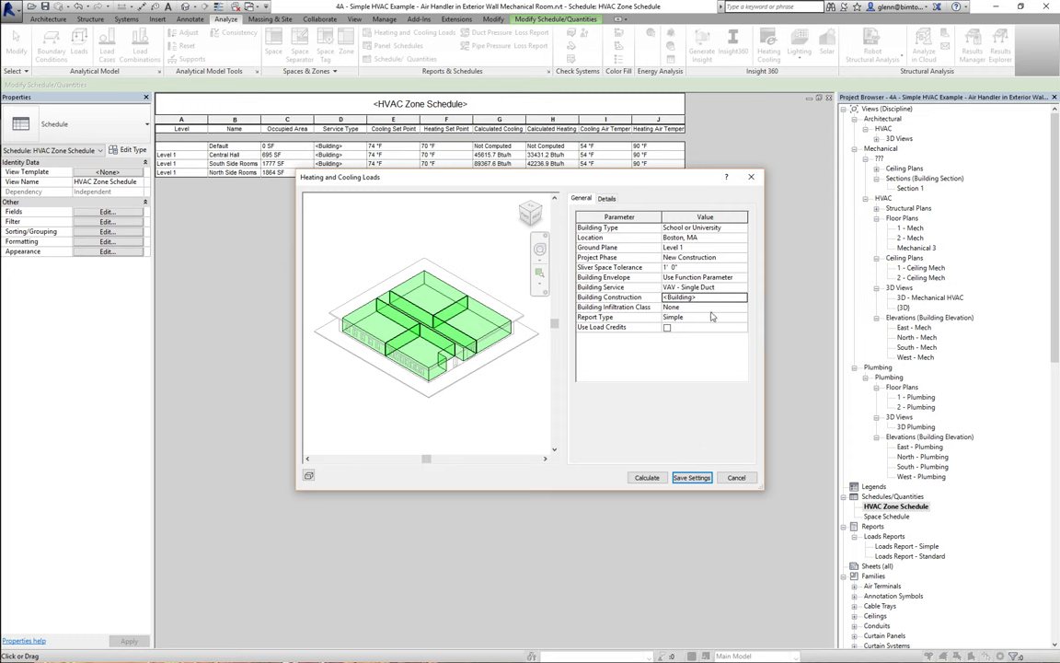
mouse_move(683, 328)
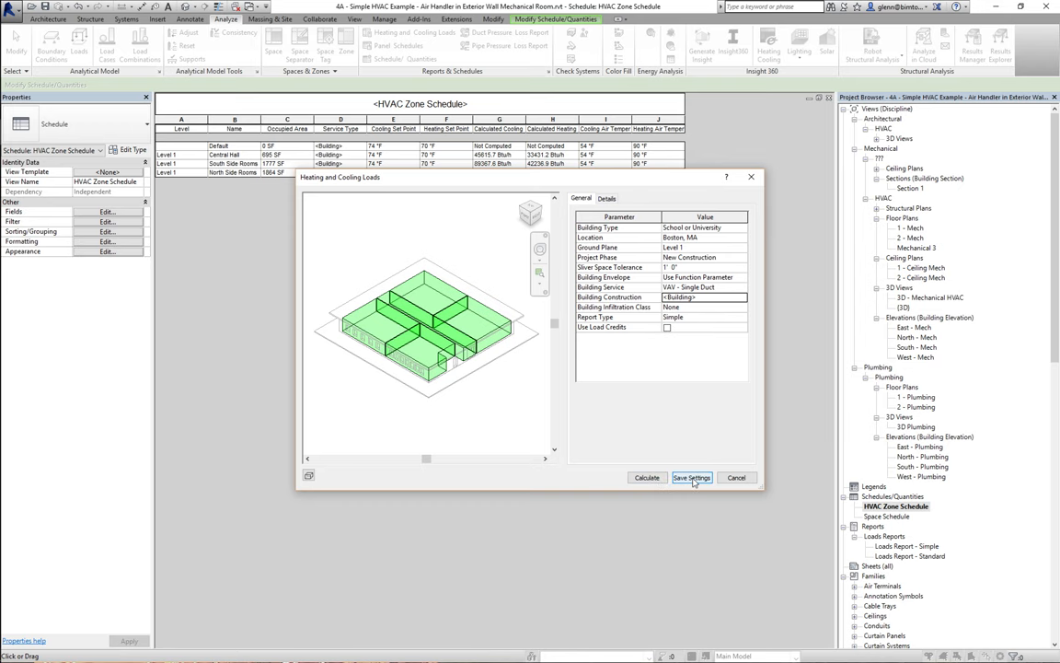
click(691, 477)
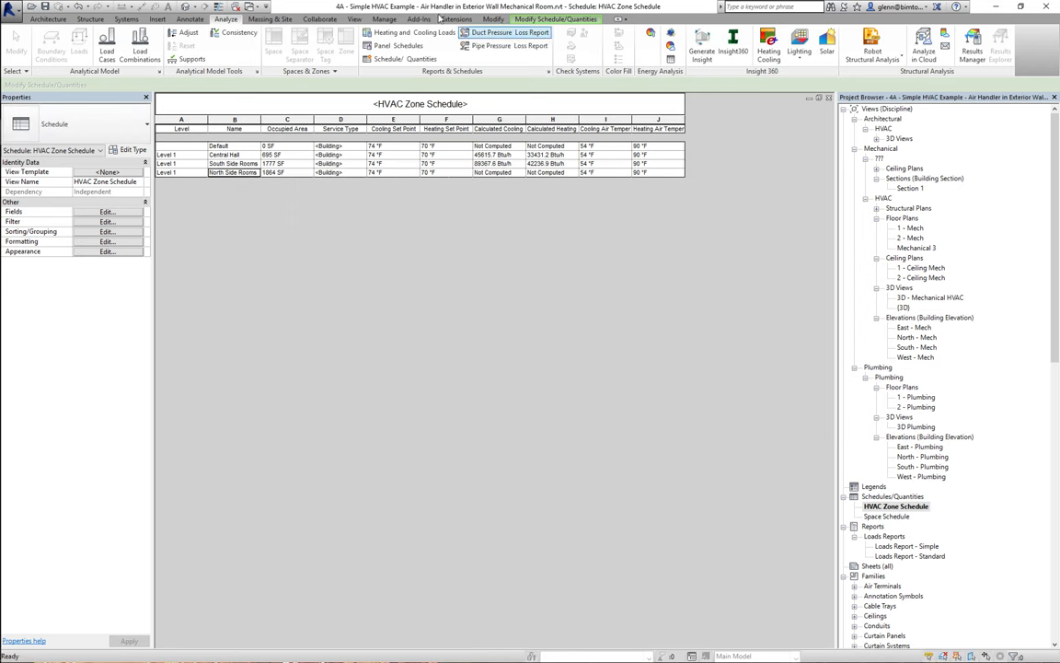
click(414, 32)
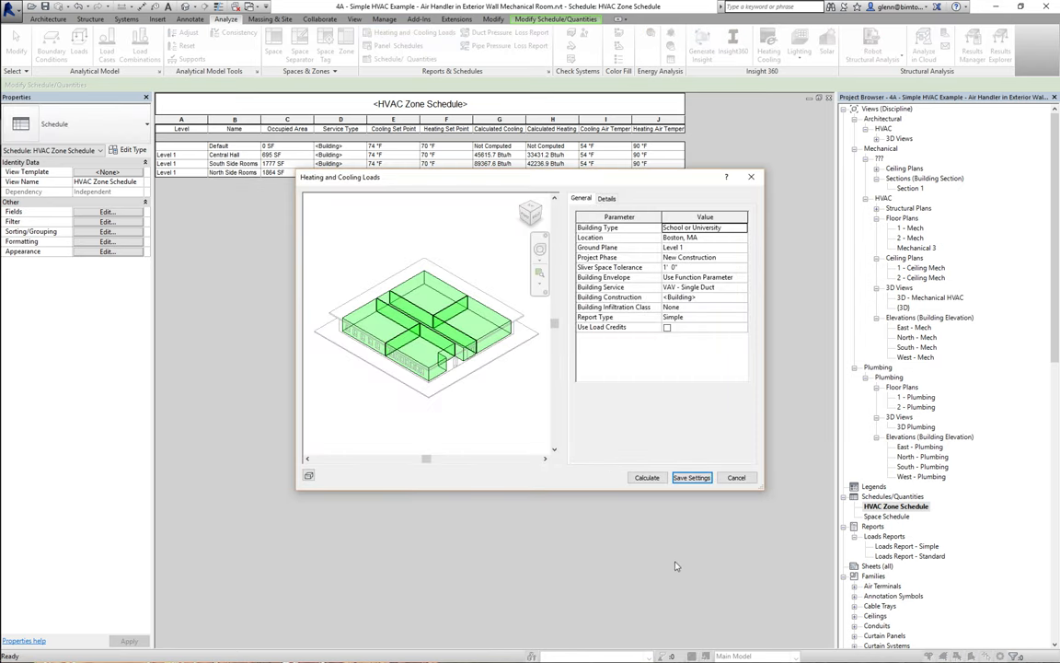
click(646, 477)
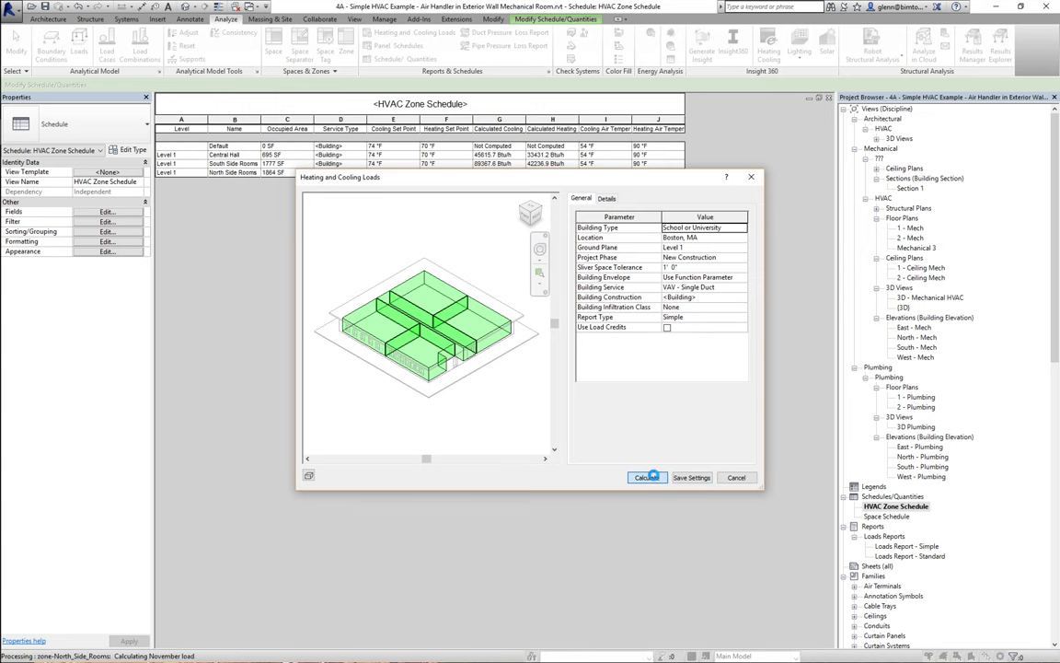
- Let the calculation finish, generating Loads Report (1) with project, building and zone summaries
click(647, 477)
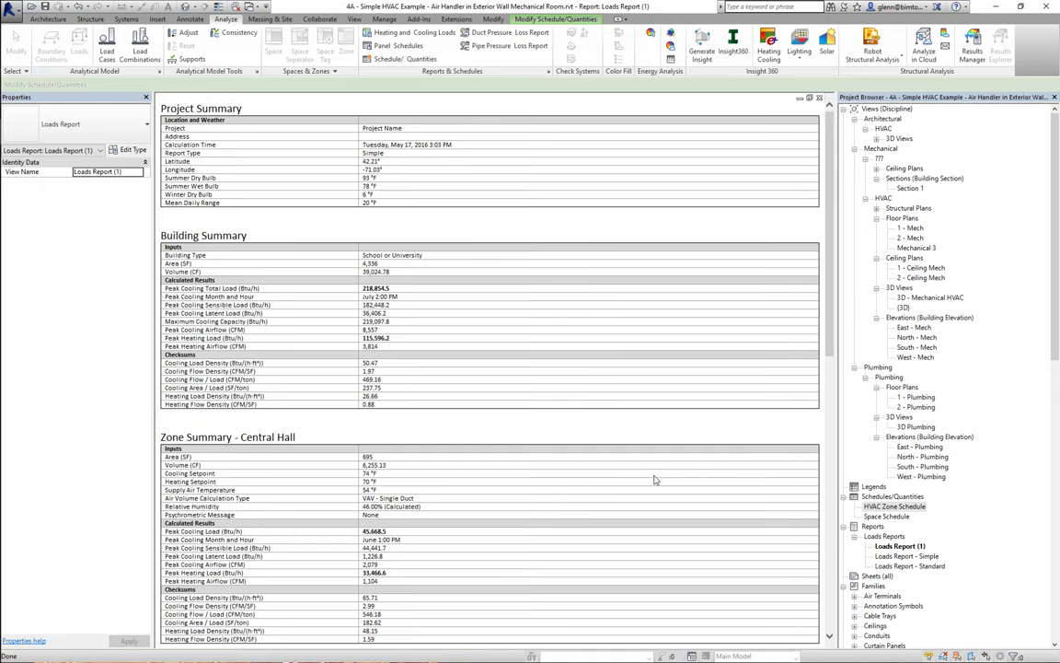
scroll(down, 3)
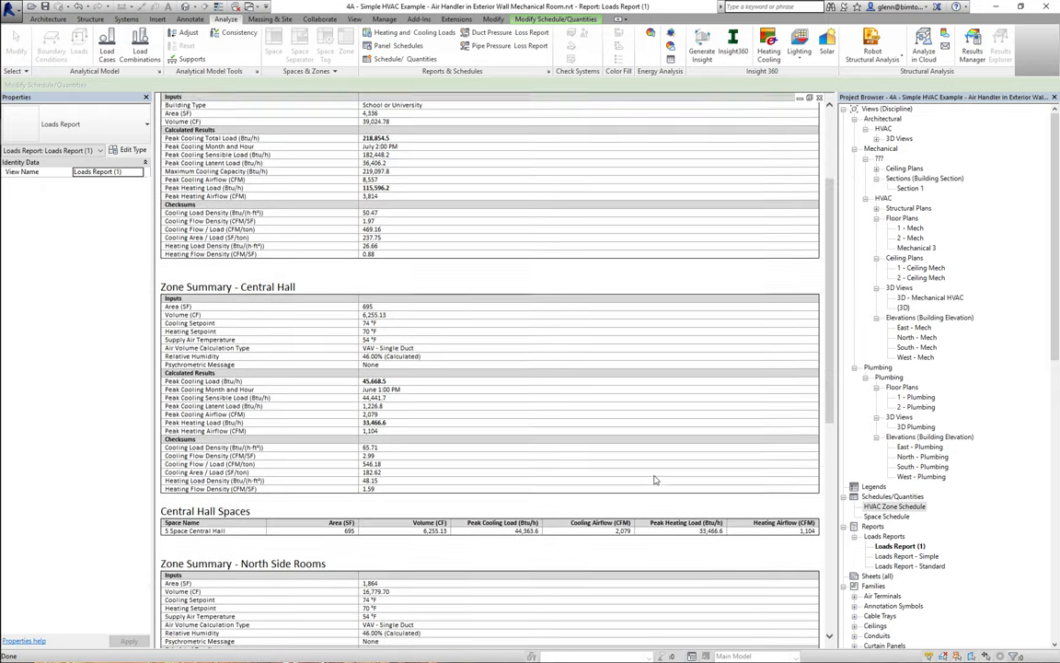
scroll(down, 3)
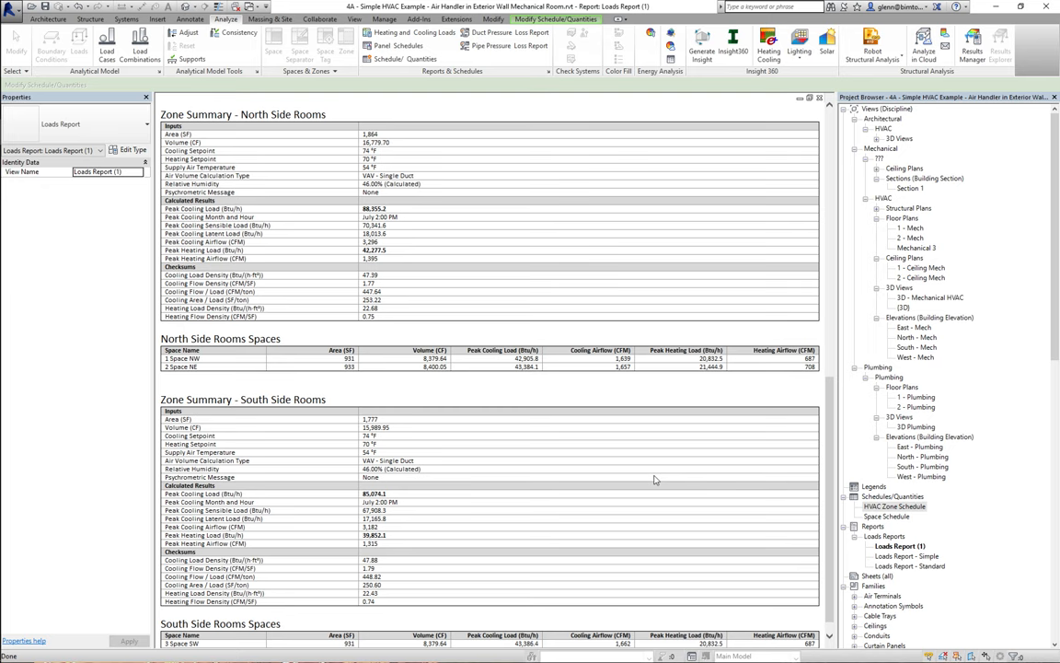
scroll(up, 3)
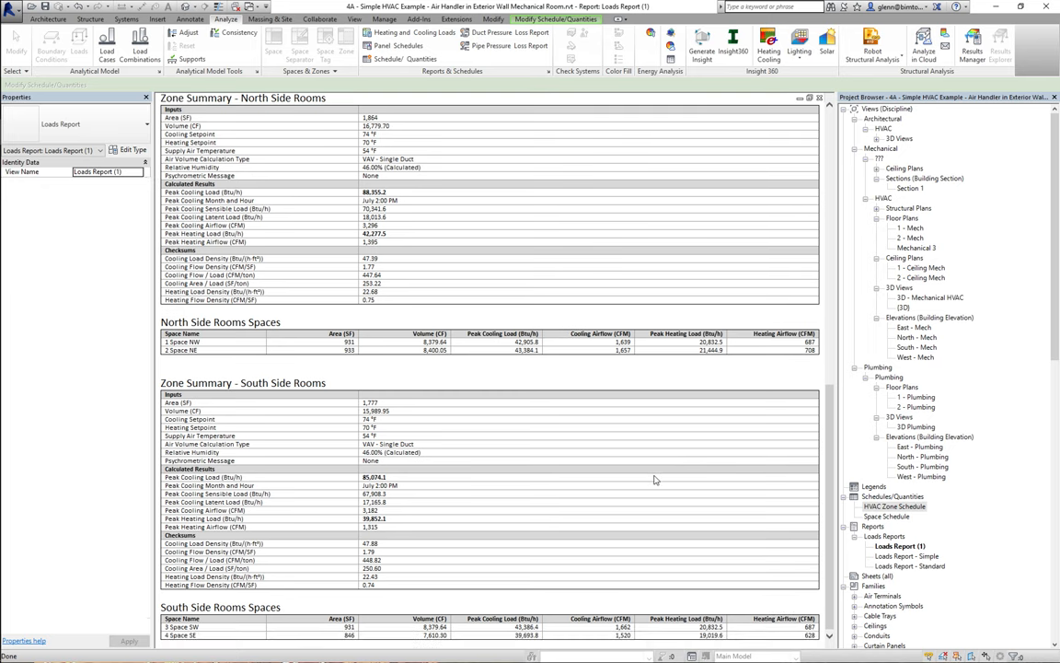
mouse_move(825, 507)
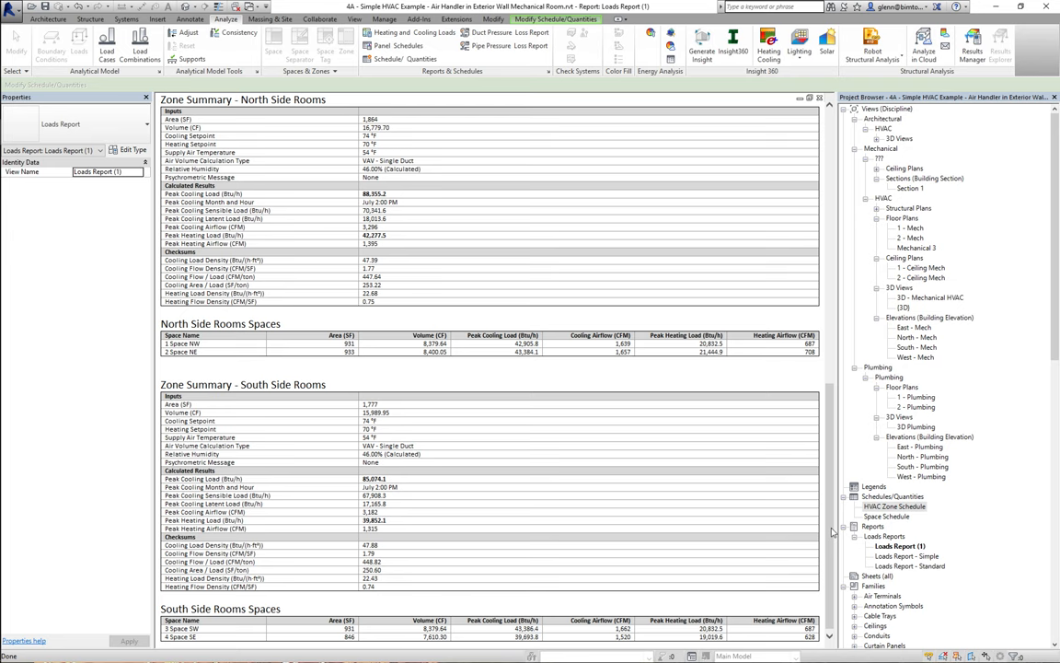
scroll(up, 3)
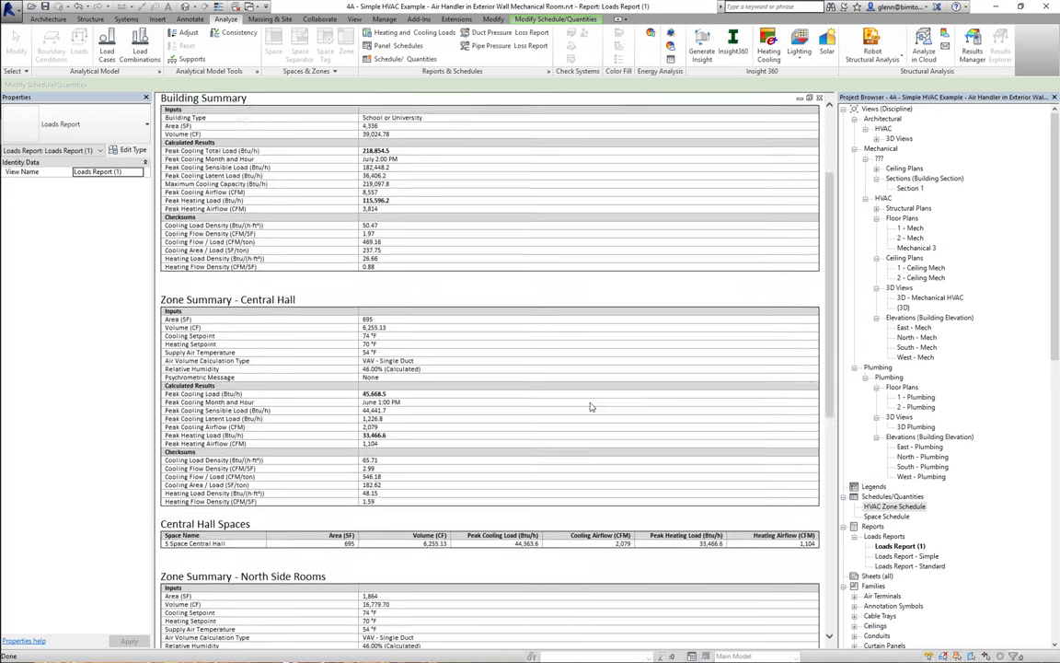
scroll(up, 3)
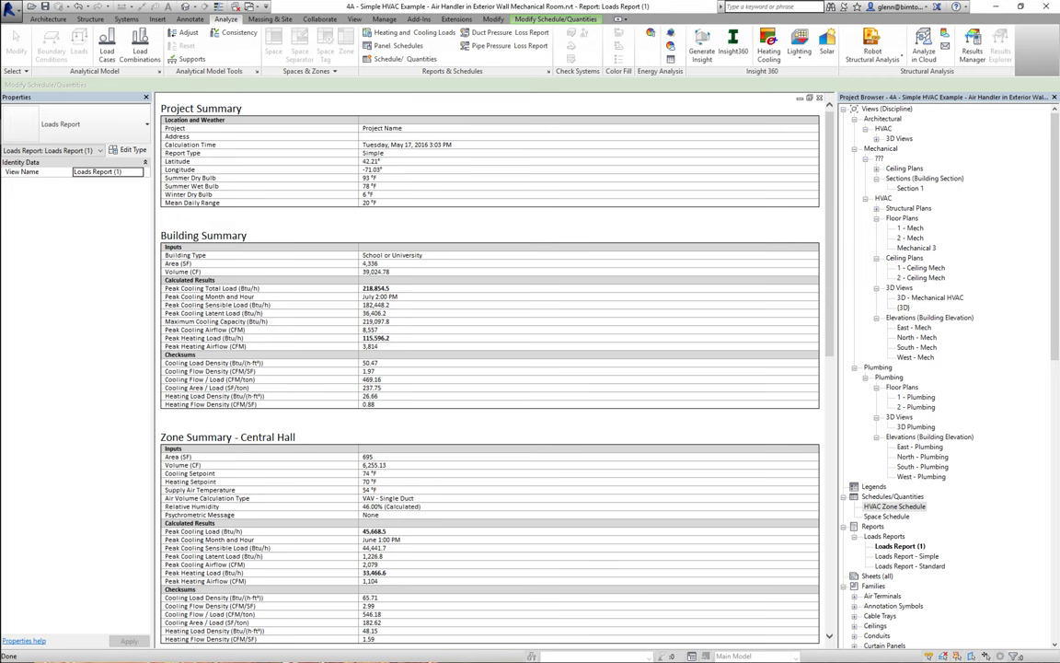
mouse_move(488, 631)
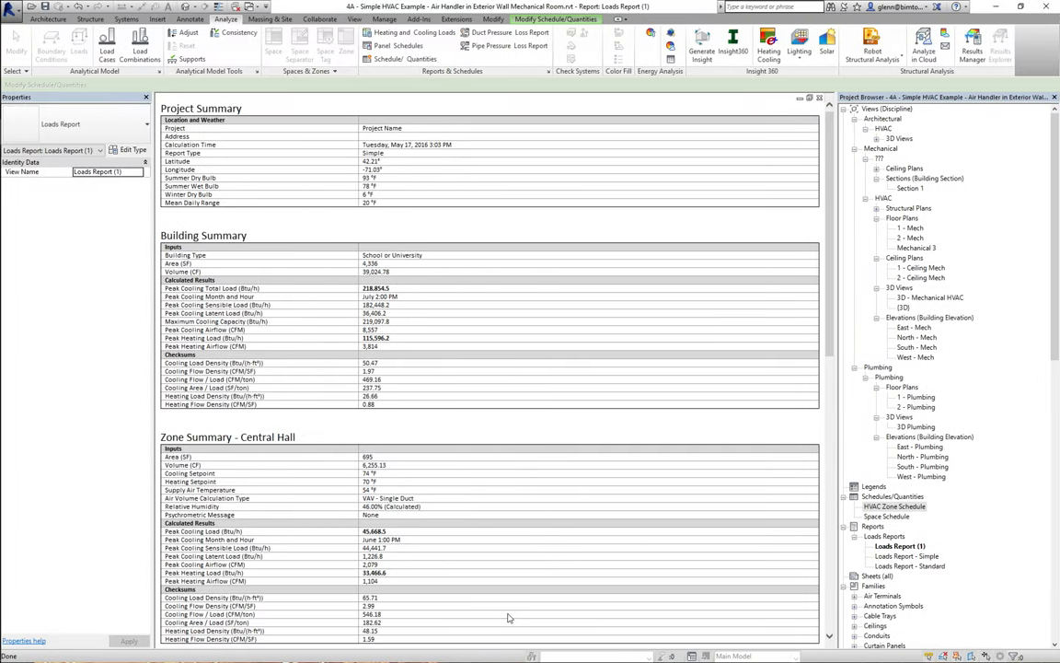
mouse_move(481, 628)
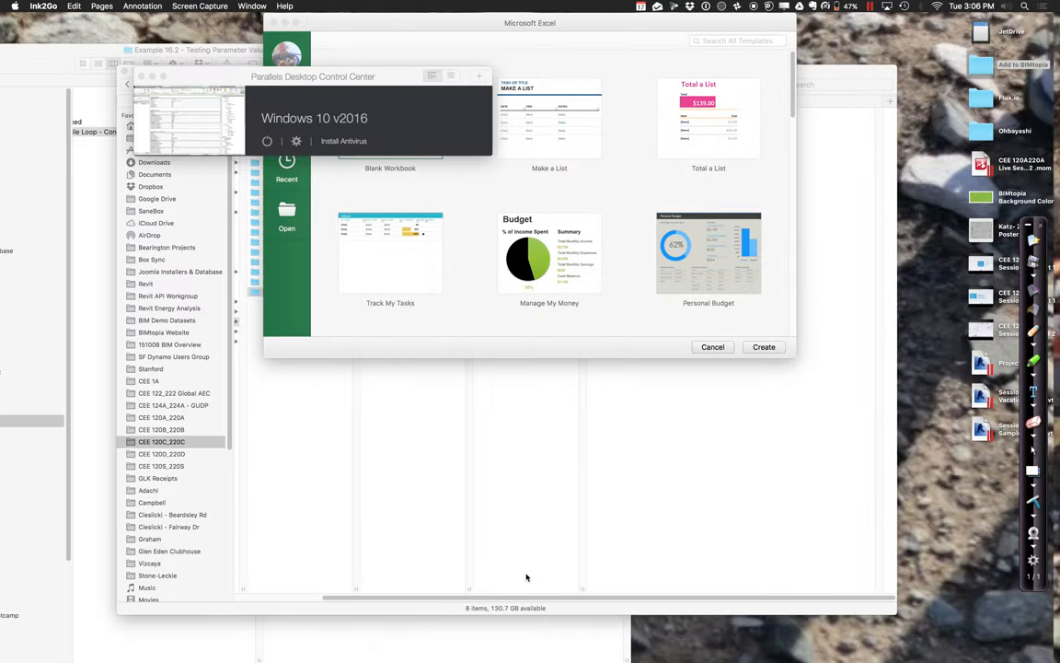
mouse_move(1037, 446)
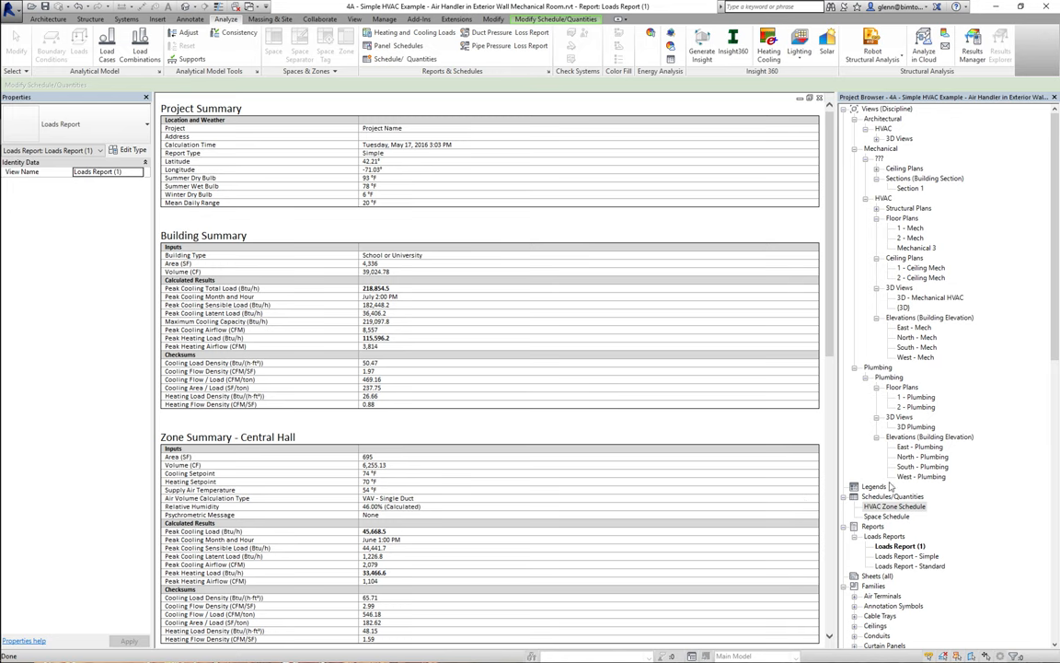
mouse_move(891, 522)
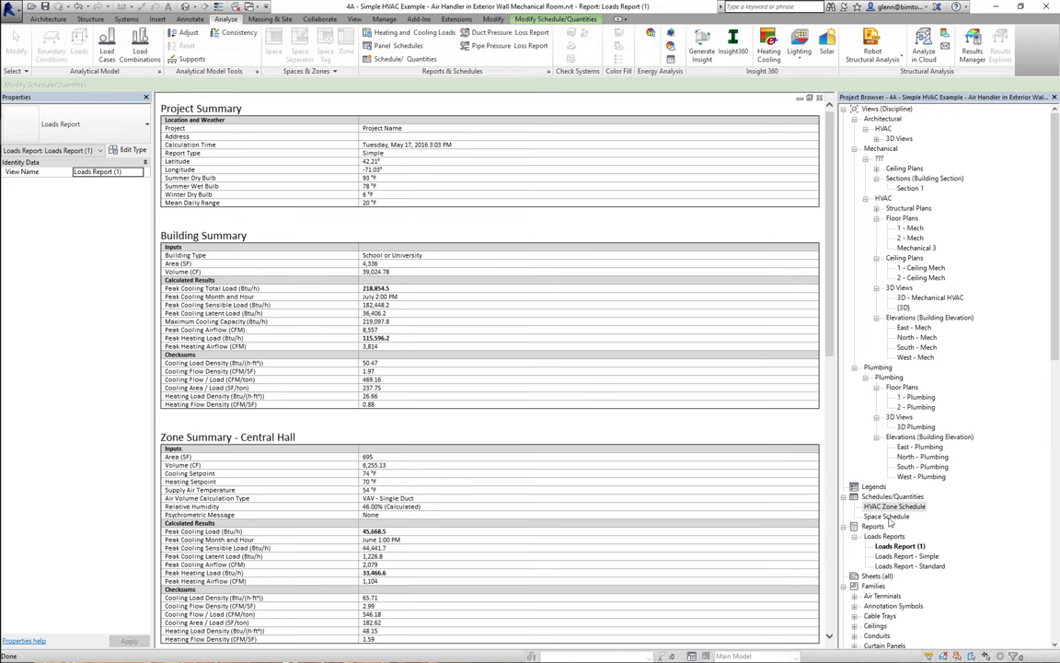
- Set Central Hall, South and North Side Rooms cooling set points to 80 °F
double_click(895, 506)
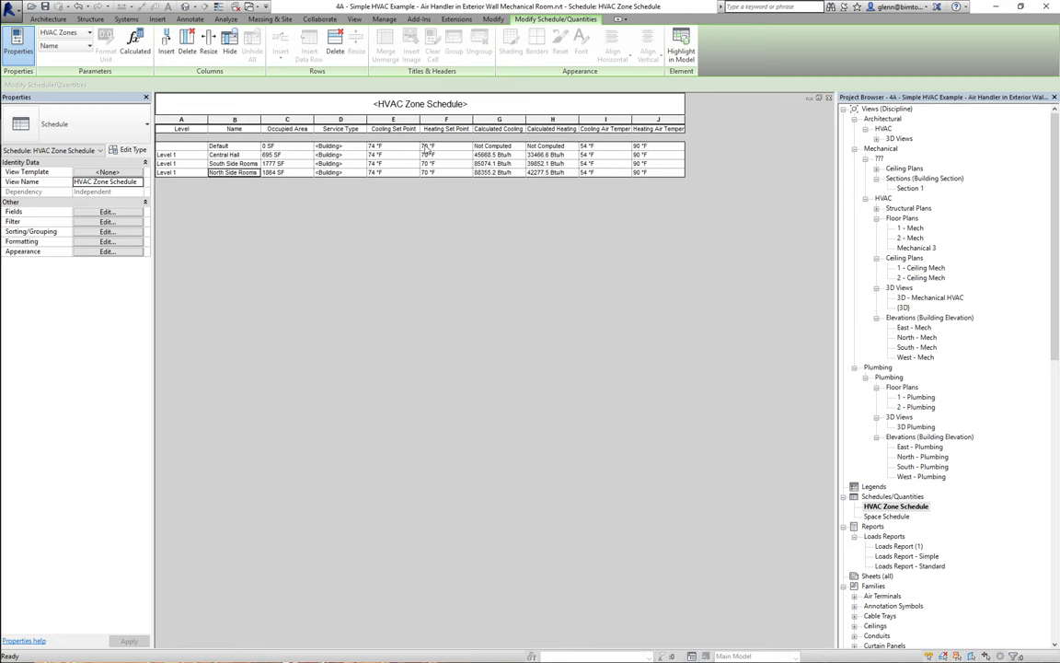
click(381, 146)
text(80)
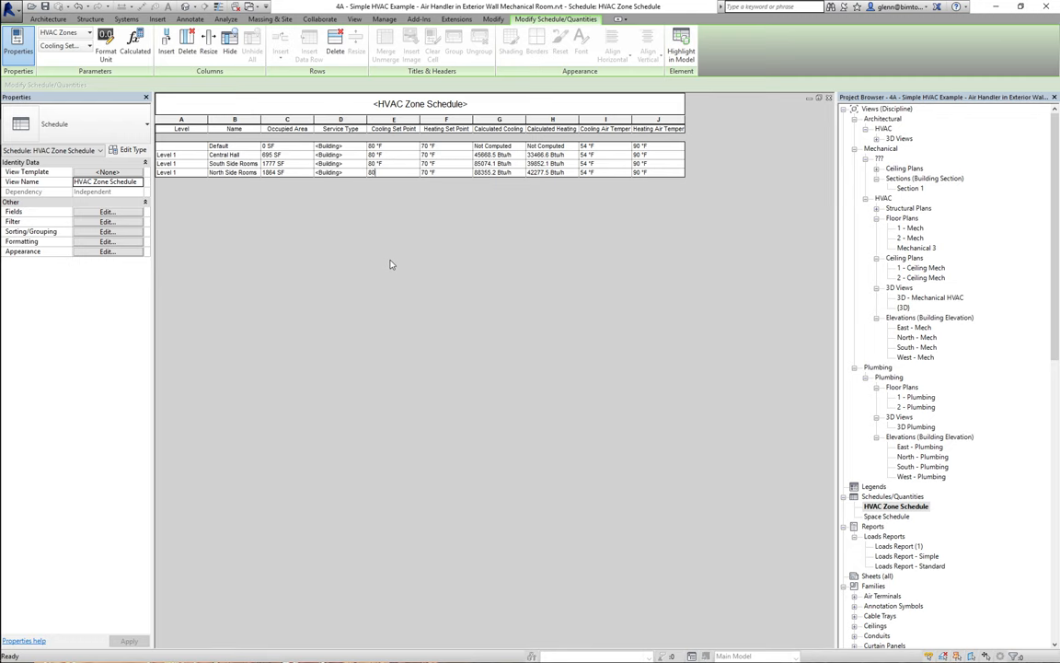
mouse_move(405, 169)
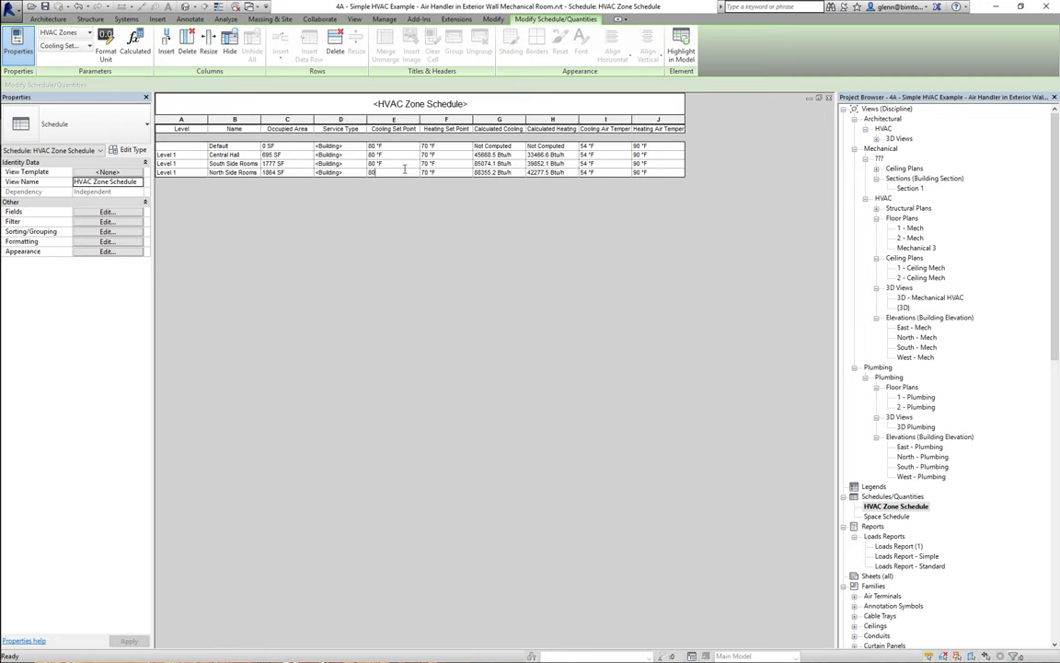
click(379, 155)
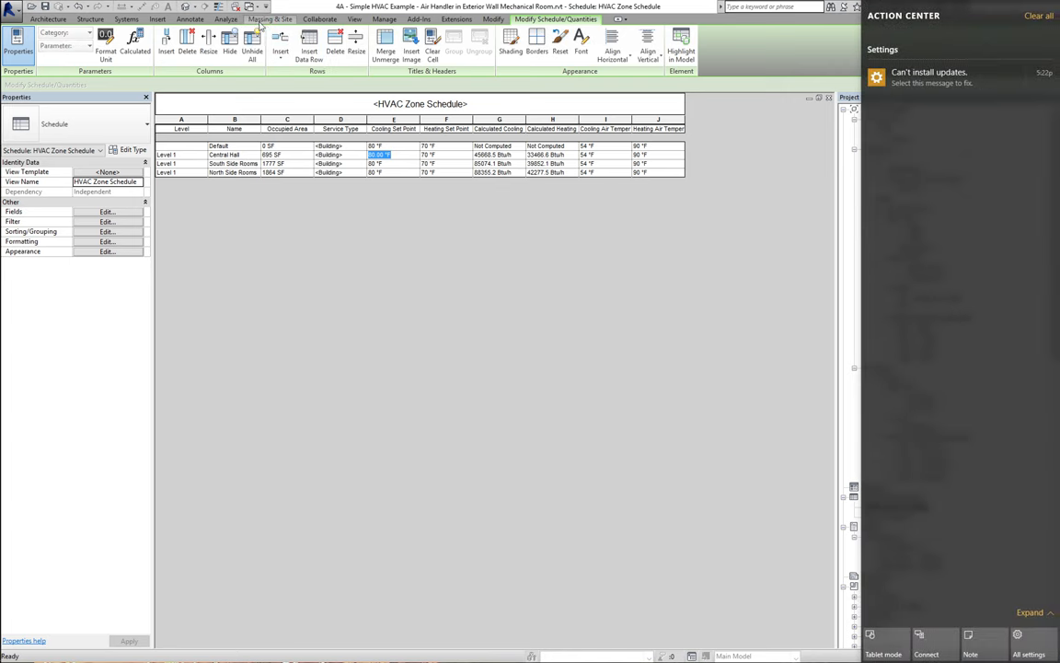
- Rerun the heating and cooling loads calculation to generate Loads Report (2)
click(225, 18)
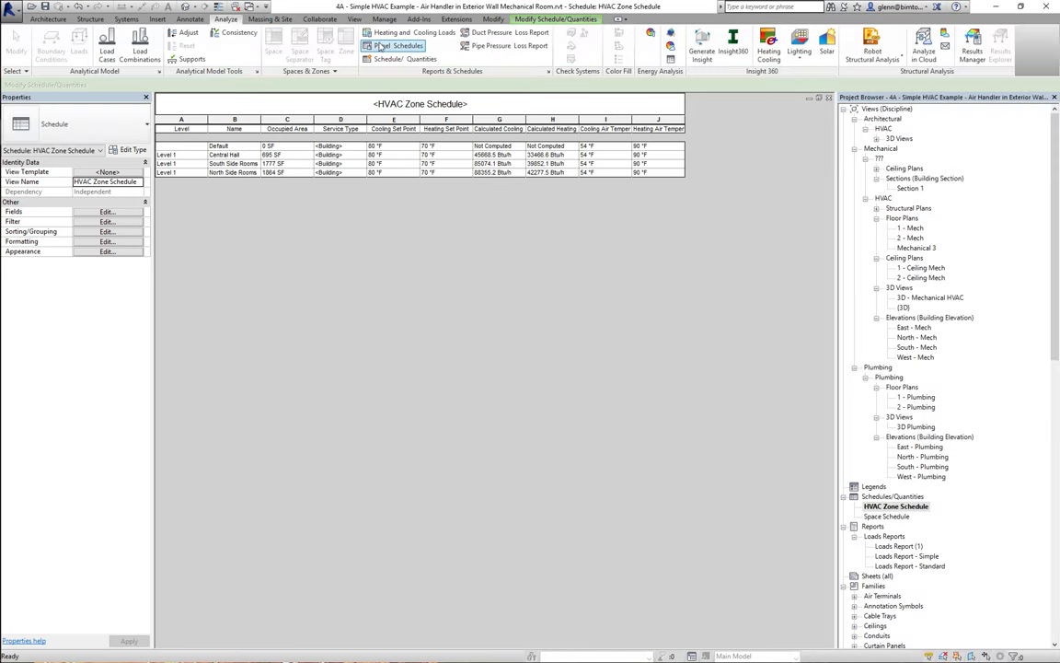
click(400, 32)
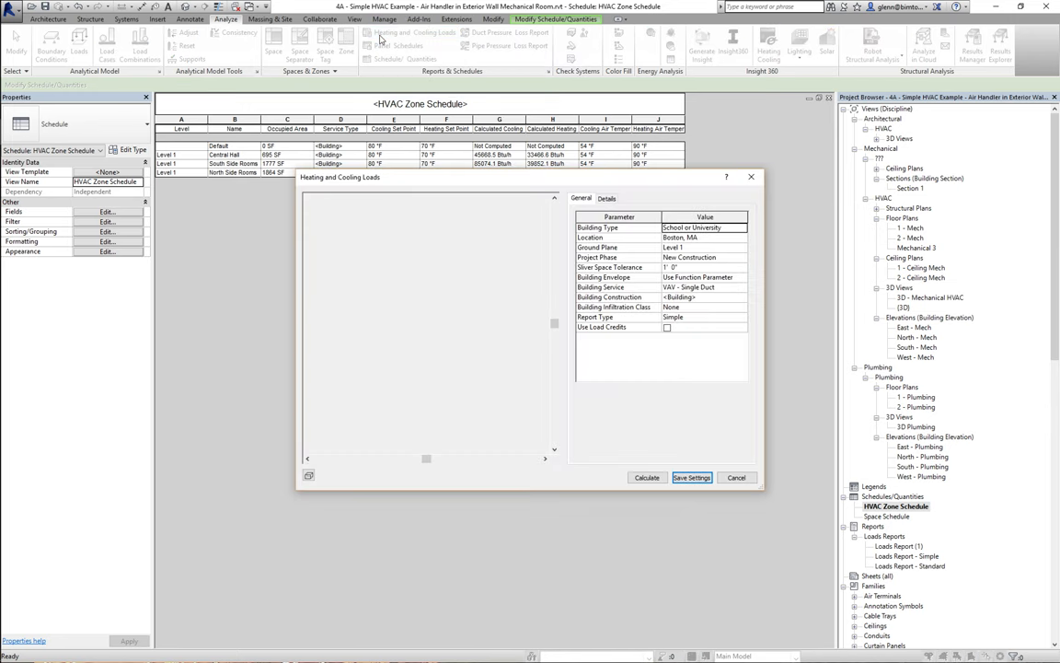
click(646, 476)
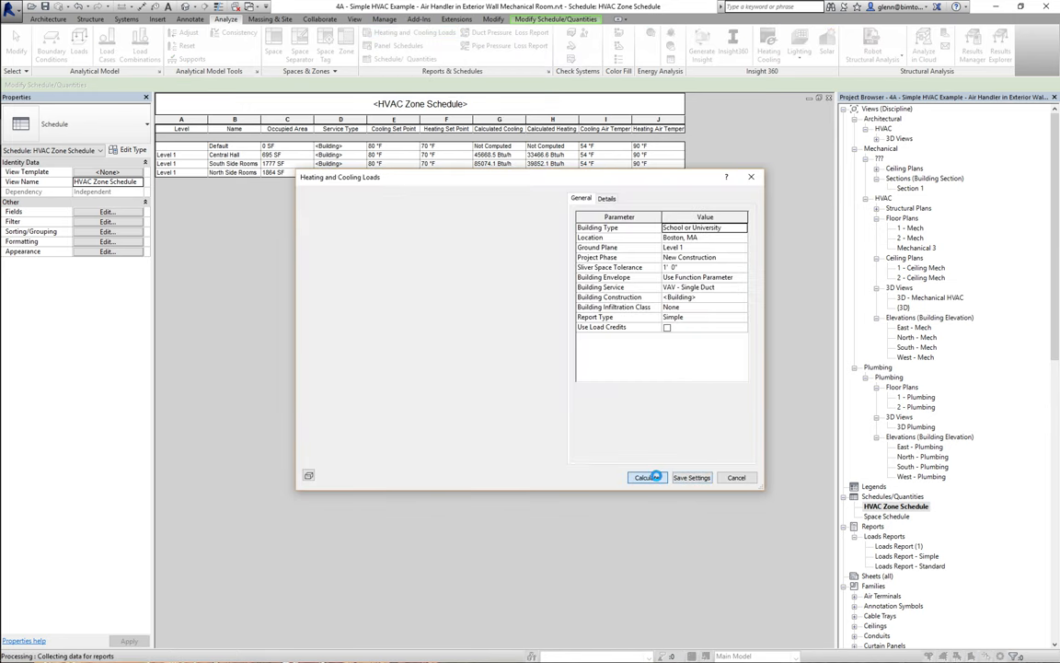
click(647, 477)
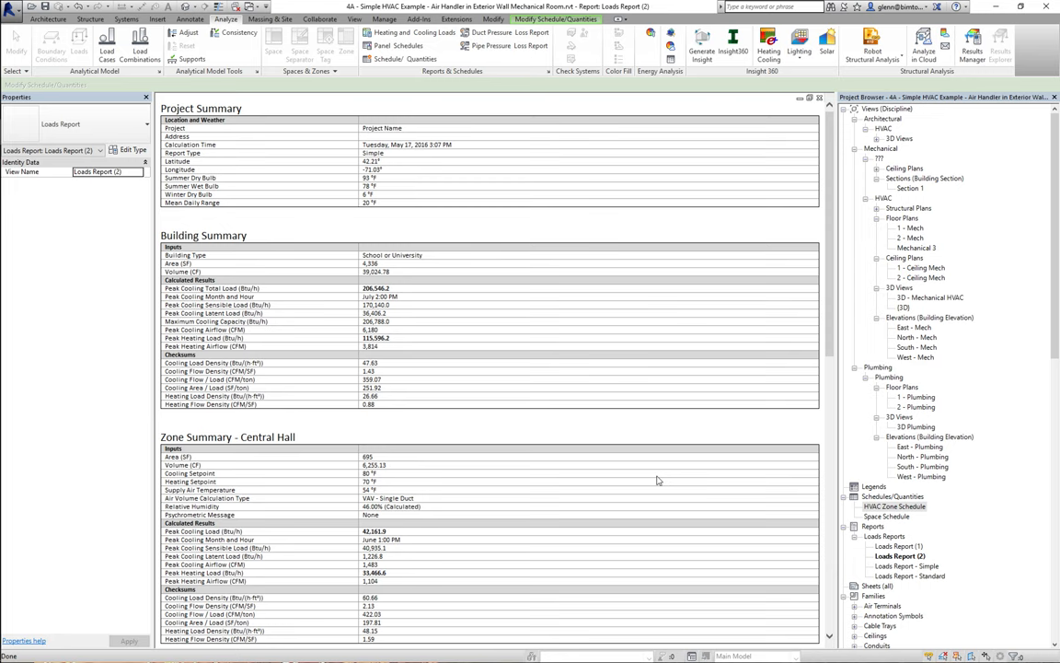
mouse_move(453, 151)
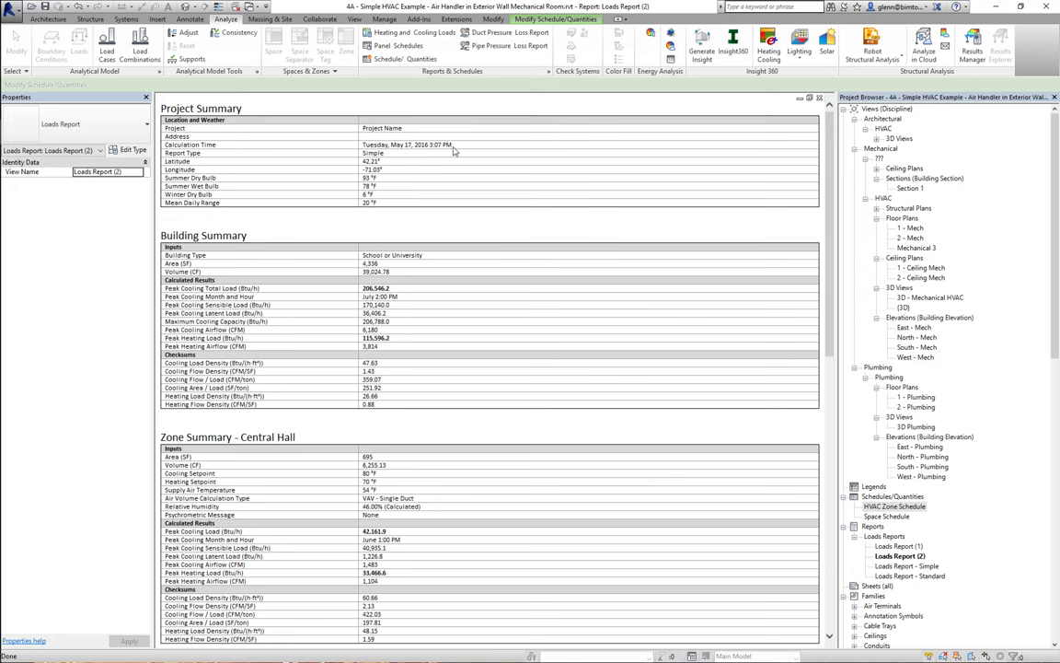
mouse_move(411, 96)
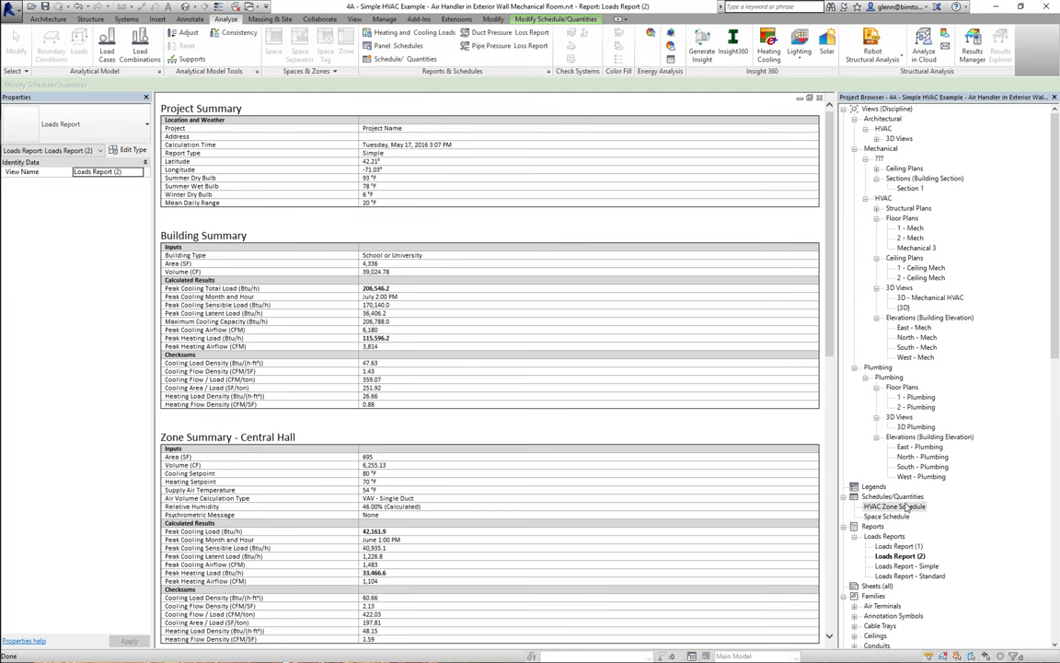
- Change heating set points to 62 °F for Central Hall and 66 °F for both Side Rooms
double_click(888, 516)
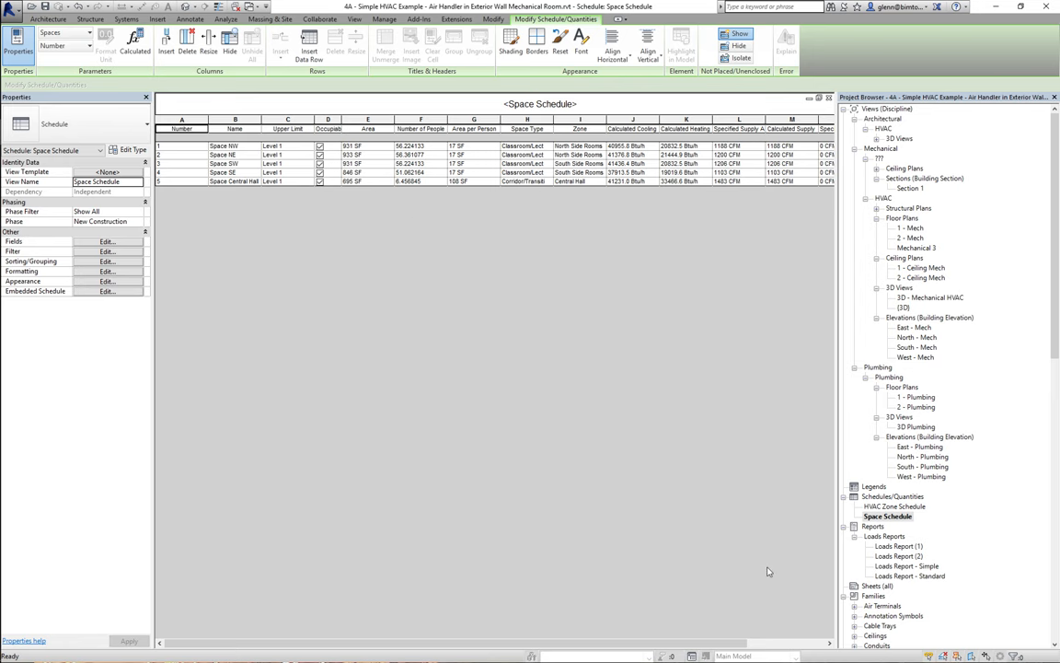
double_click(893, 506)
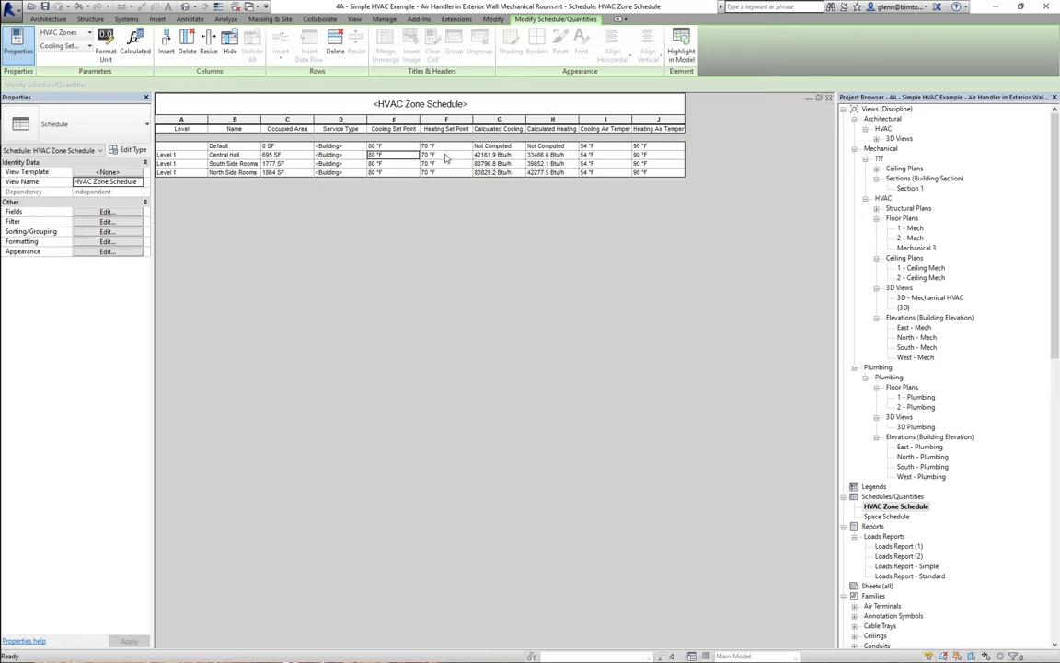
click(432, 154)
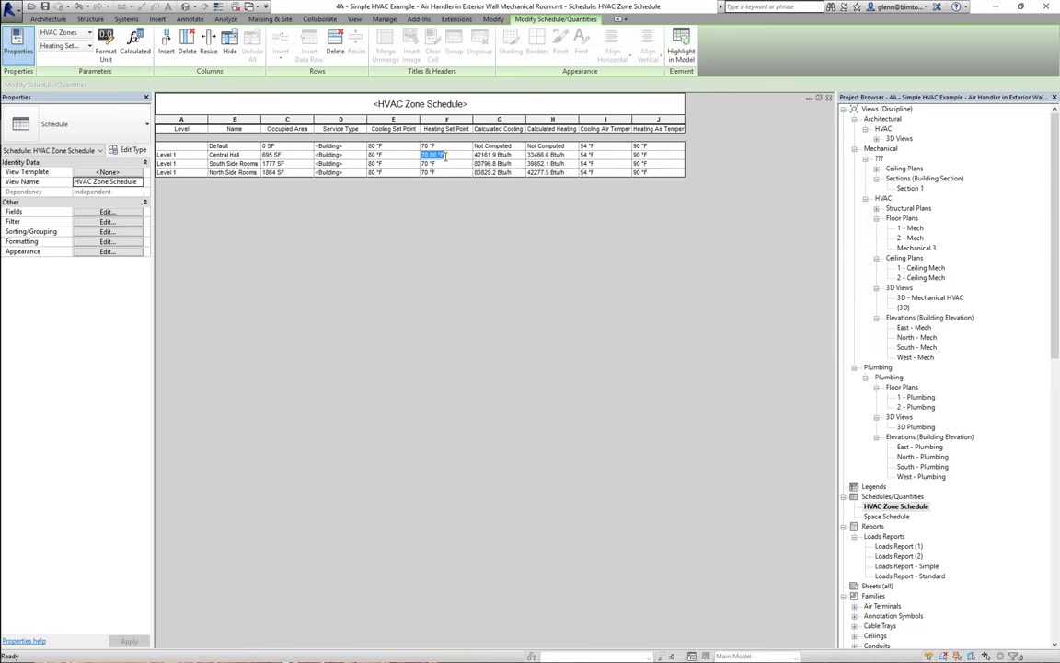
click(432, 164)
text(68)
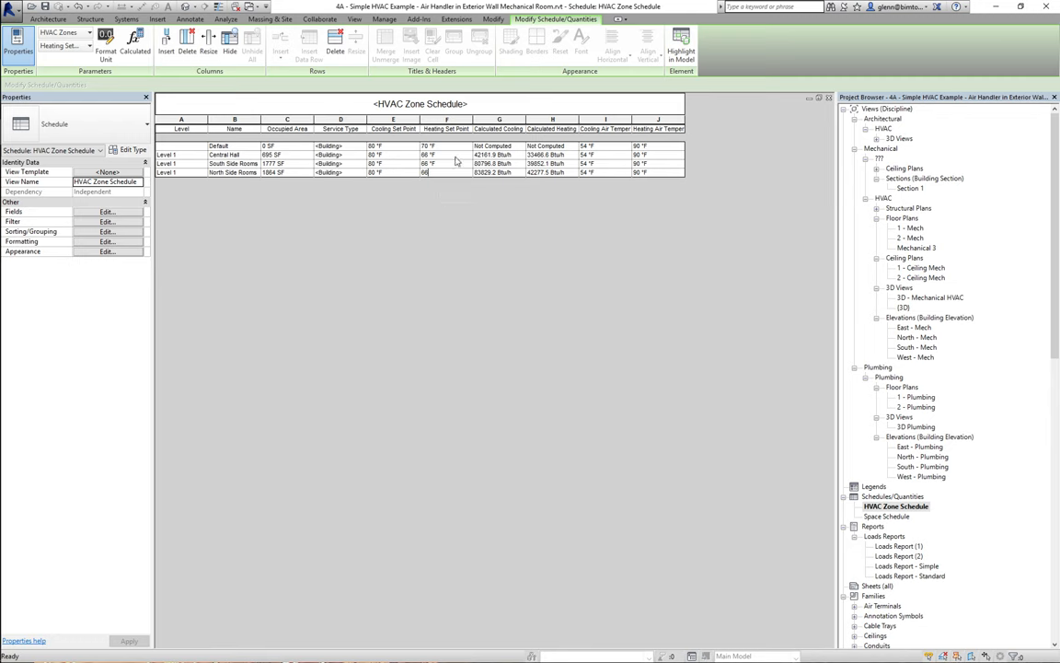
click(432, 154)
text(62)
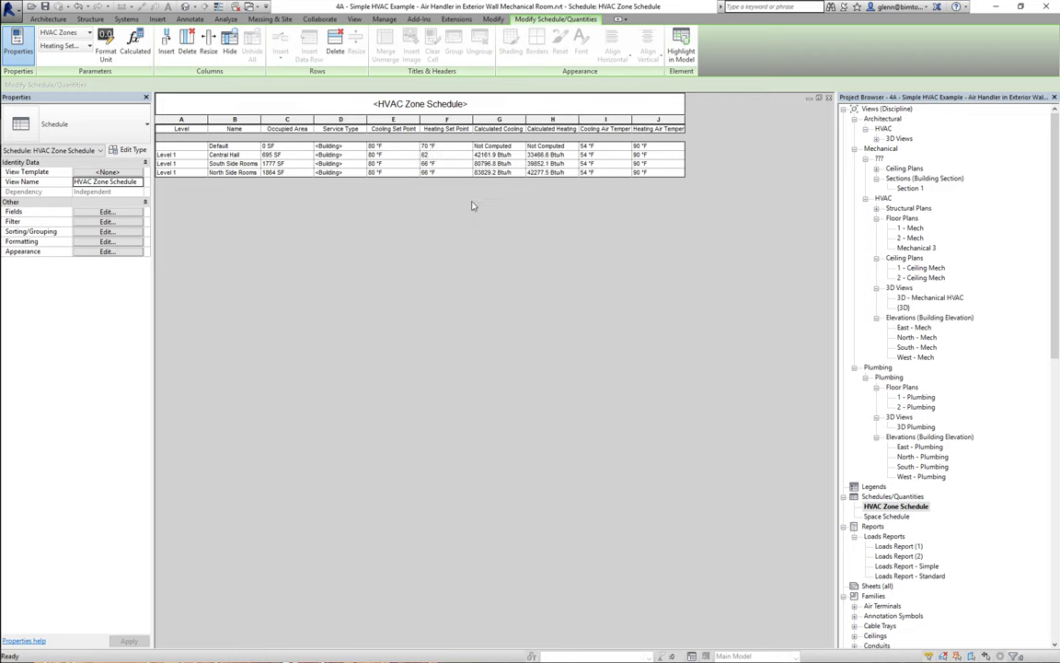
click(432, 172)
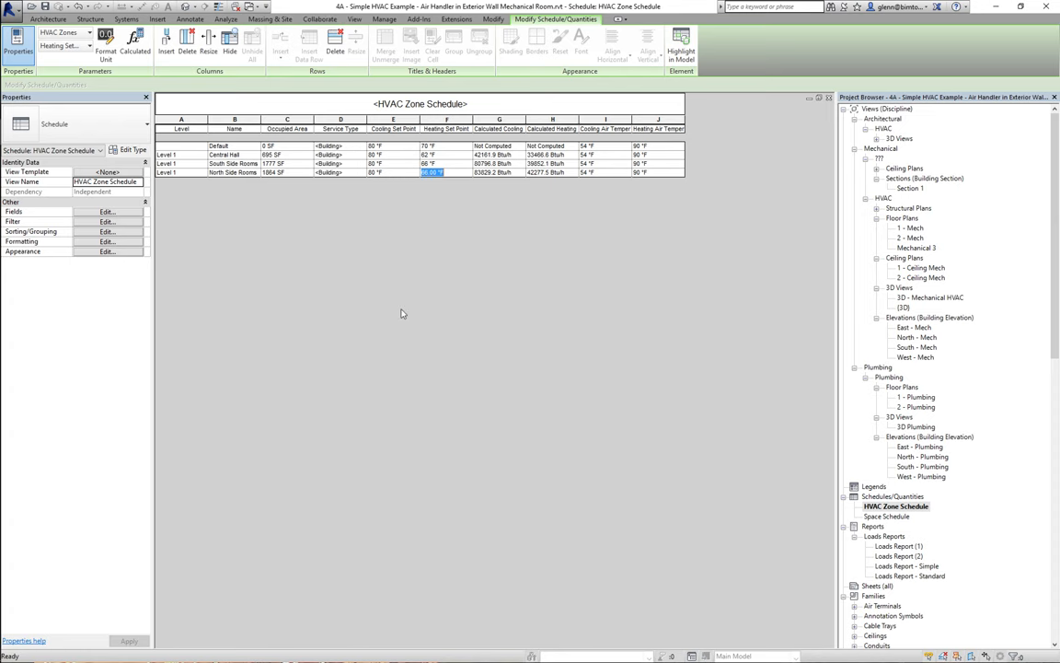
- Rerun the loads calculation with the lowered heating set points, generating Loads Report (3)
click(225, 18)
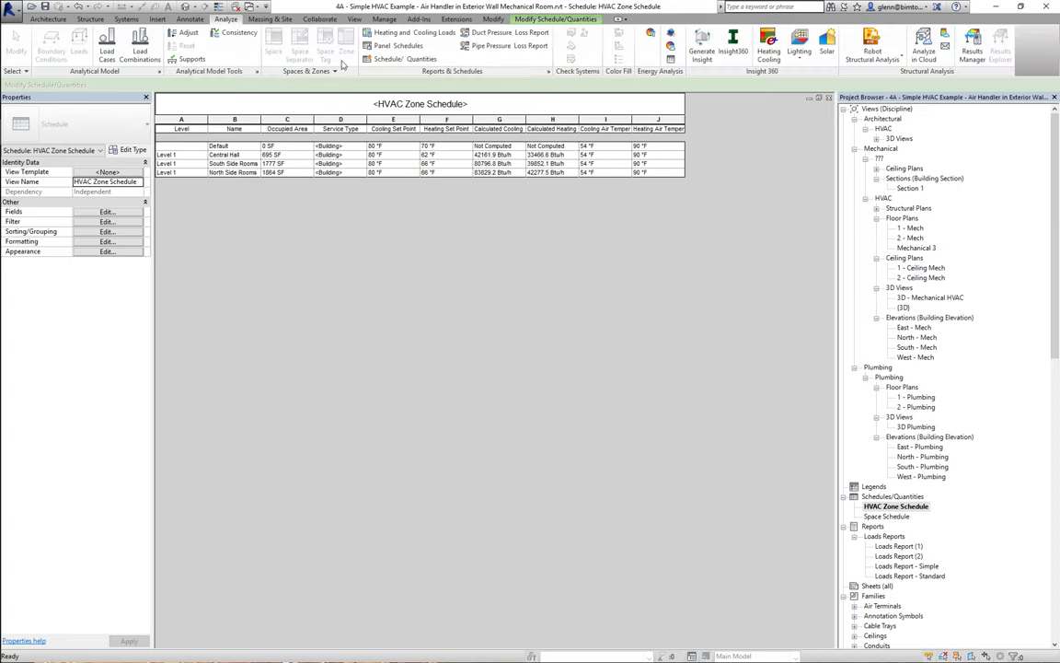
click(391, 32)
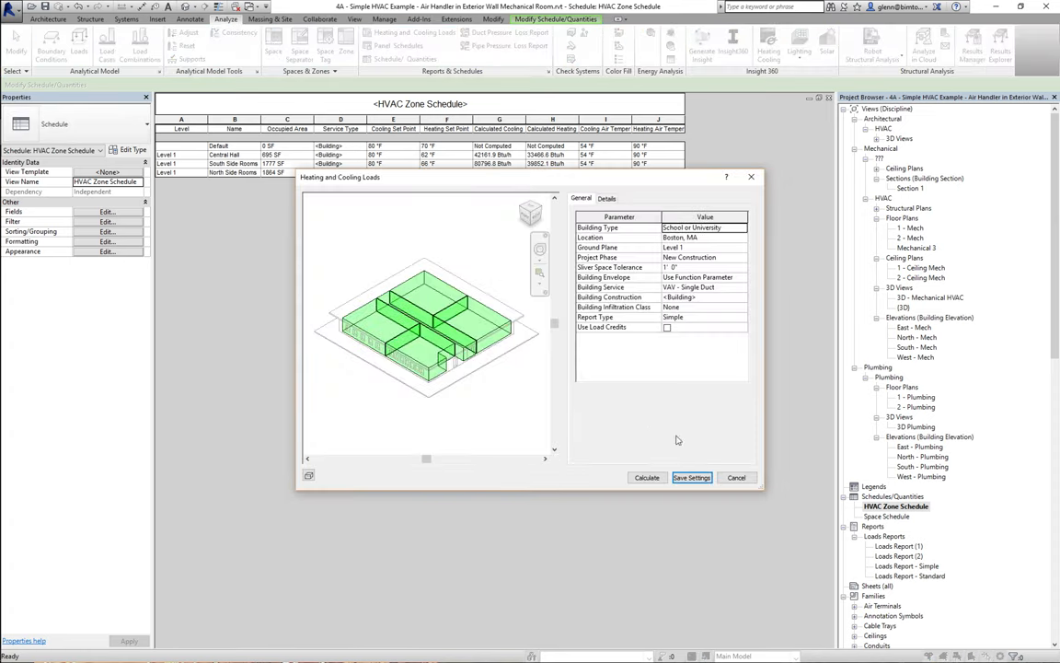
click(647, 477)
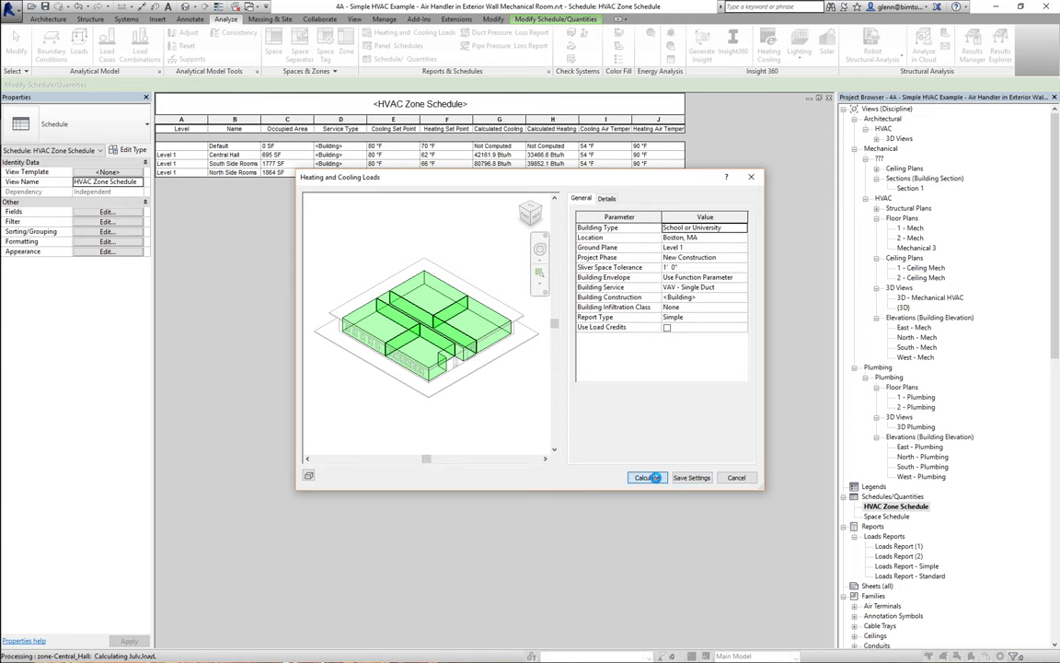
click(646, 477)
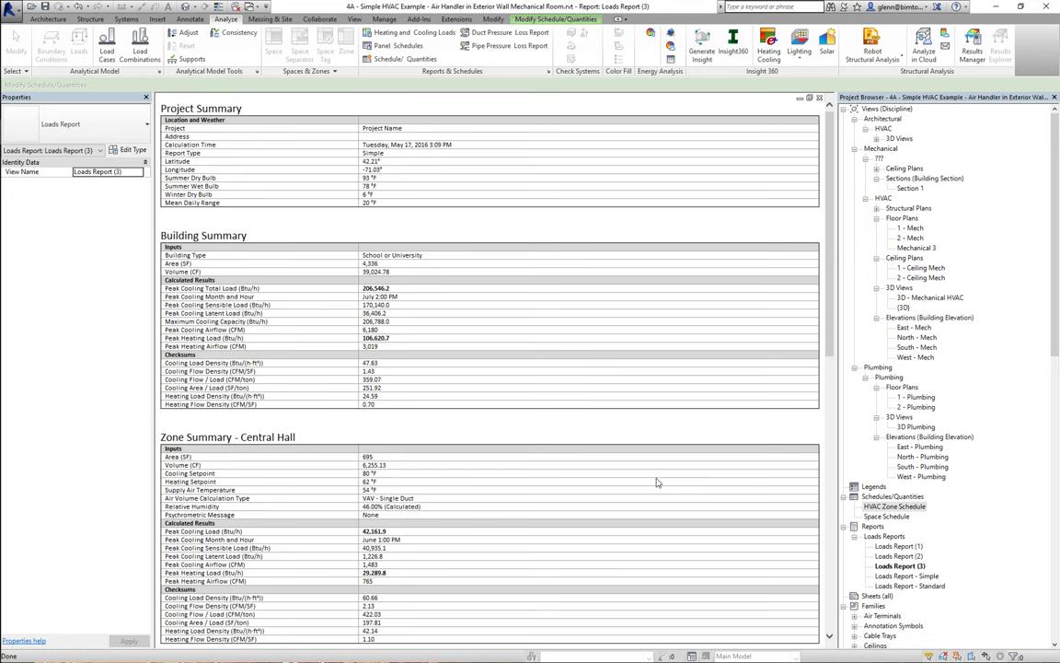
mouse_move(544, 237)
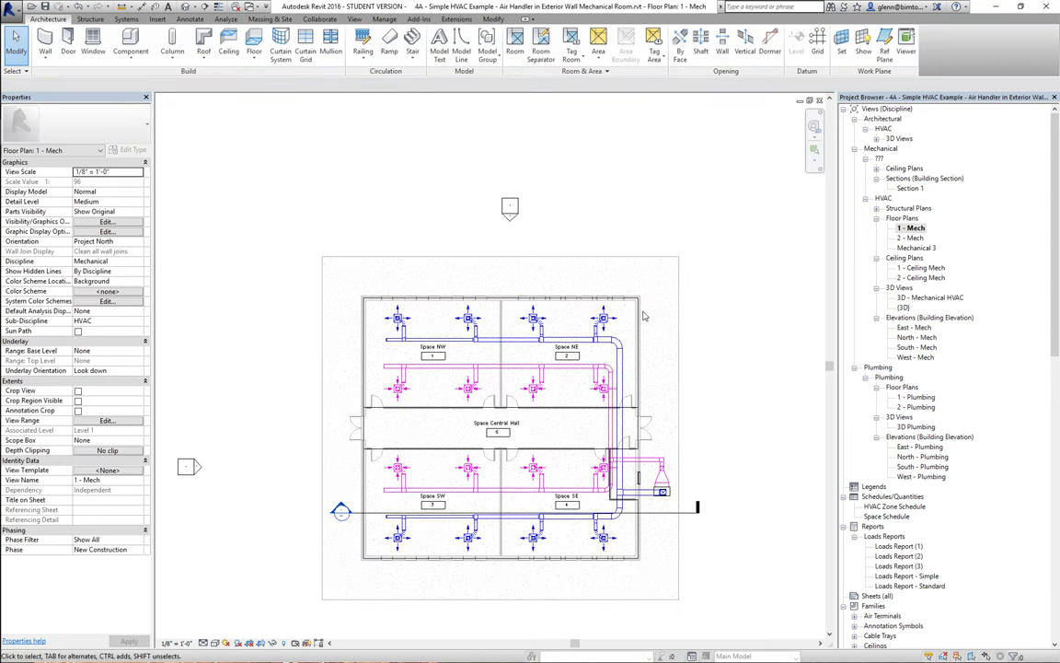
- Zoom into the 1 - Mech floor plan and set its discipline to Coordination
click(567, 353)
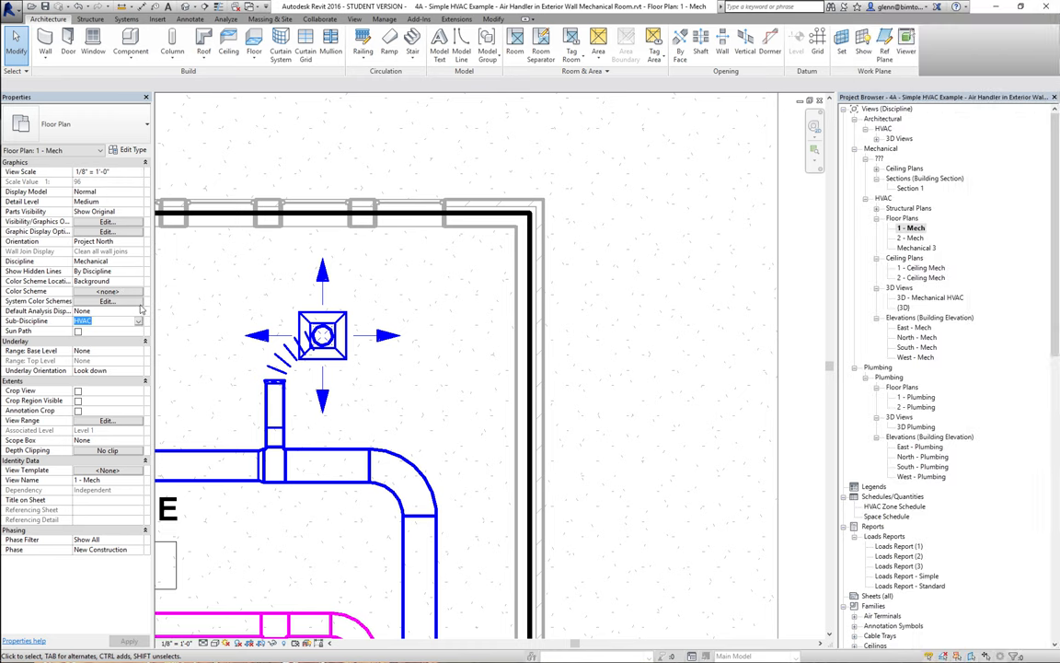
click(138, 260)
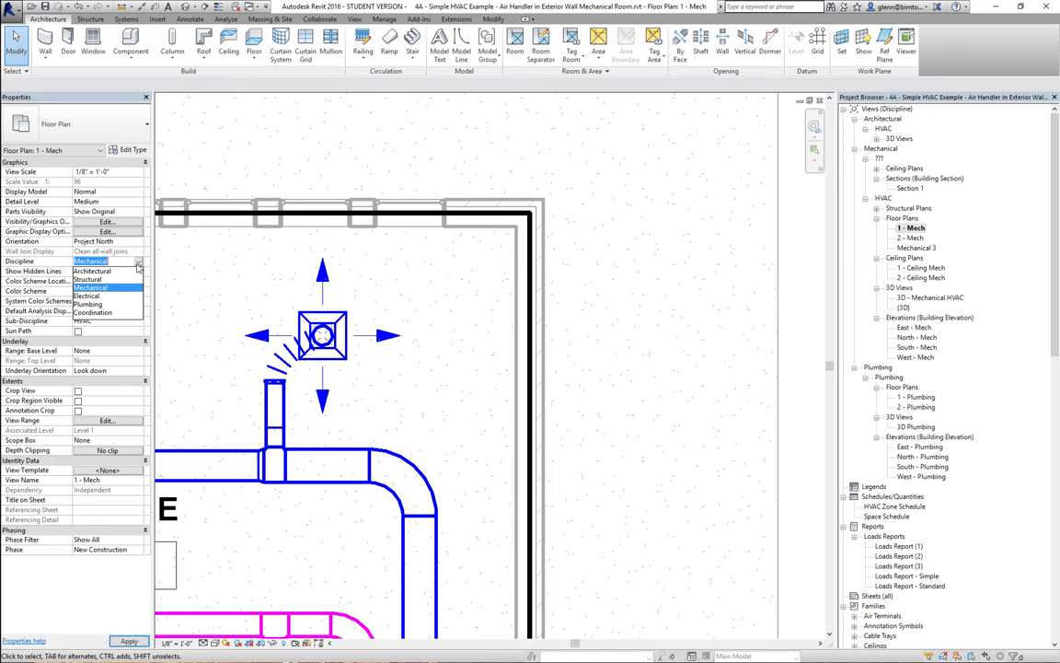
click(92, 312)
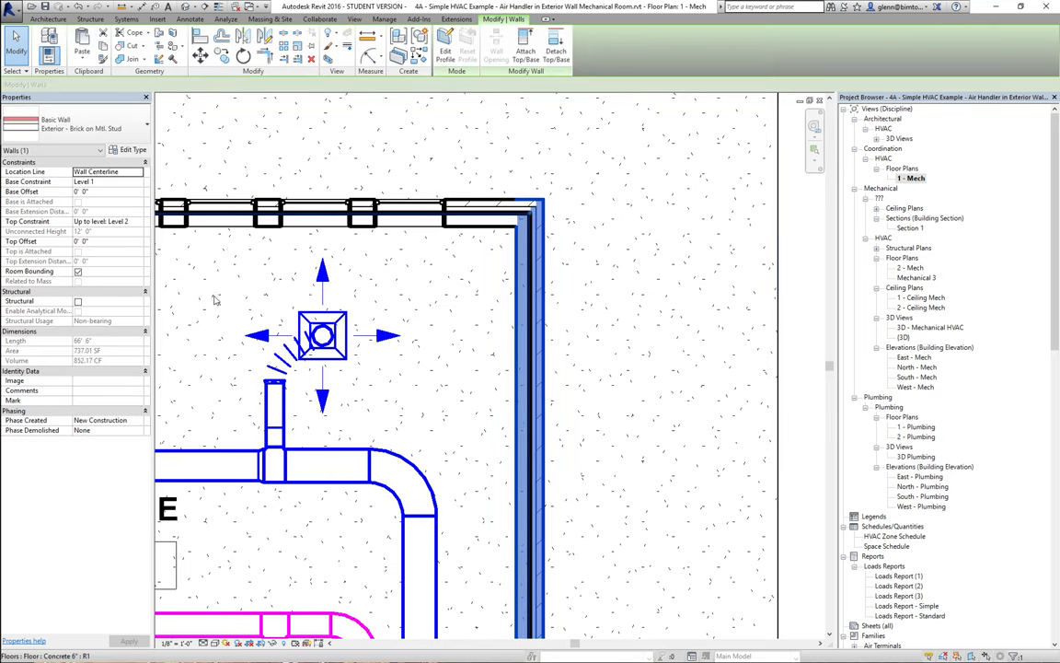
click(131, 149)
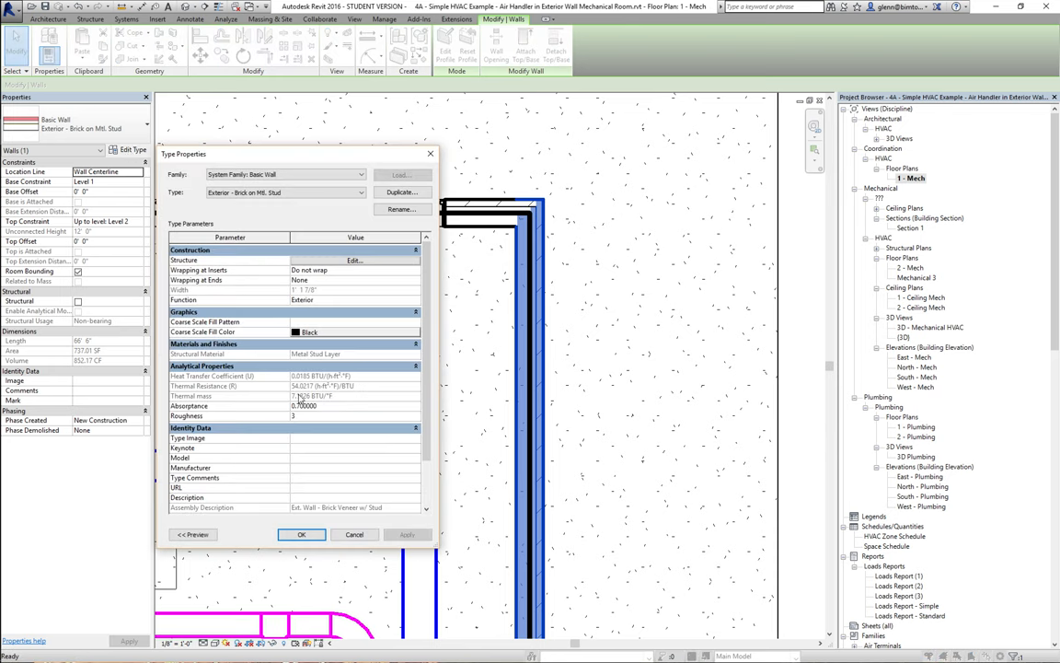
mouse_move(368, 533)
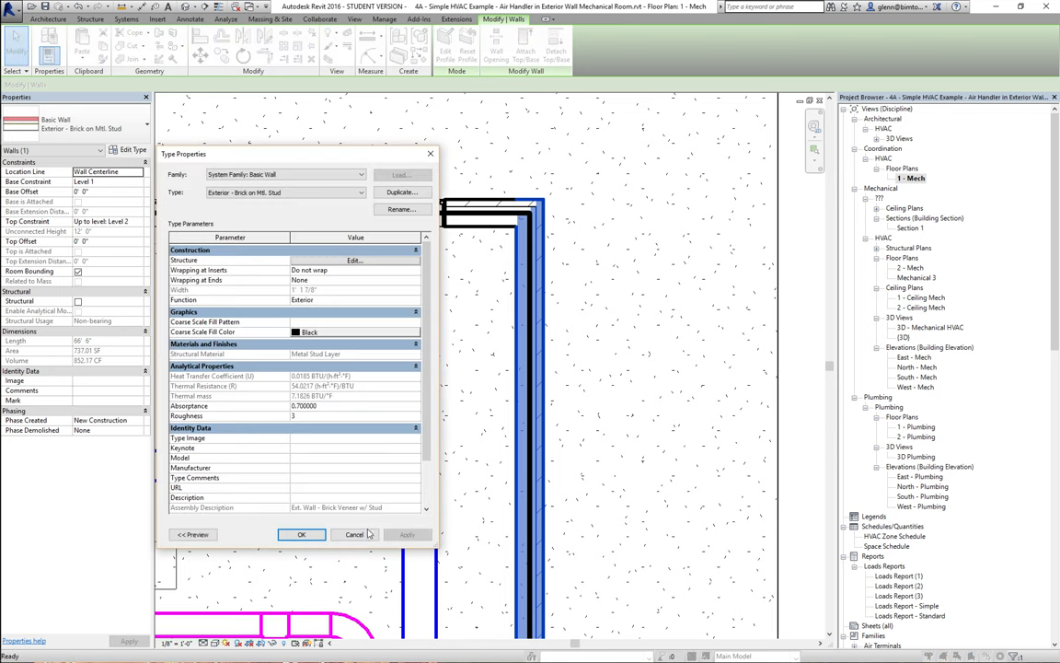
click(353, 534)
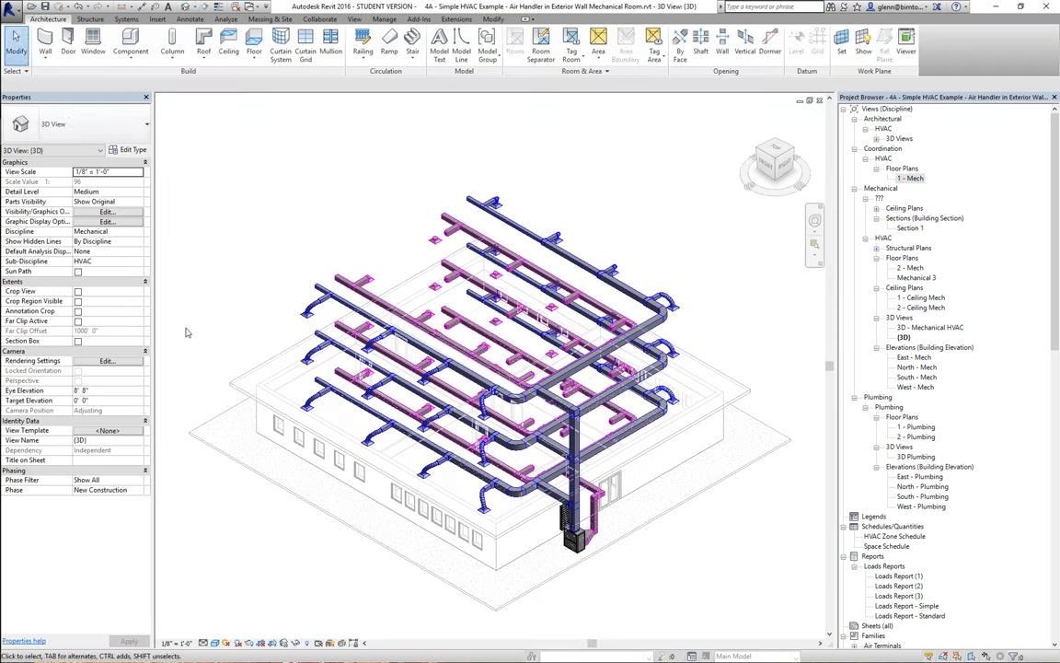
mouse_move(212, 342)
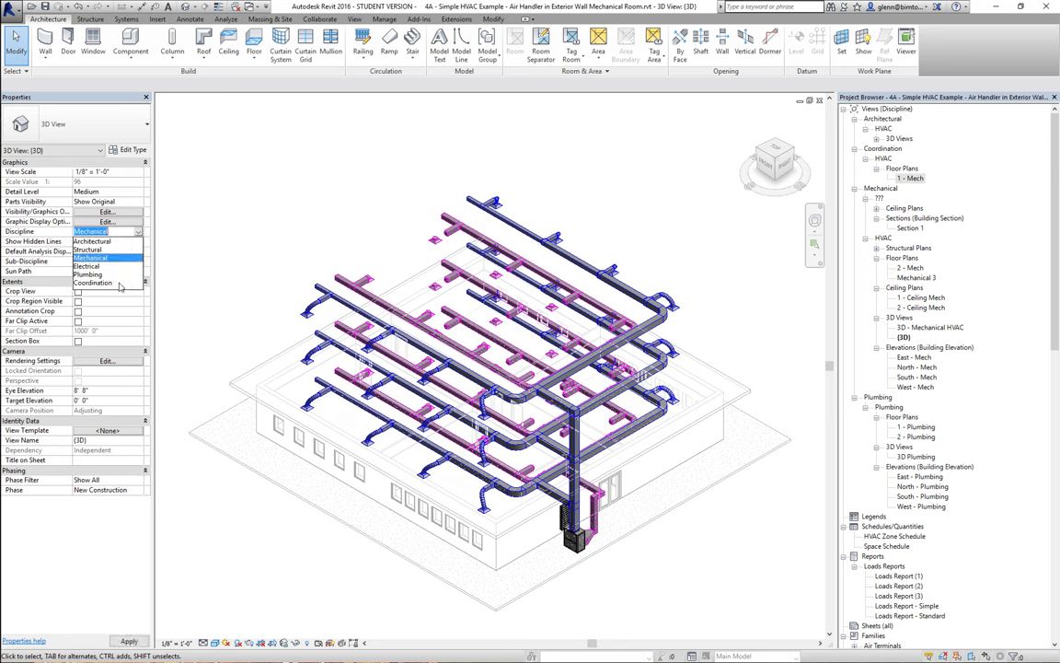
- Set the 3D view's discipline to Coordination
click(92, 282)
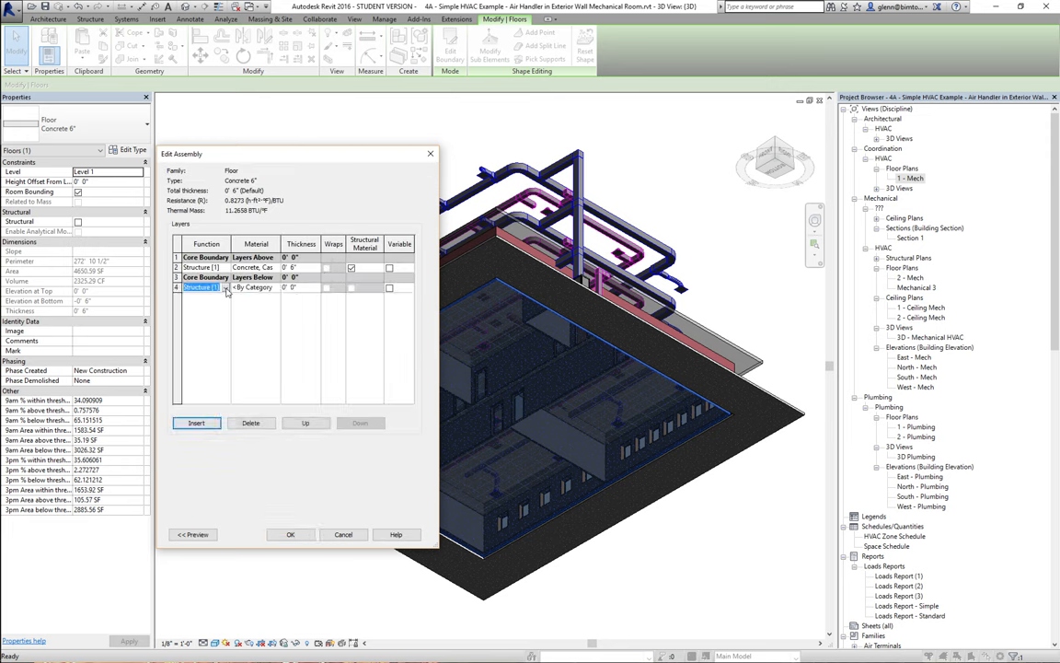
- Make the new floor layer a 2" Thermal/Air Layer of Insulation - Rigid Fiber Board
click(202, 287)
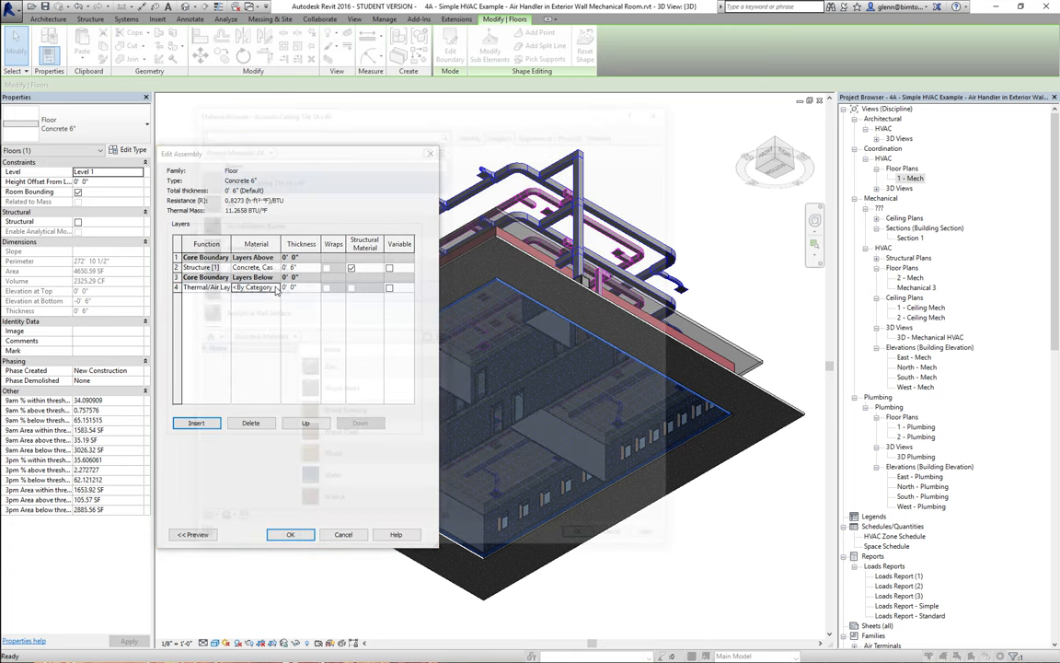
click(258, 287)
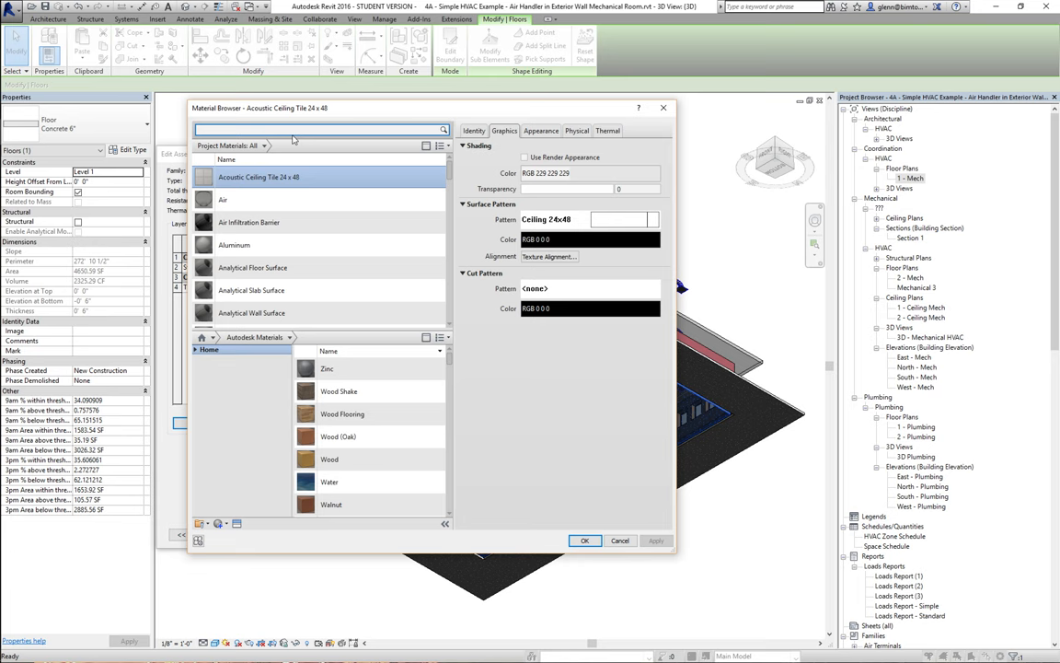
text(rigid)
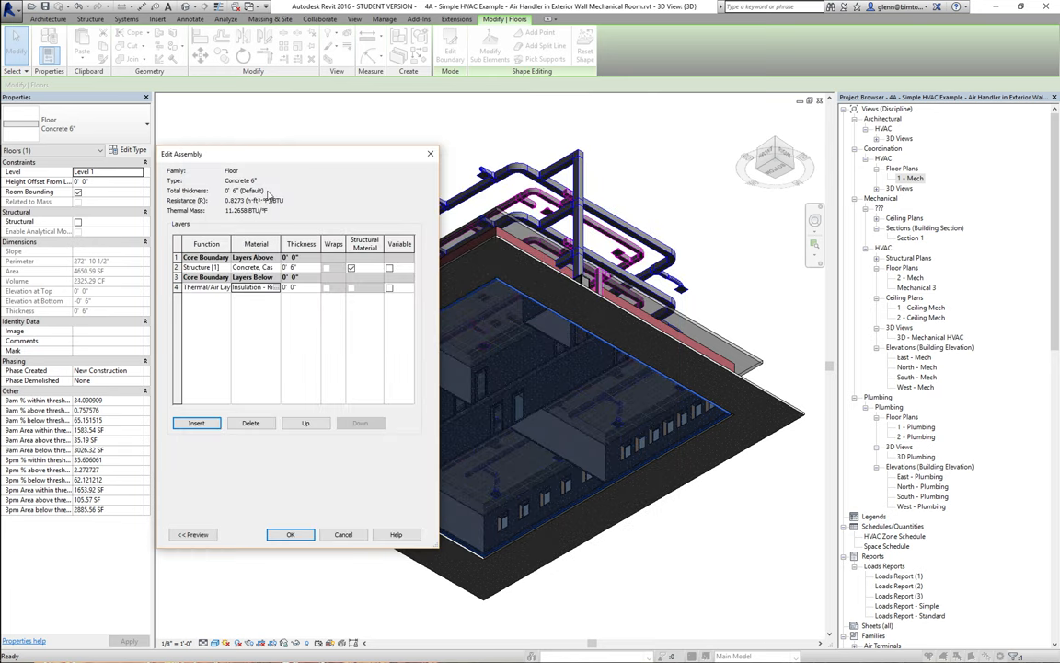
click(299, 288)
text(2)
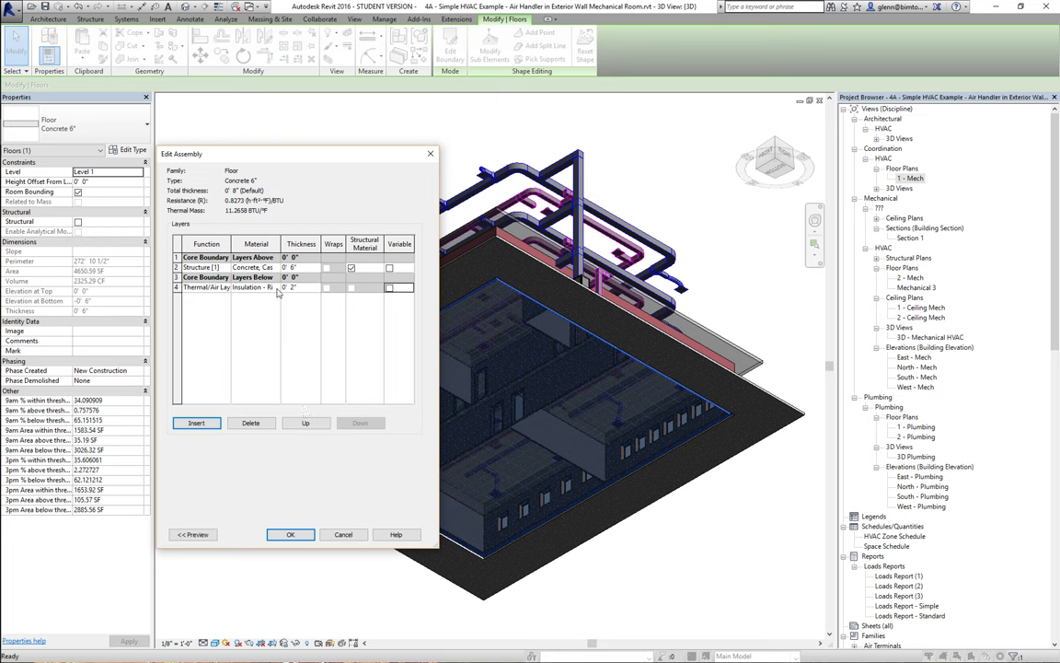
click(245, 286)
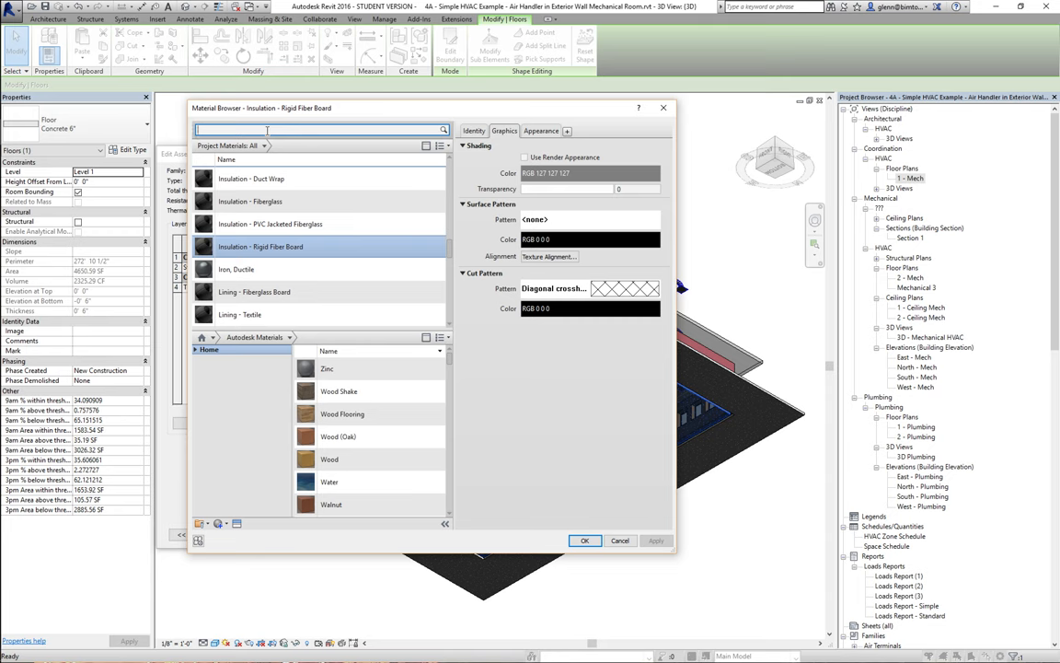
- Search 'insulation' and make Polyisocyanurate the insulation layer's material
text(insulation)
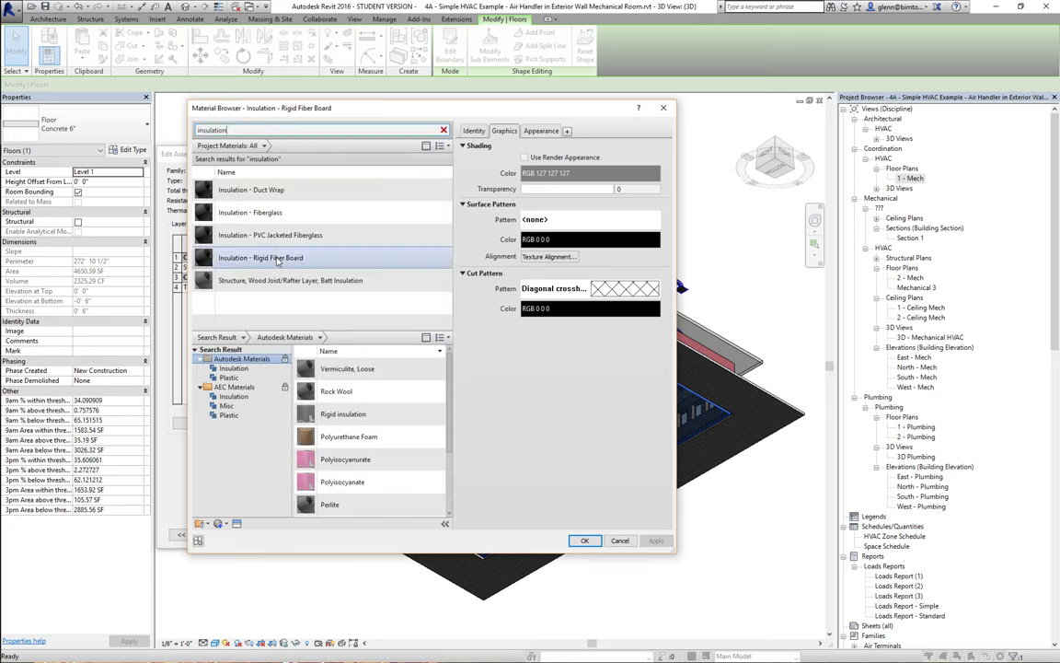
click(290, 280)
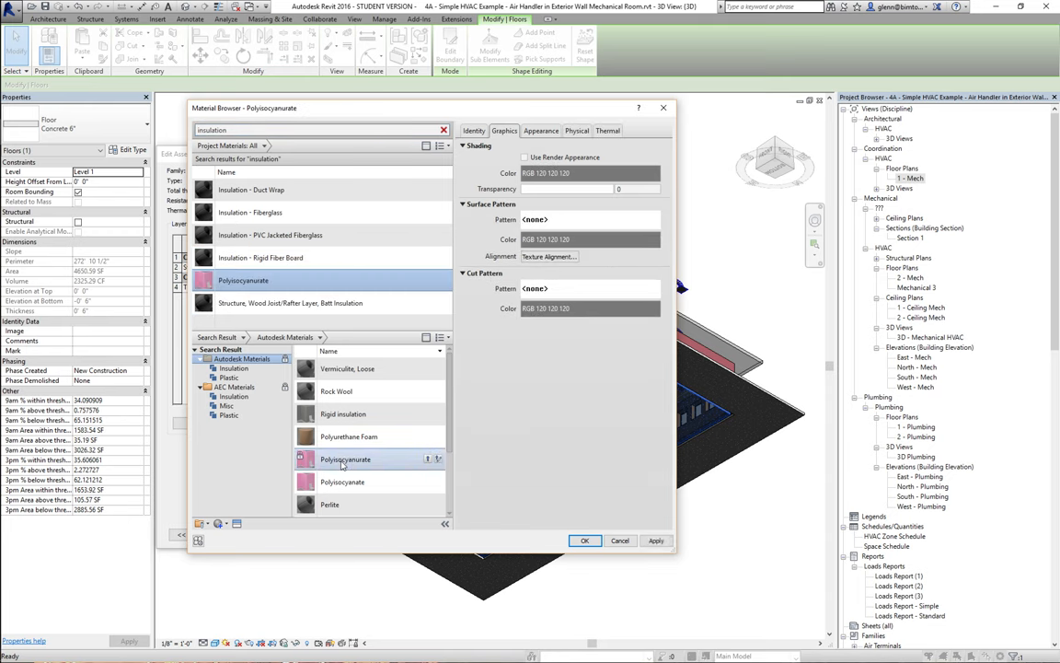
click(607, 129)
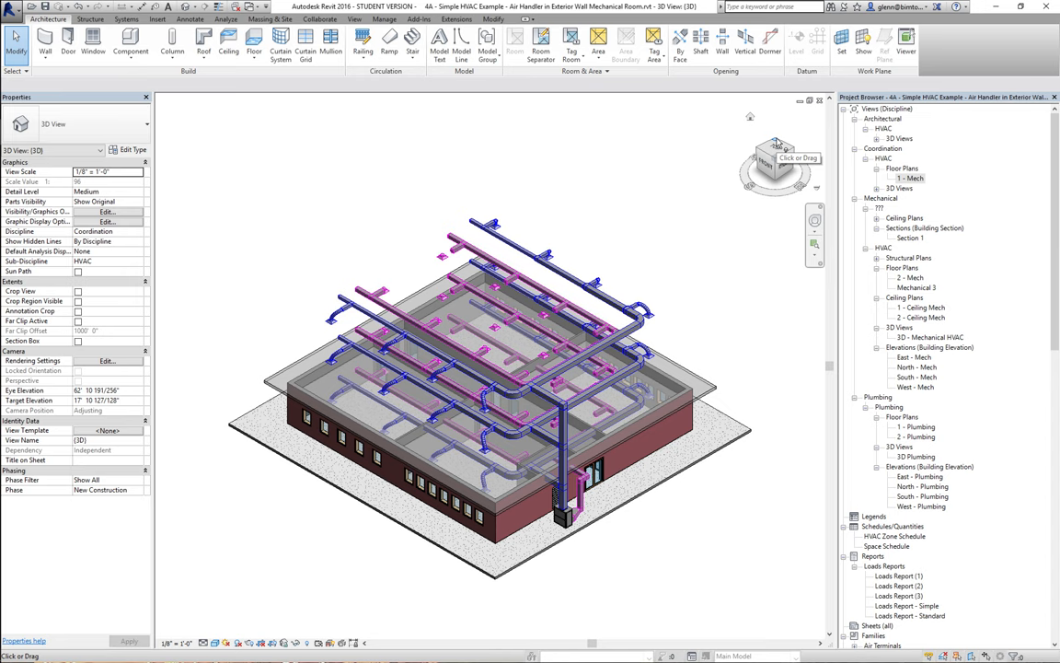
mouse_move(400, 172)
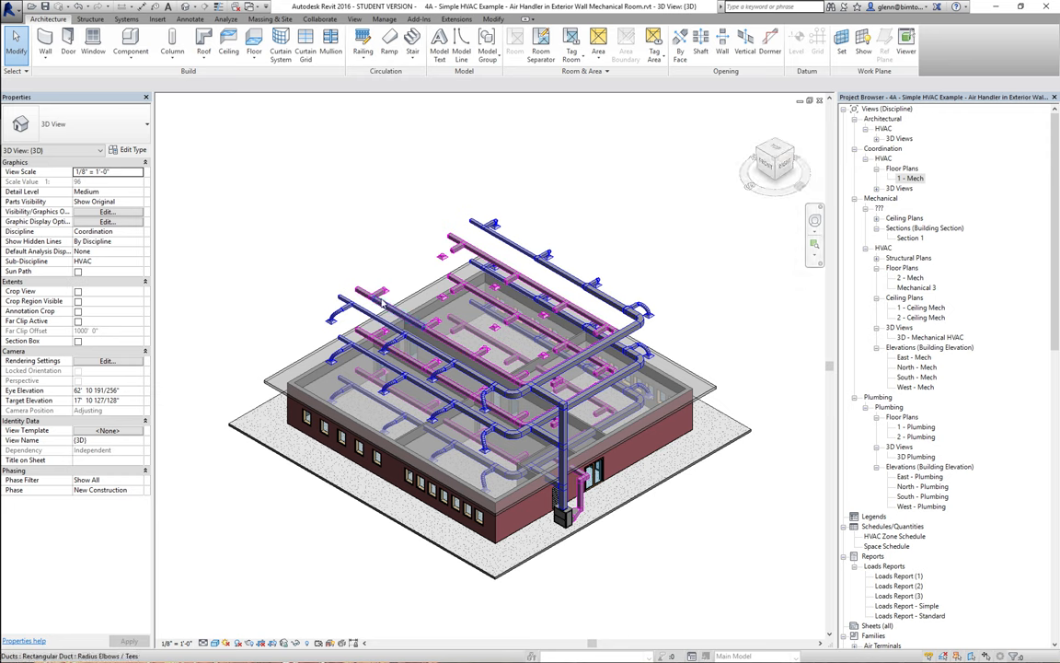
click(291, 189)
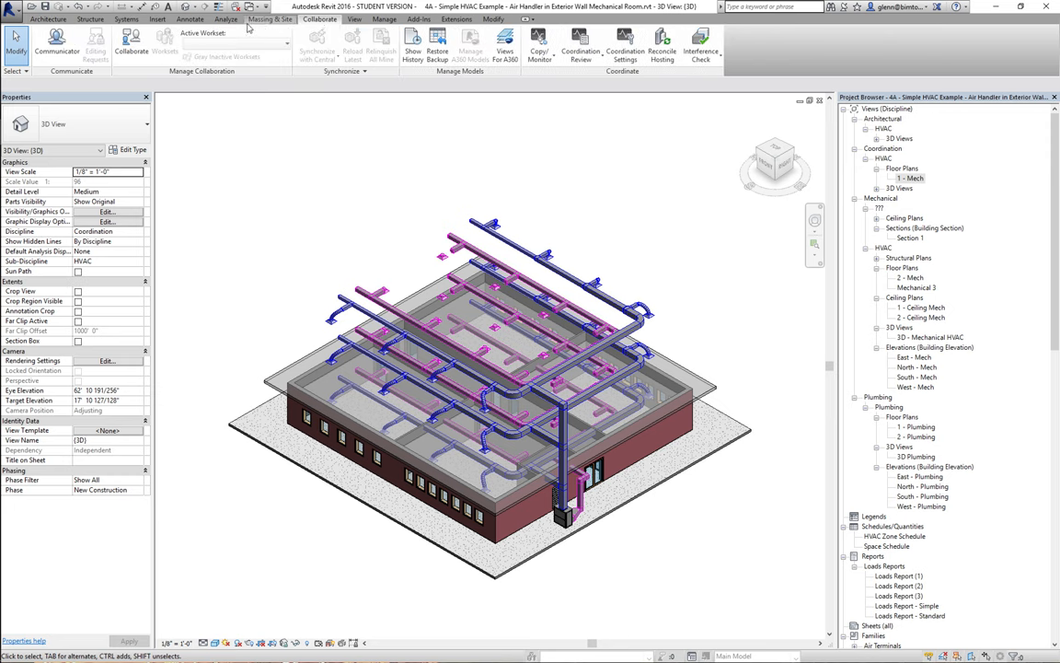
click(410, 38)
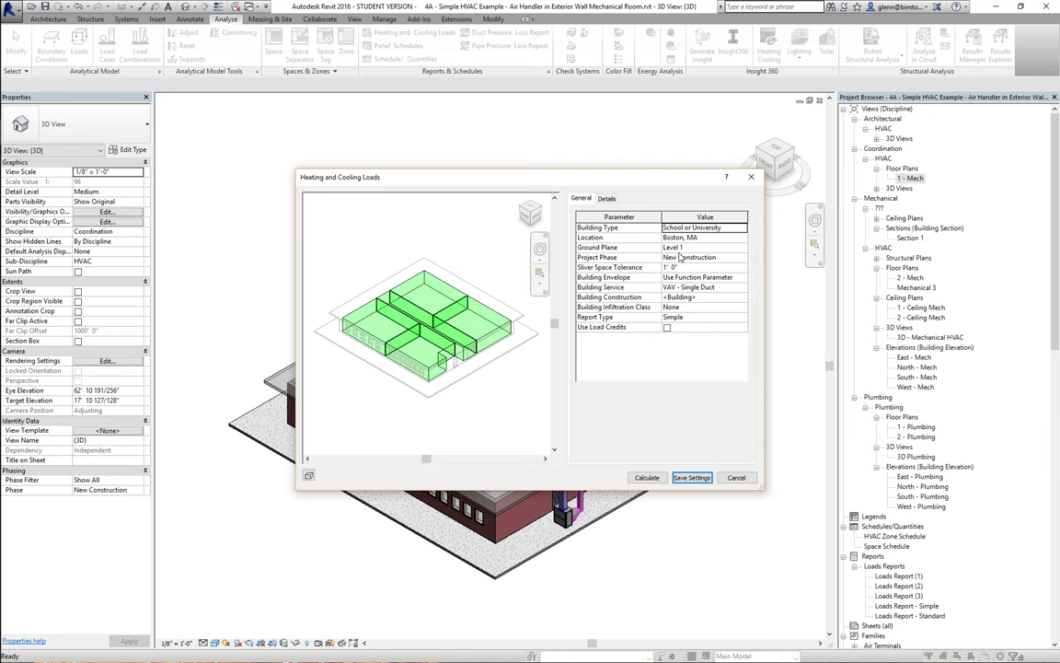
mouse_move(746, 462)
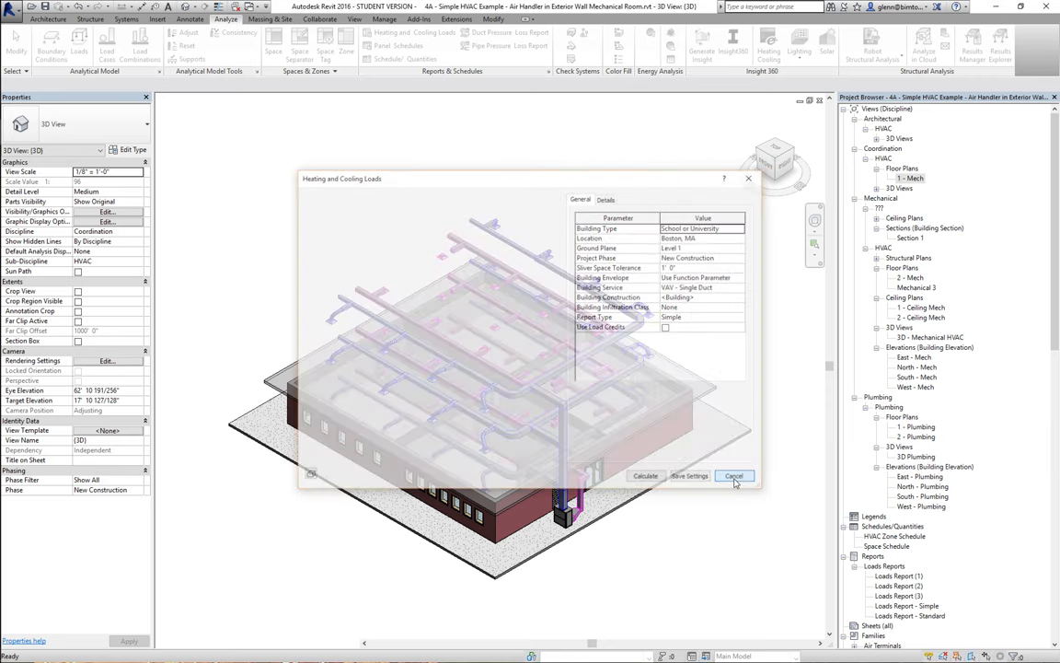
click(733, 476)
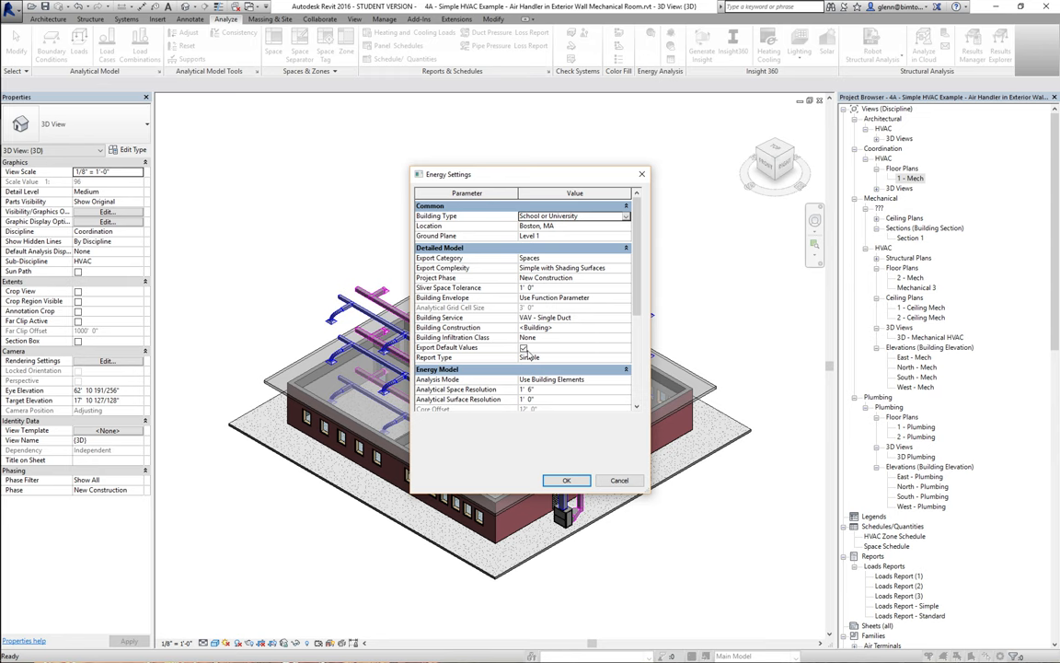
mouse_move(529, 292)
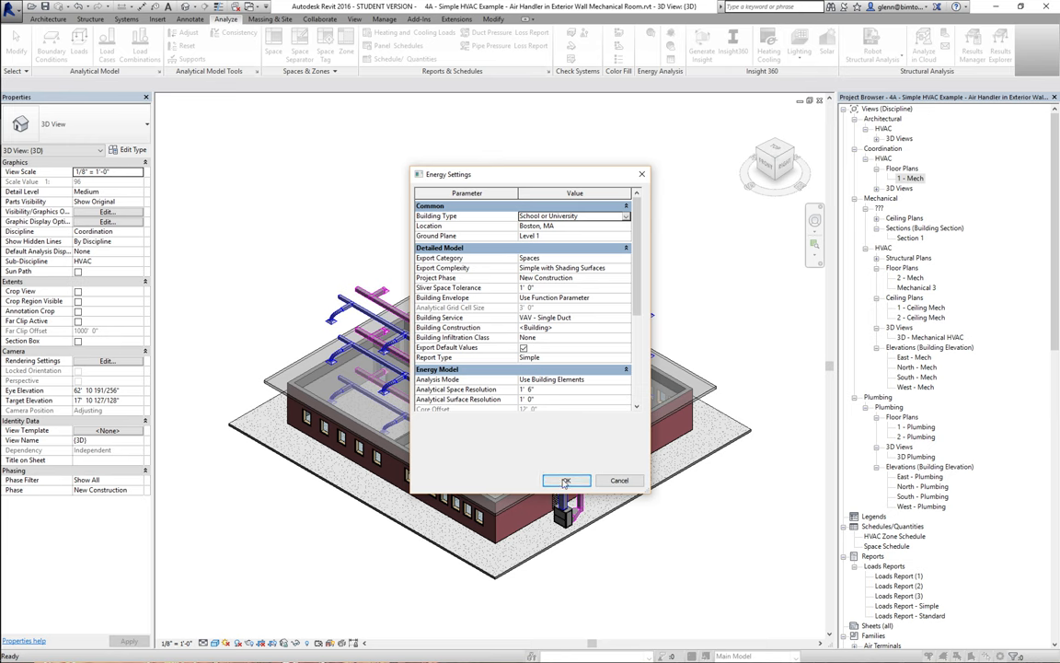
- Accept Energy Settings with Export Default Values, then bring up Heating and Cooling Loads
click(566, 479)
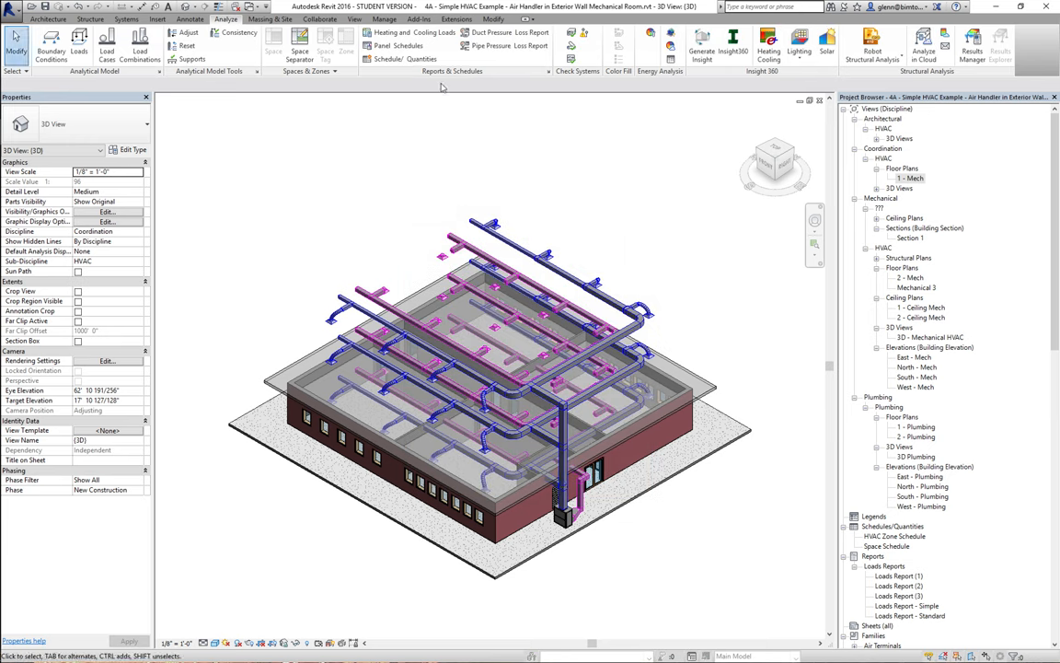
click(392, 35)
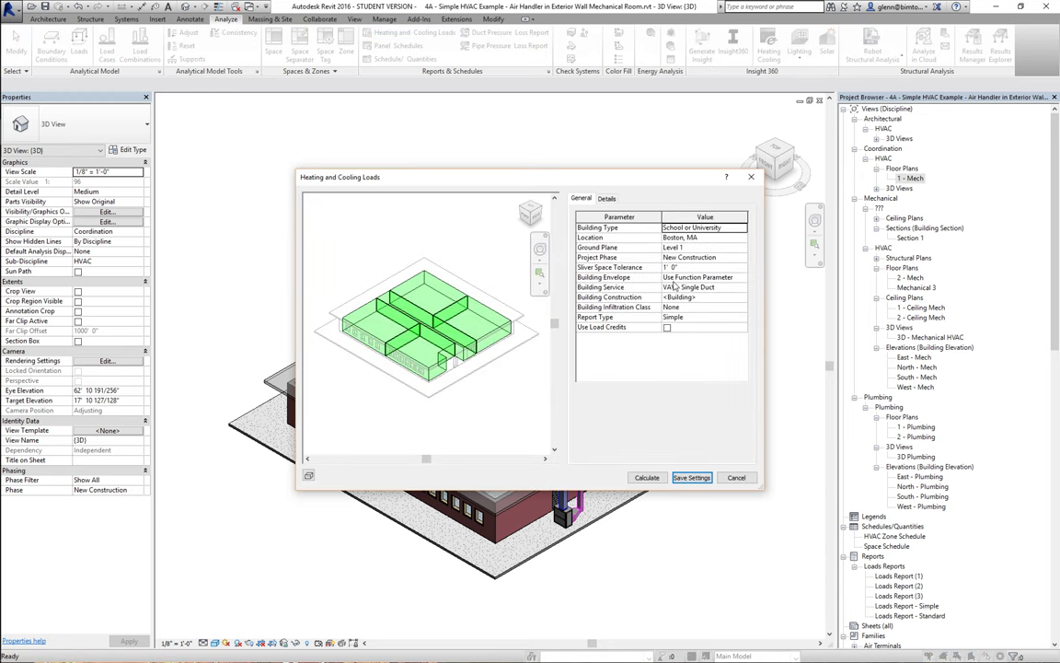
mouse_move(752, 305)
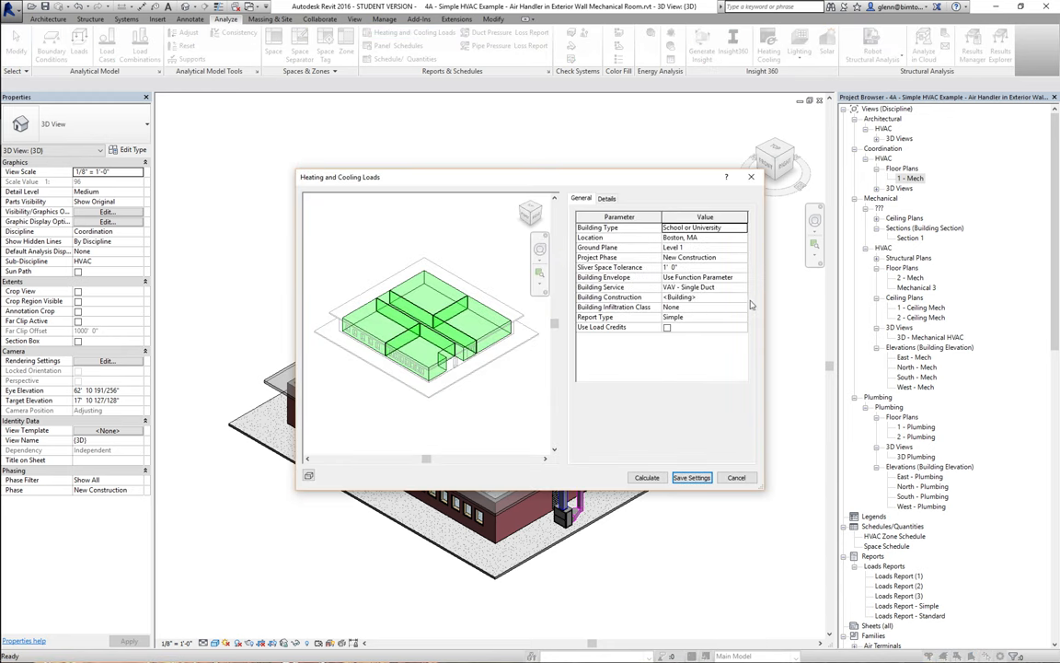
- Clear Building Construction overrides for building categories, exterior windows and interior windows/skylights
click(704, 296)
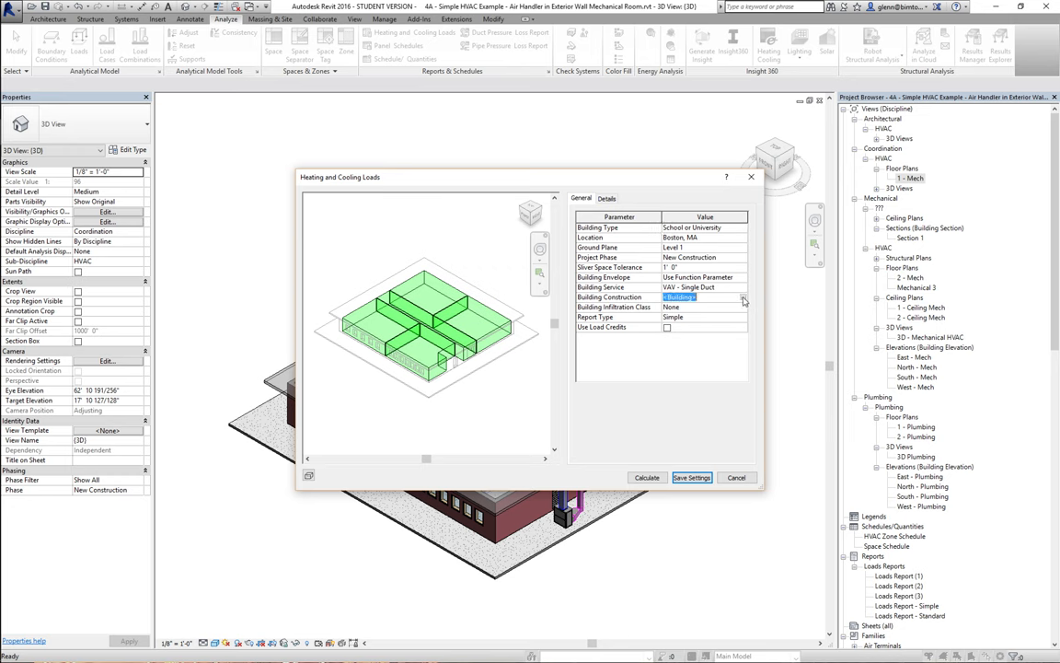
click(744, 296)
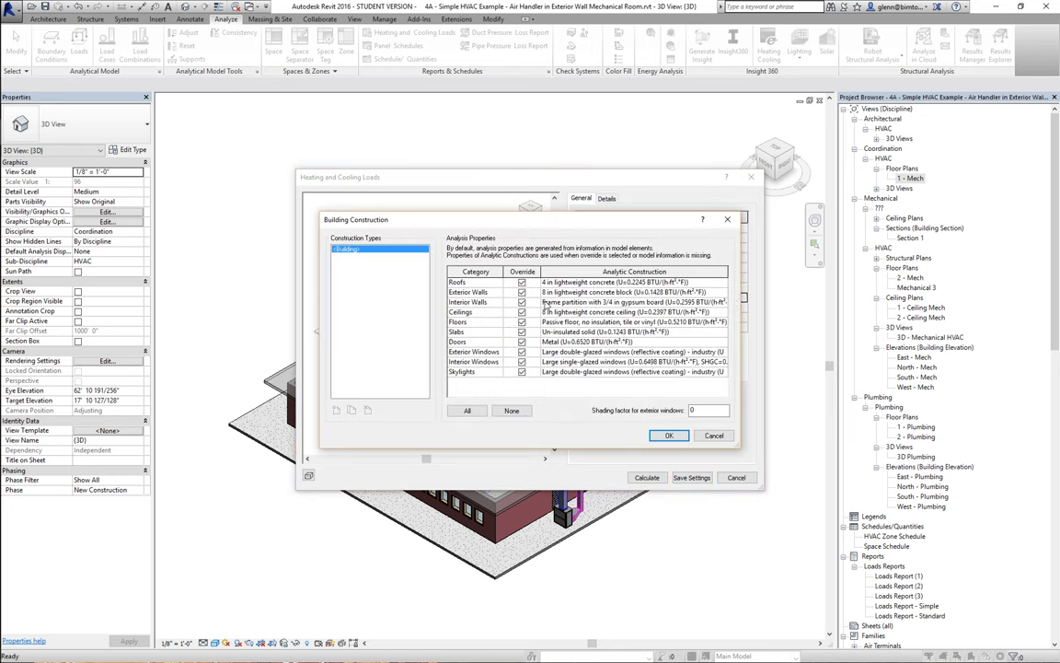
click(522, 282)
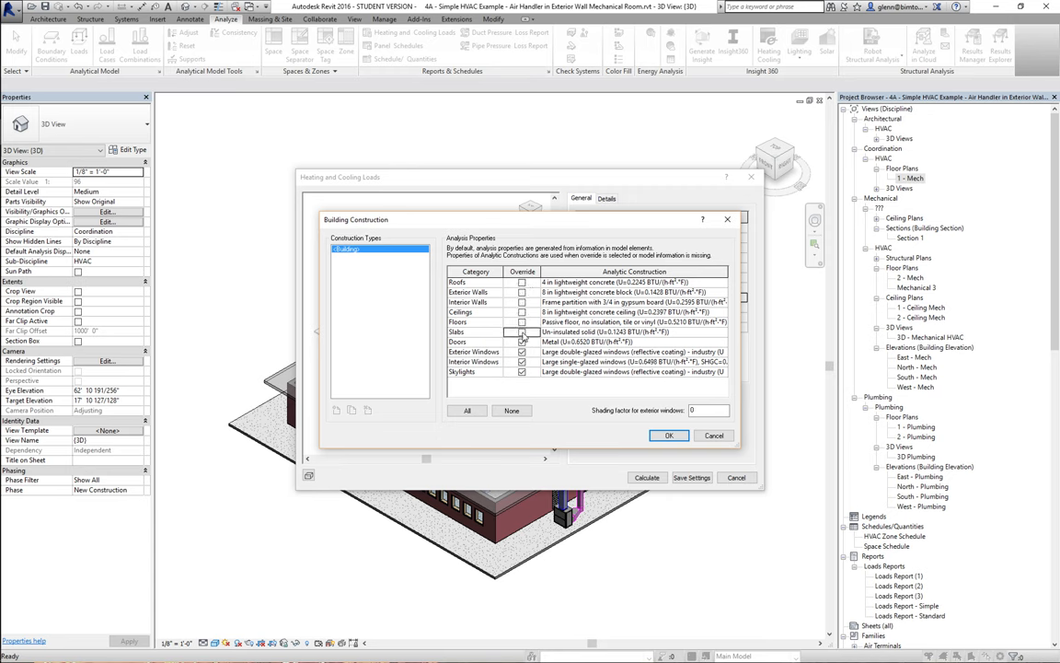
click(522, 352)
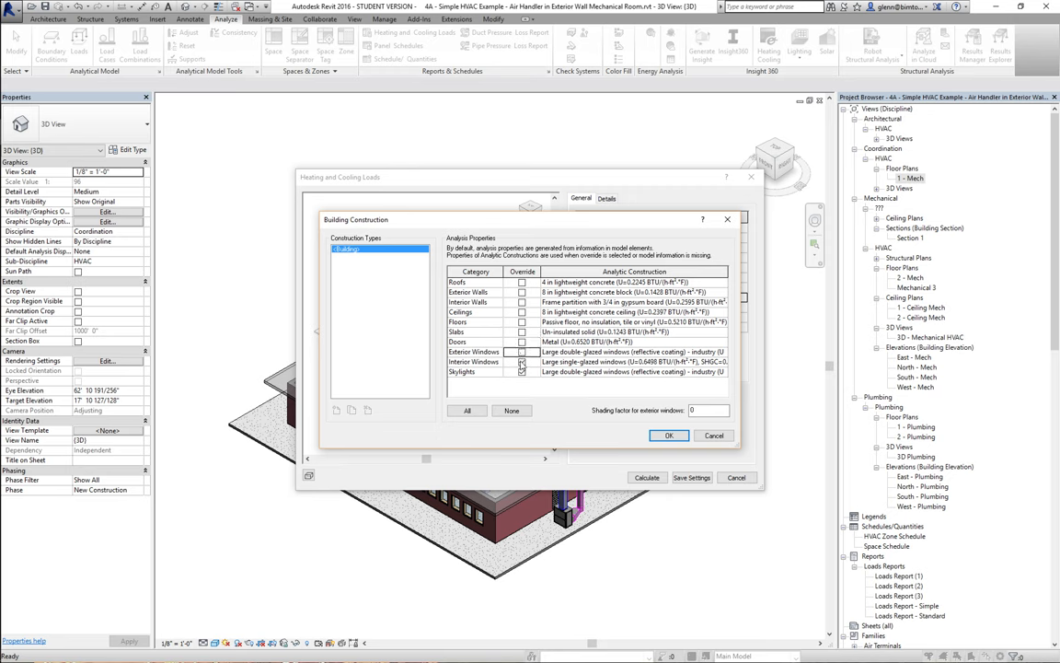
click(522, 371)
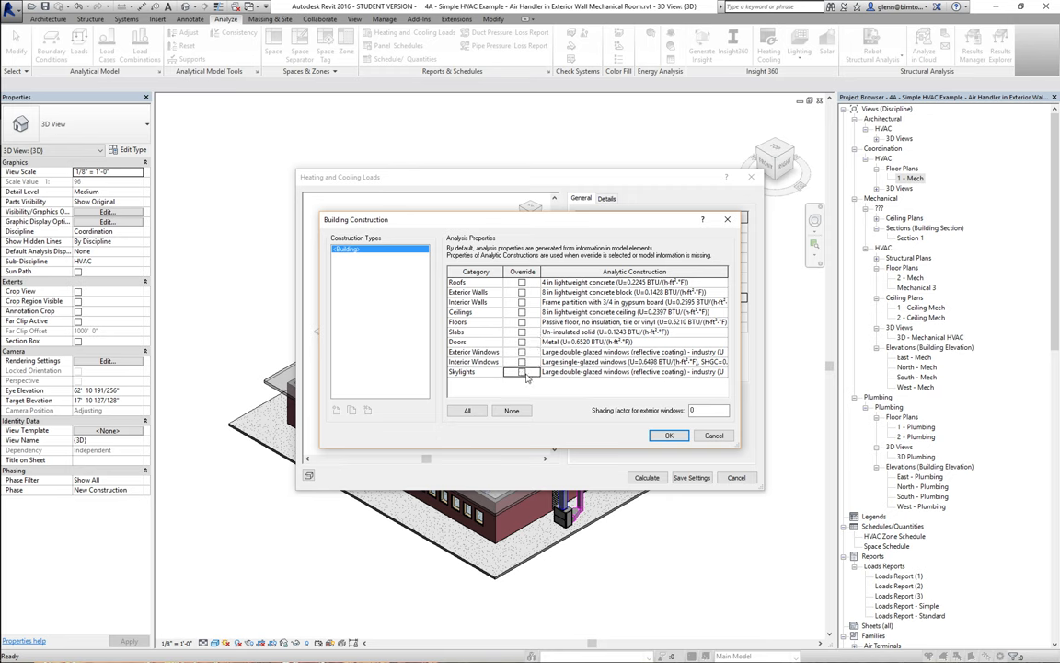
- Confirm the construction settings and calculate the building's heating and cooling loads
click(669, 435)
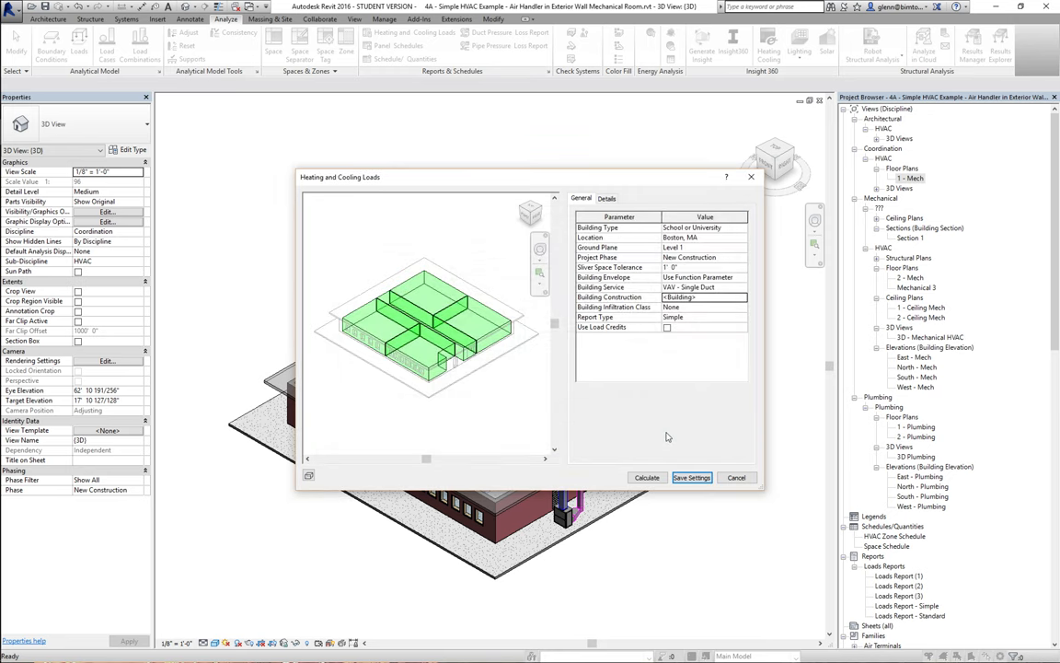
click(647, 476)
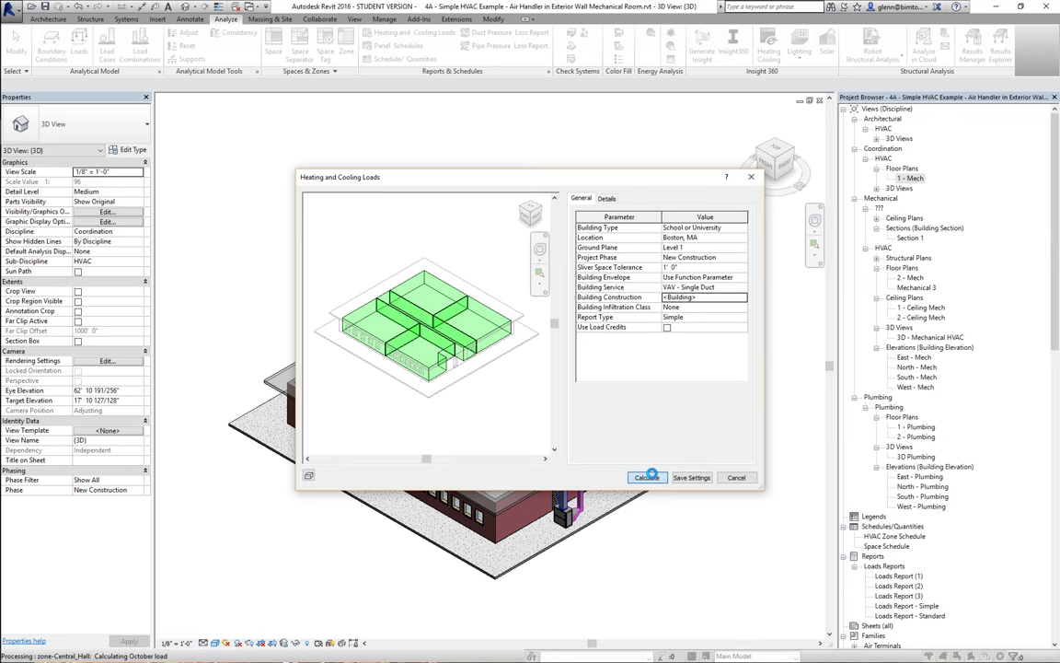
click(647, 476)
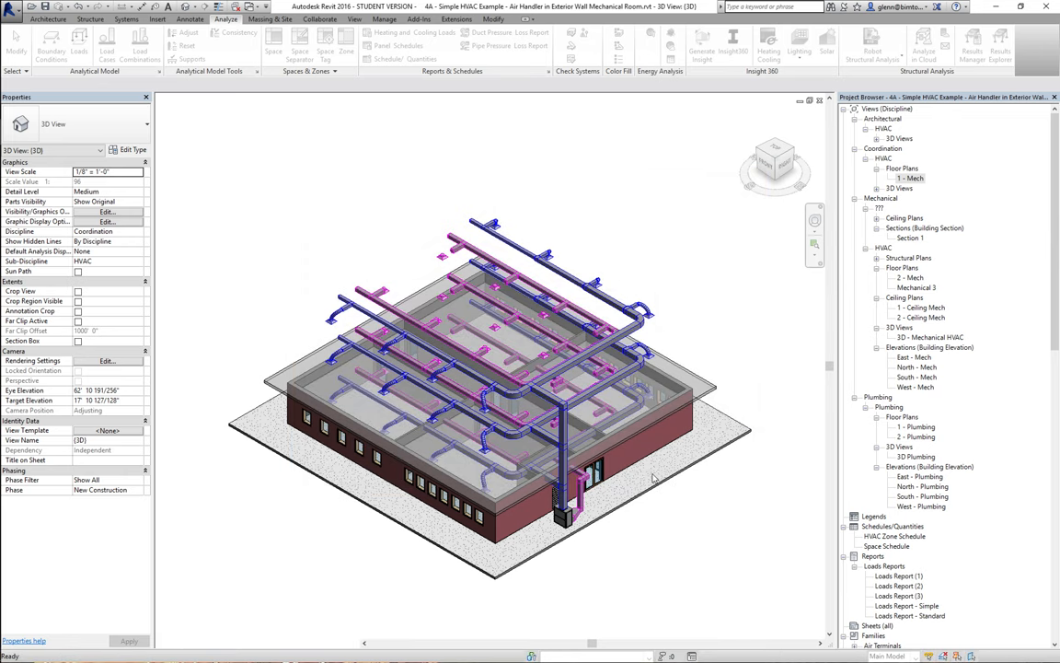
- Open Loads Report (4) showing project, building and Central Hall zone load summaries
double_click(899, 606)
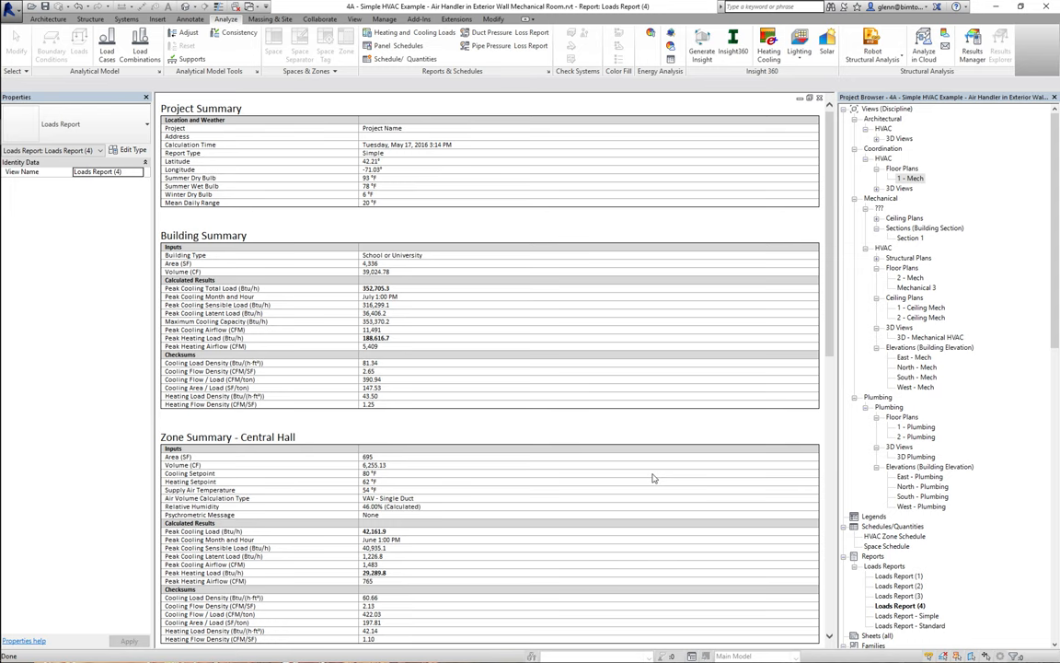
mouse_move(752, 477)
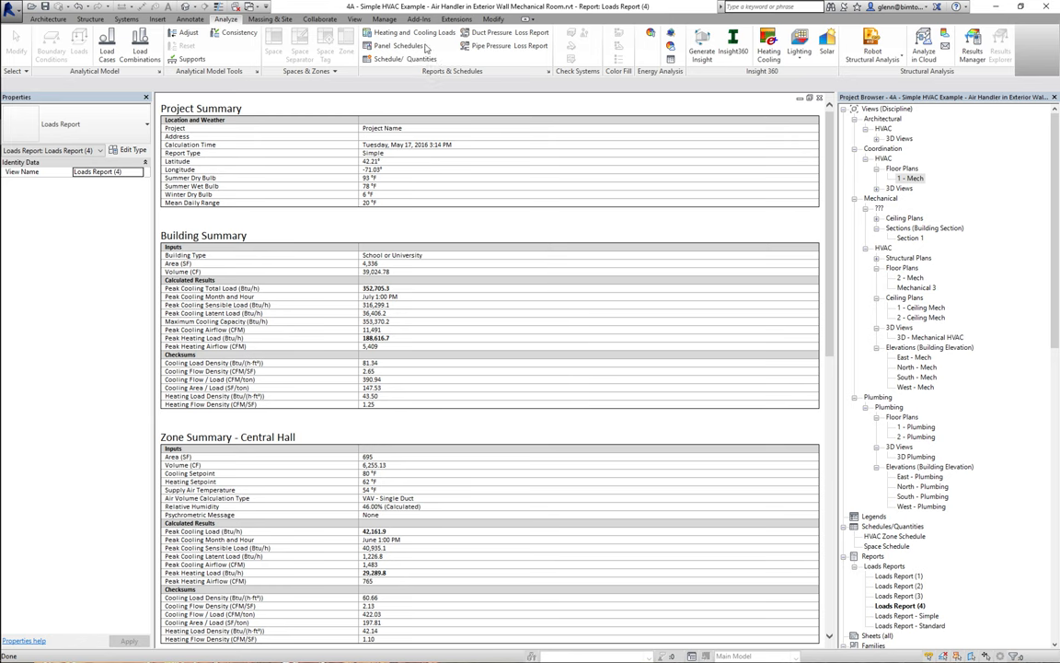
click(412, 32)
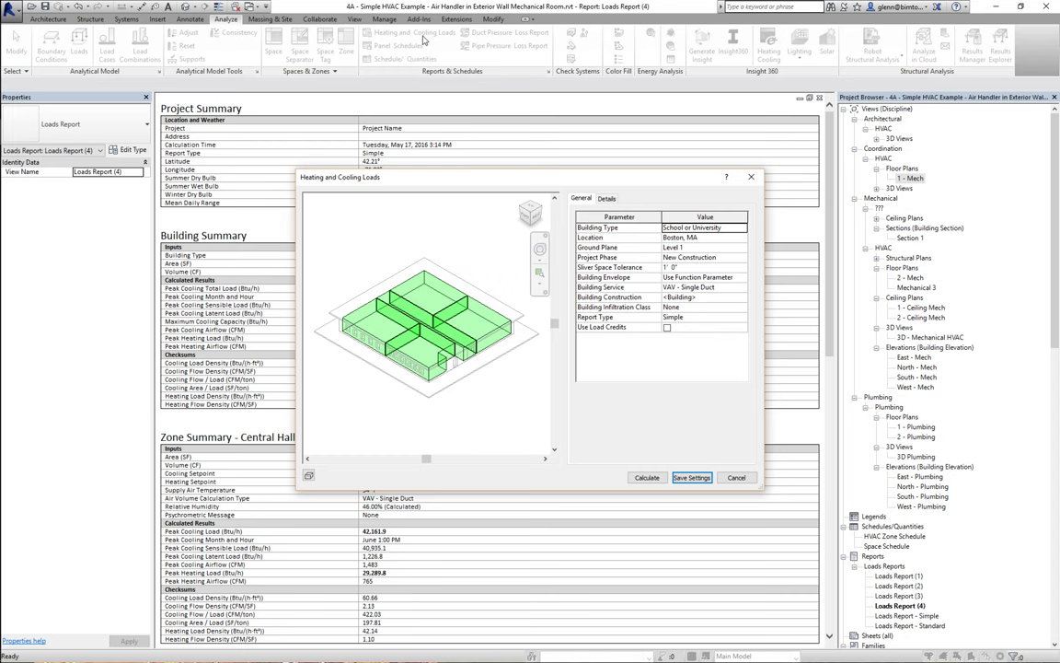
mouse_move(614, 194)
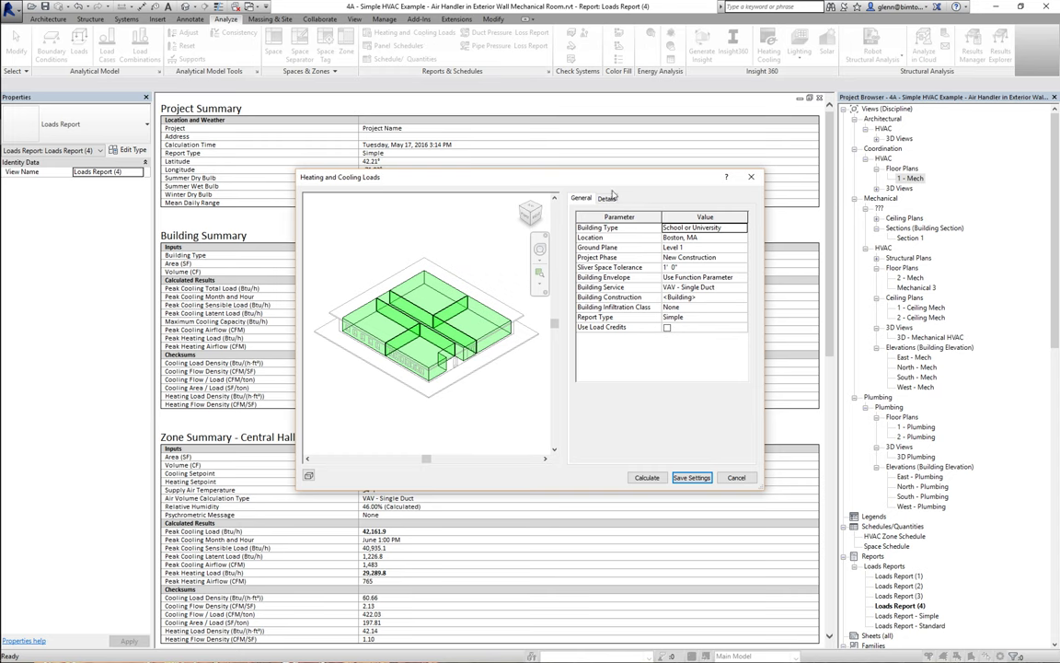
click(606, 198)
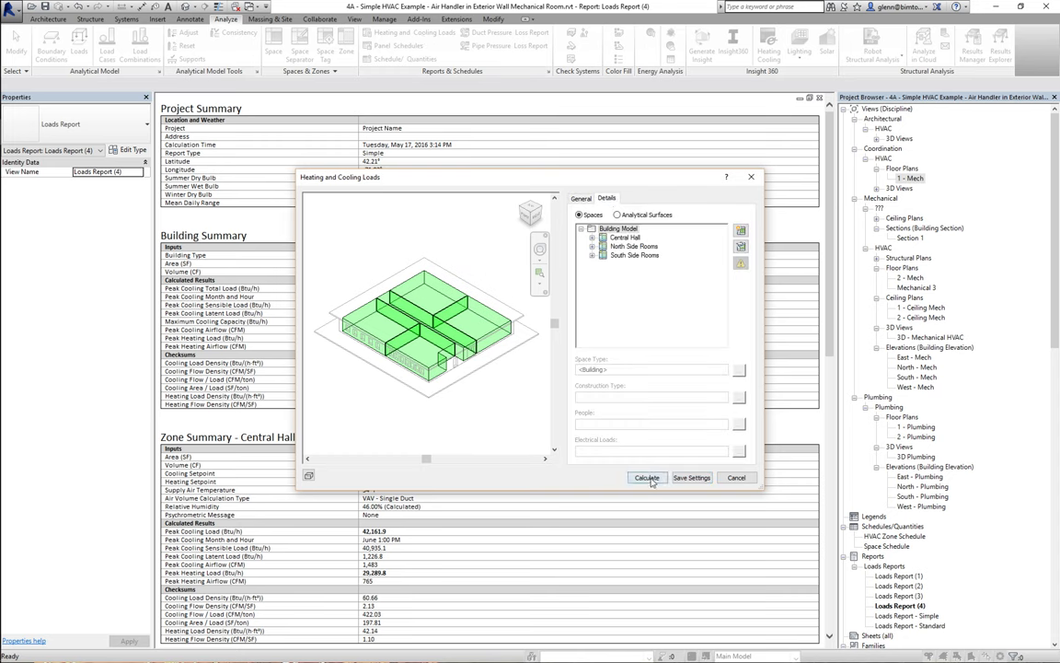
click(647, 476)
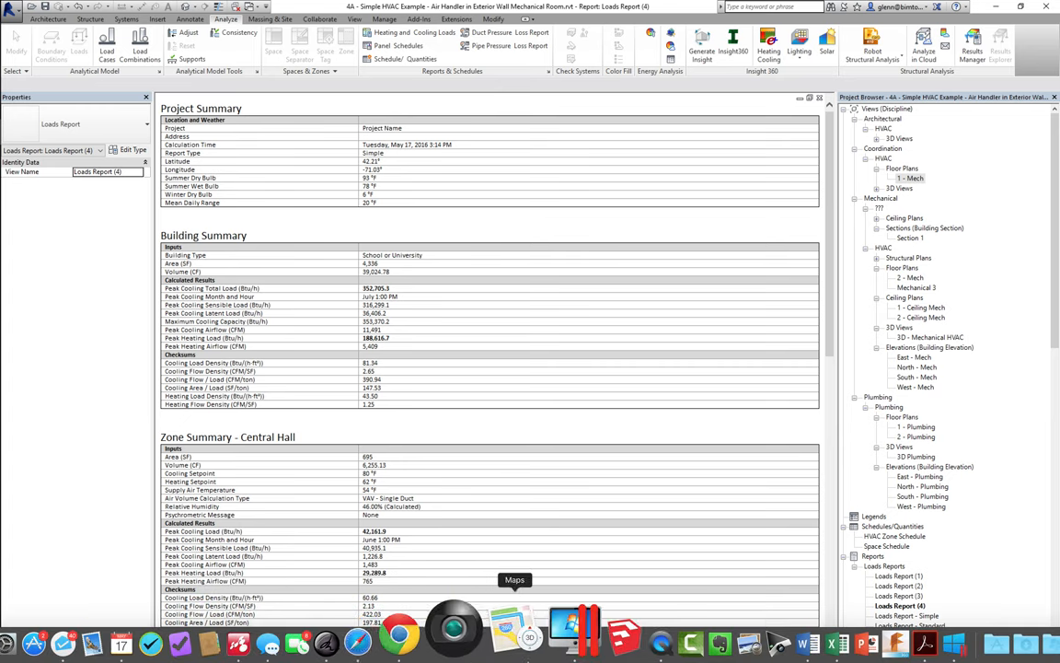
mouse_move(535, 626)
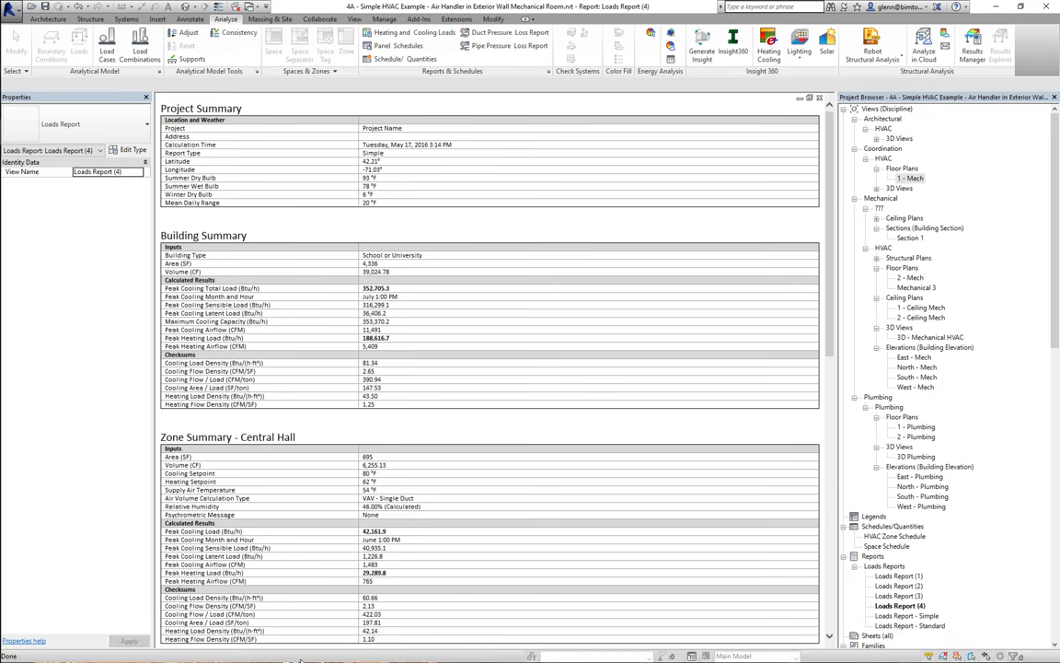
mouse_move(309, 630)
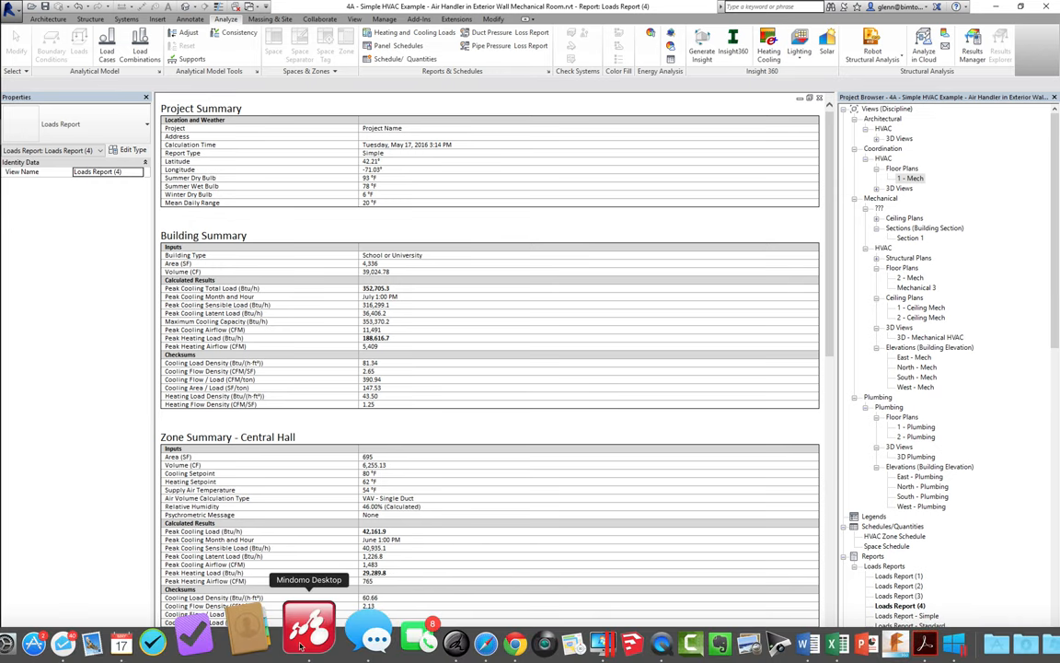
- Switch to Mindomo Desktop and scroll to Heating Systems' Demand and Supply branches
click(309, 630)
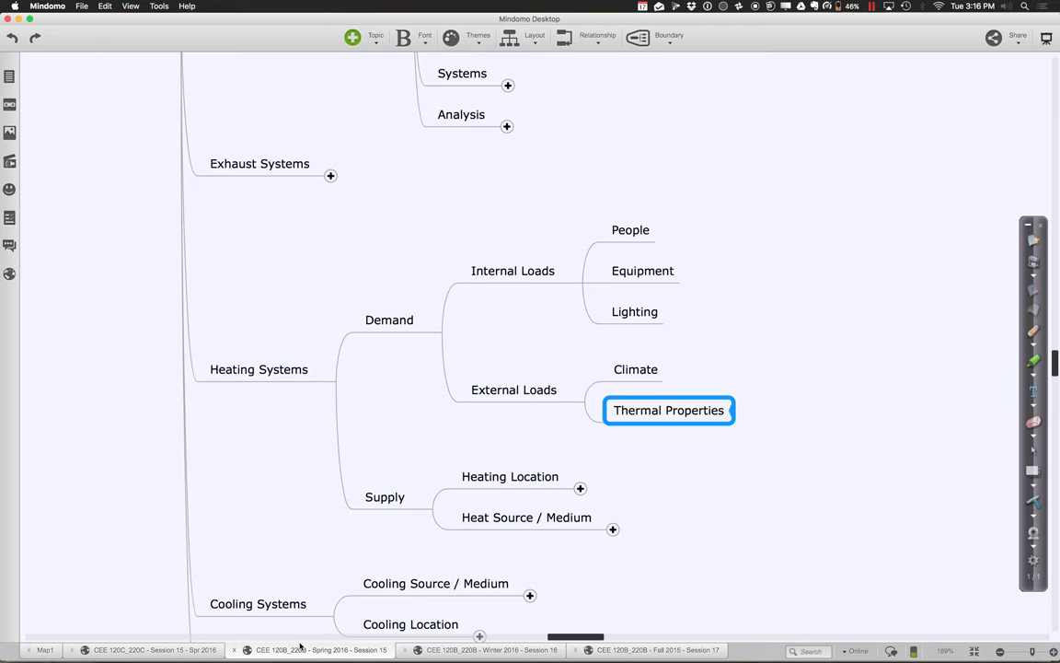
mouse_move(689, 497)
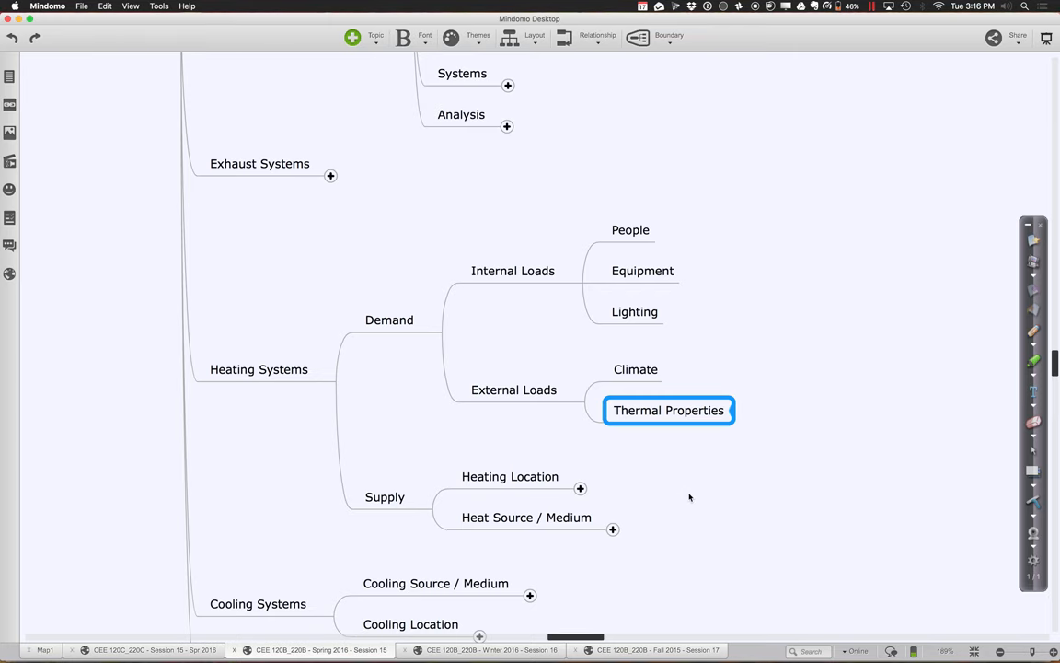
scroll(down, 3)
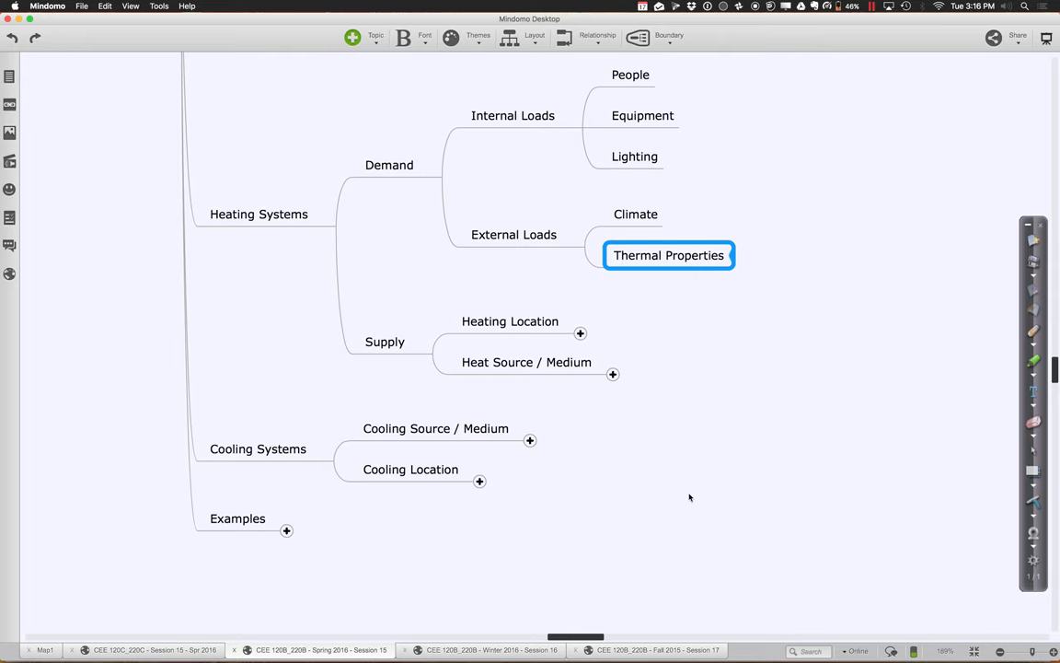
mouse_move(584, 345)
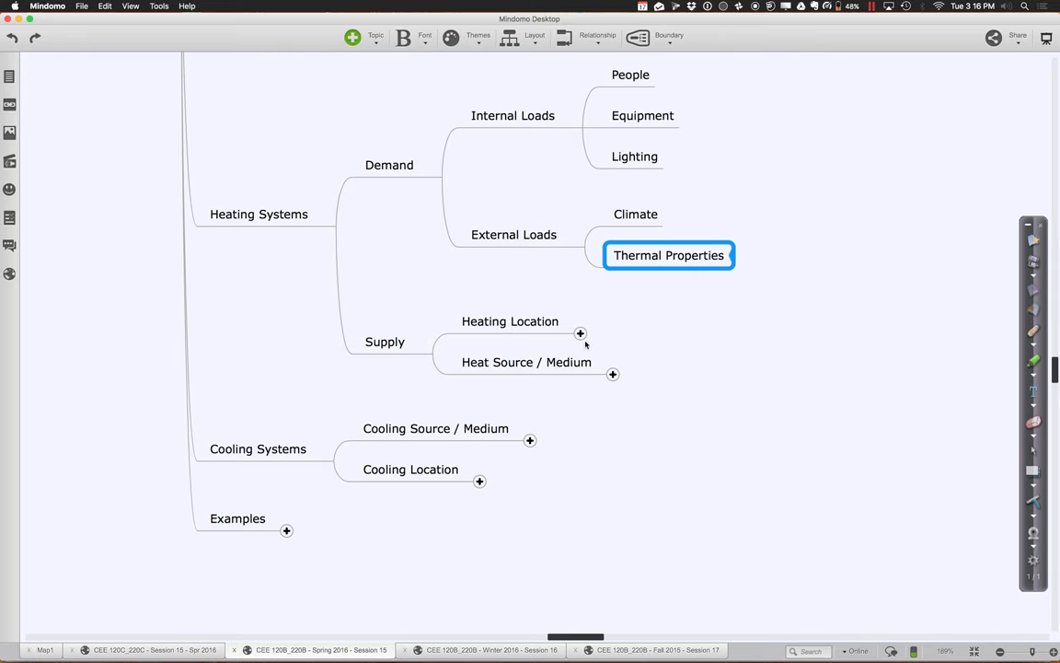
- Expand Heating Location to show At Air Handler, At Zone Distribution Component and At Terminal
click(580, 333)
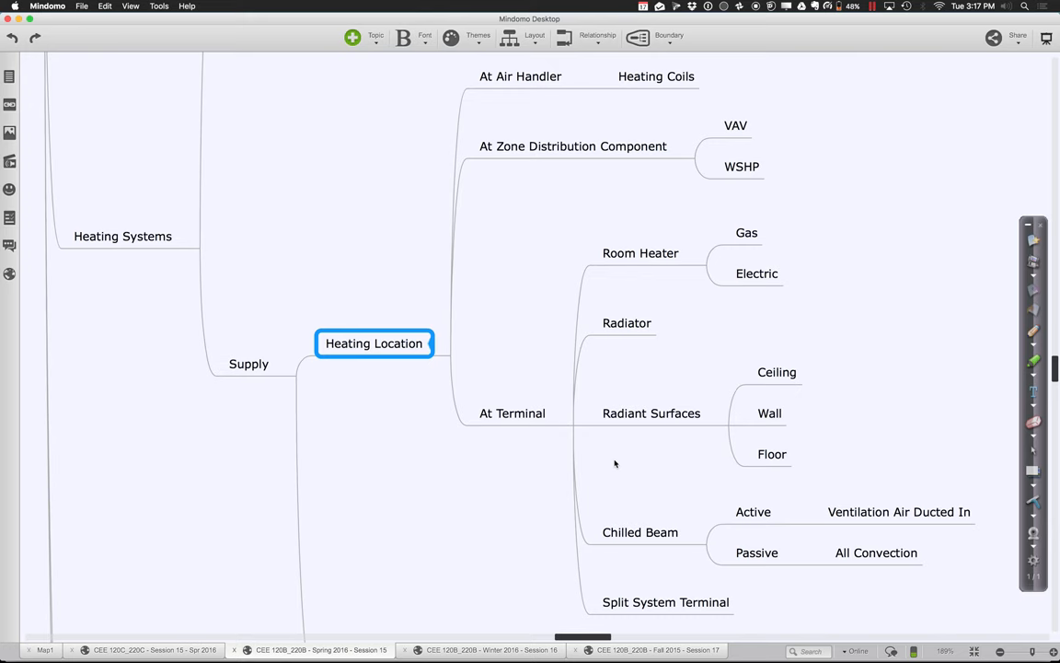
scroll(down, 3)
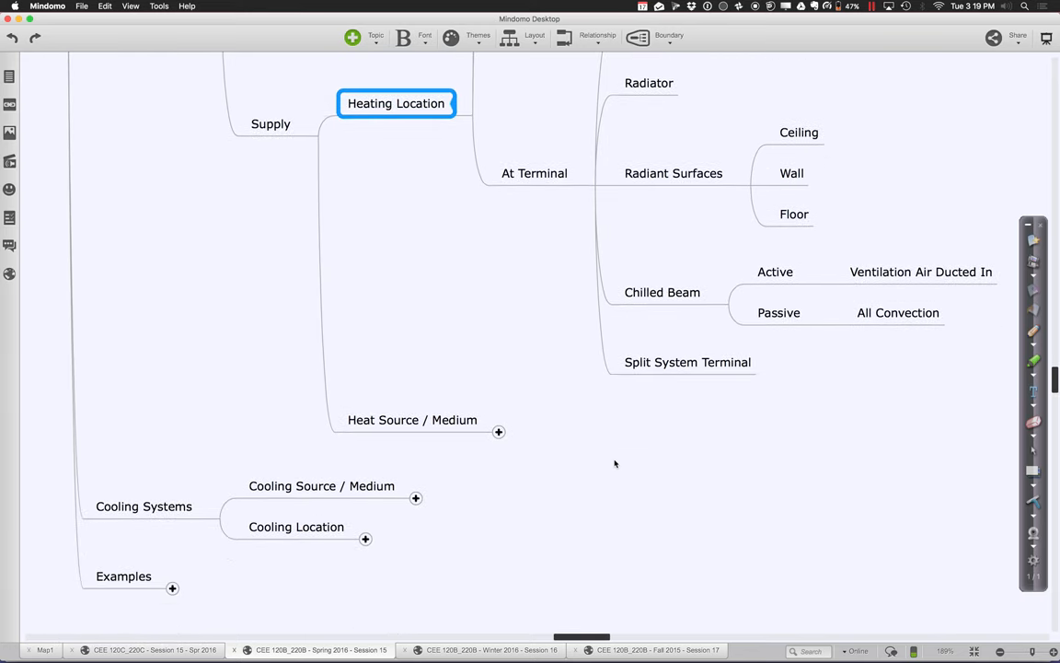
- Scroll the mind map to view Demand's Internal and External Loads
scroll(up, 3)
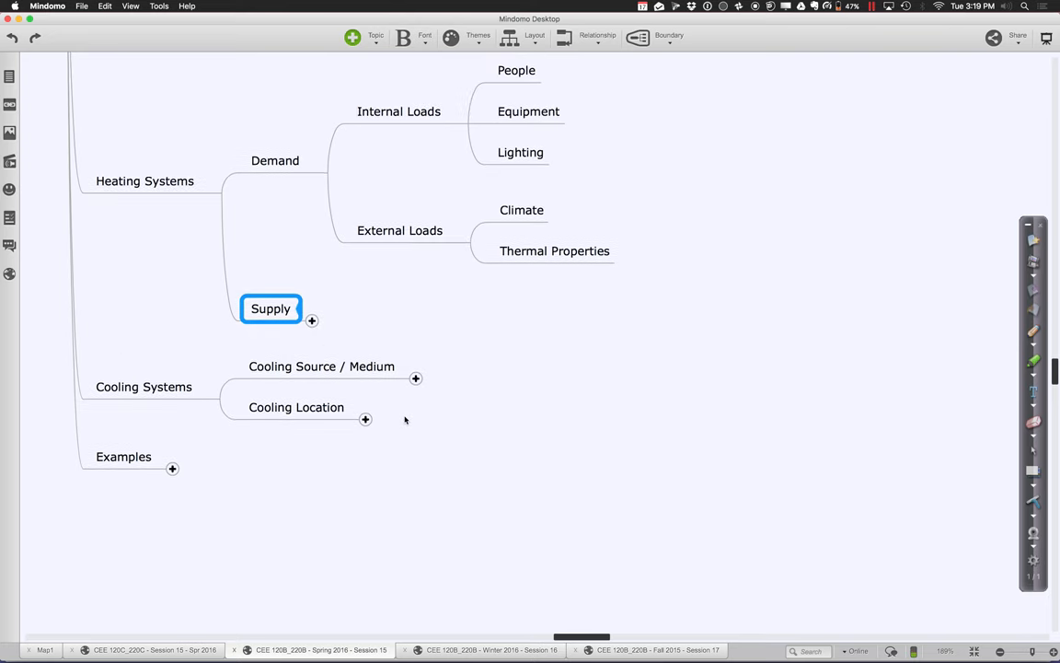
scroll(down, 3)
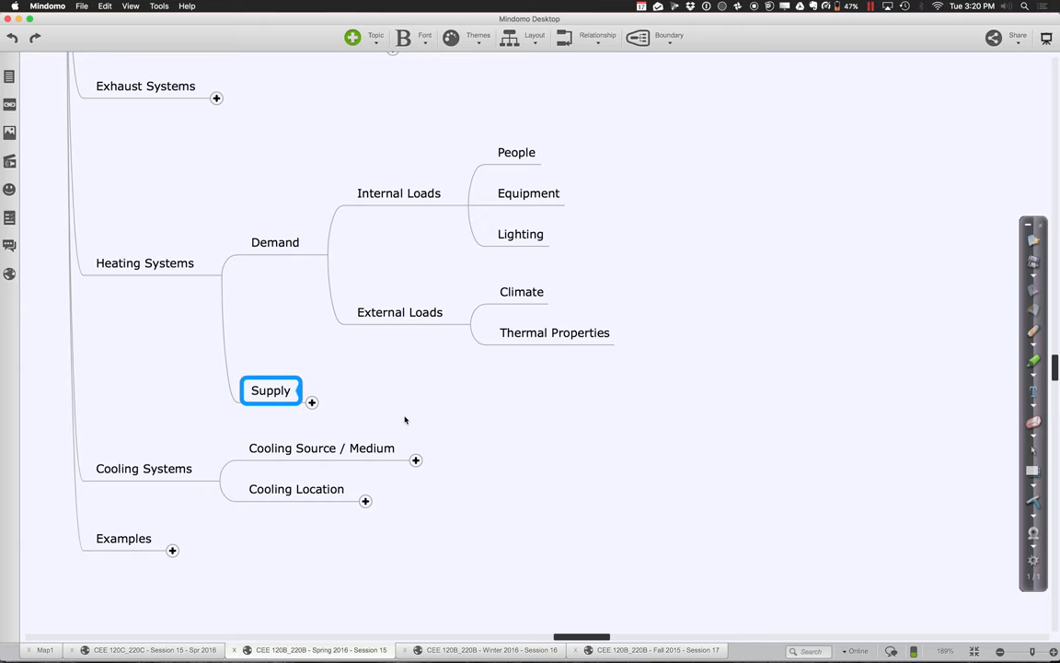
mouse_move(536, 622)
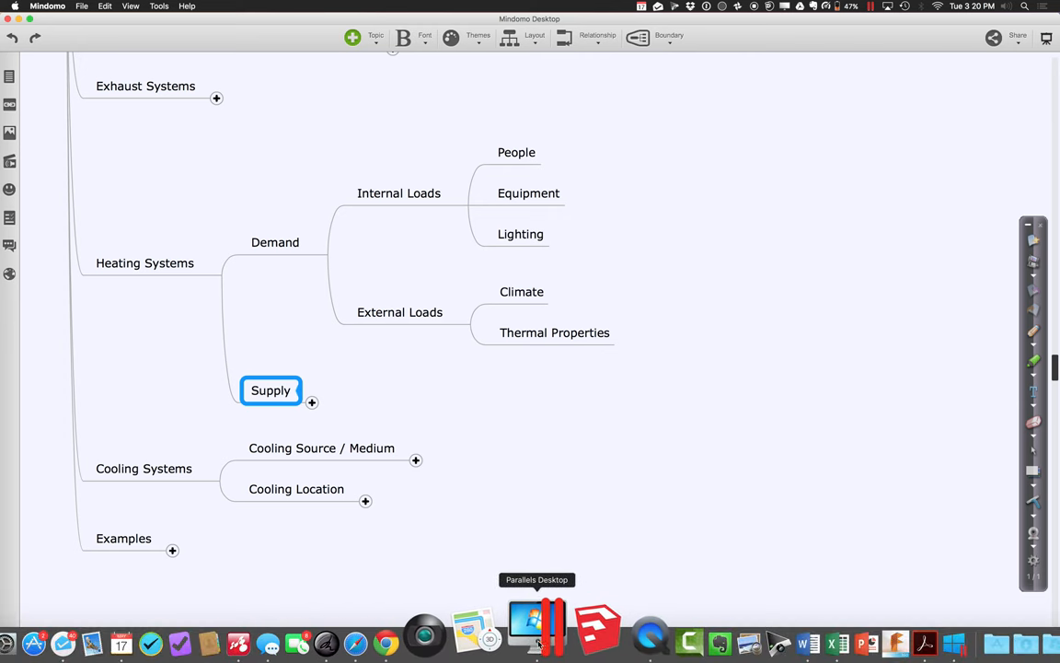
- Switch to the Parallels Windows VM where Revit's Open dialog is showing
click(537, 622)
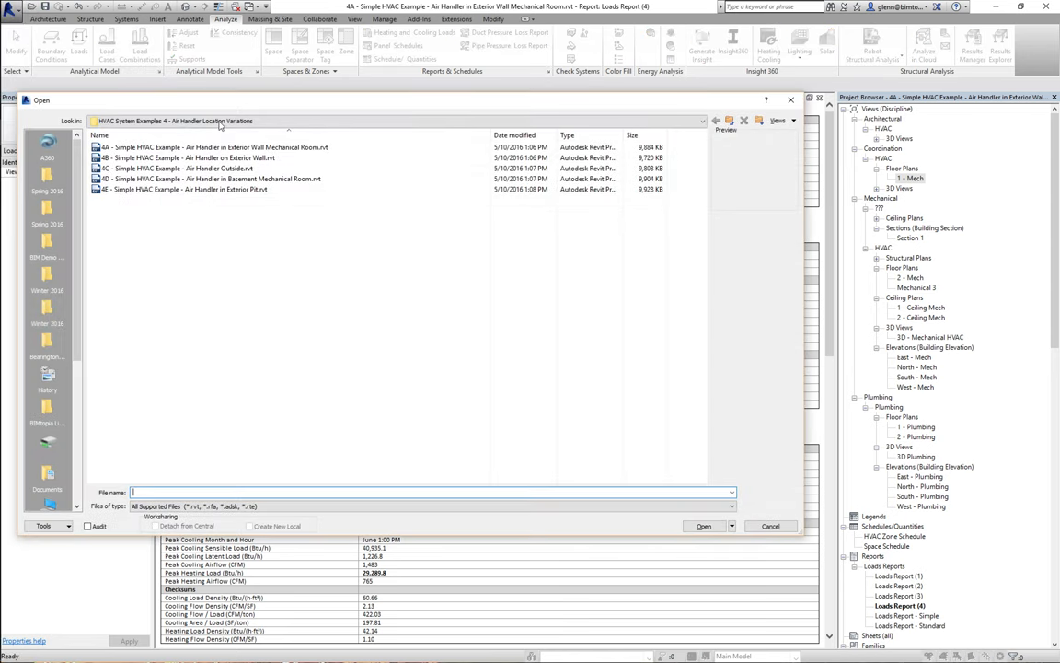
- Browse to the 'HVAC System Examples 7 thru 10 - Heating and Cooling Equipment' folder
click(717, 121)
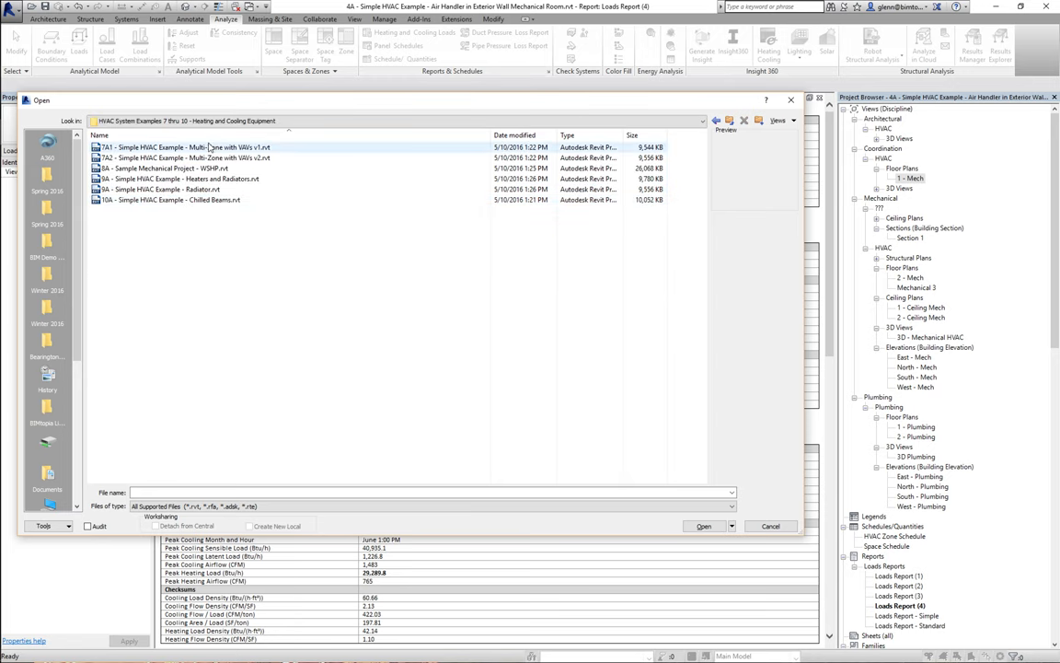
mouse_move(193, 169)
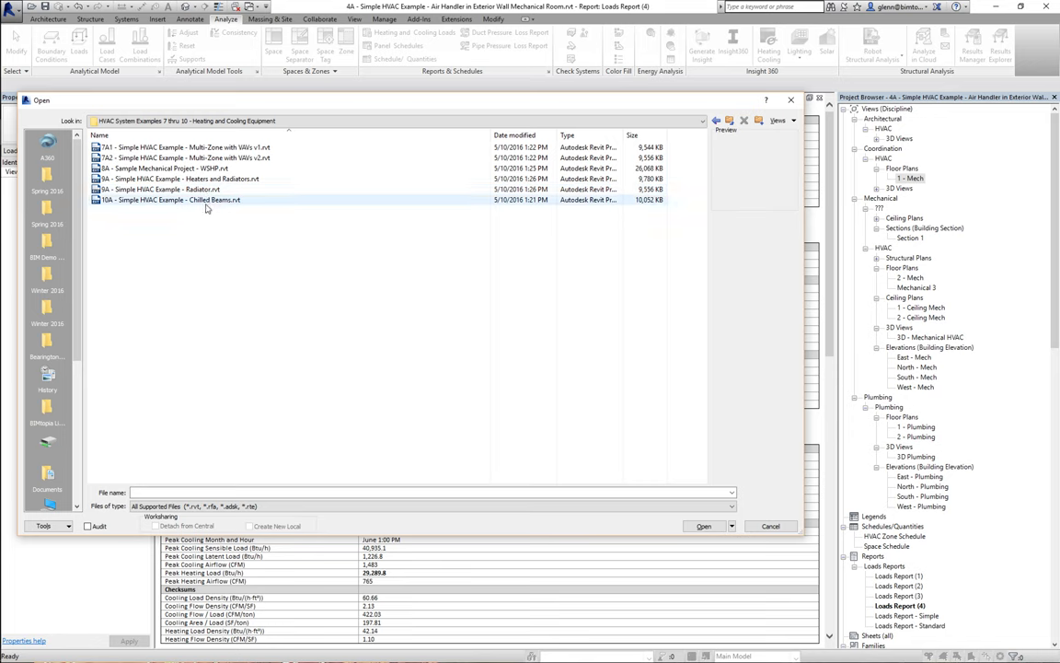
mouse_move(206, 204)
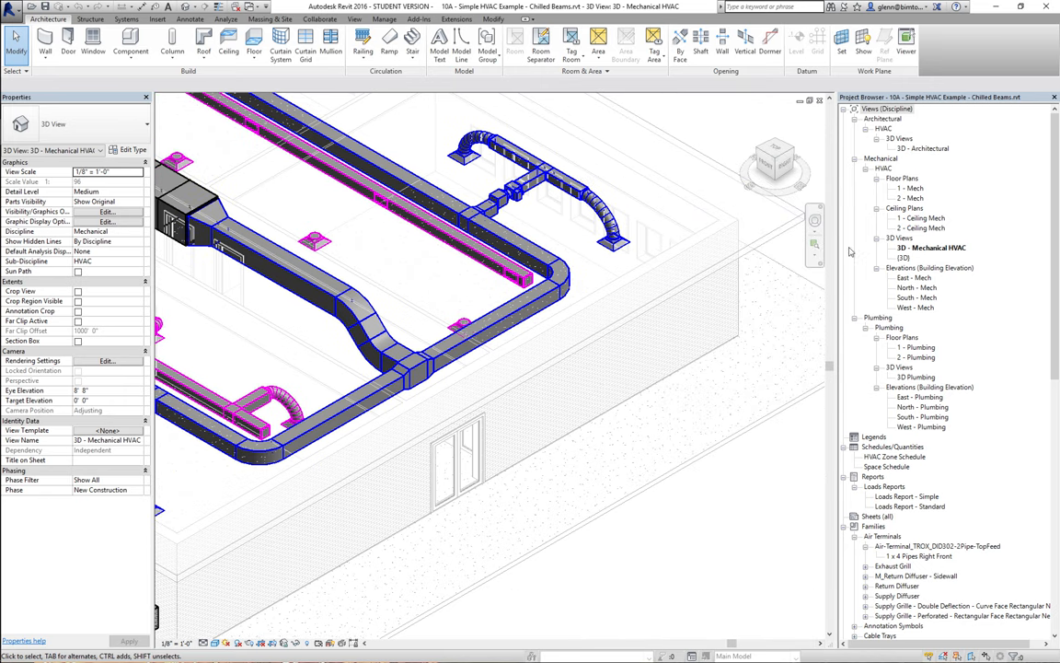
- Zoom into the curved duct run in the Chilled Beams 3D Mechanical HVAC view
drag(410, 115, 667, 310)
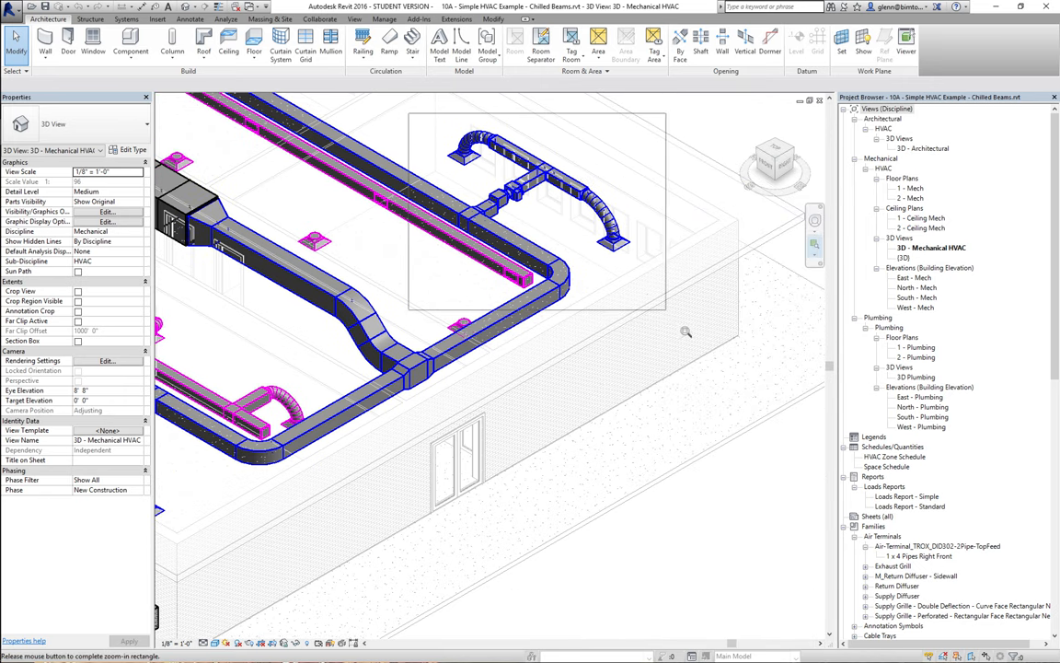